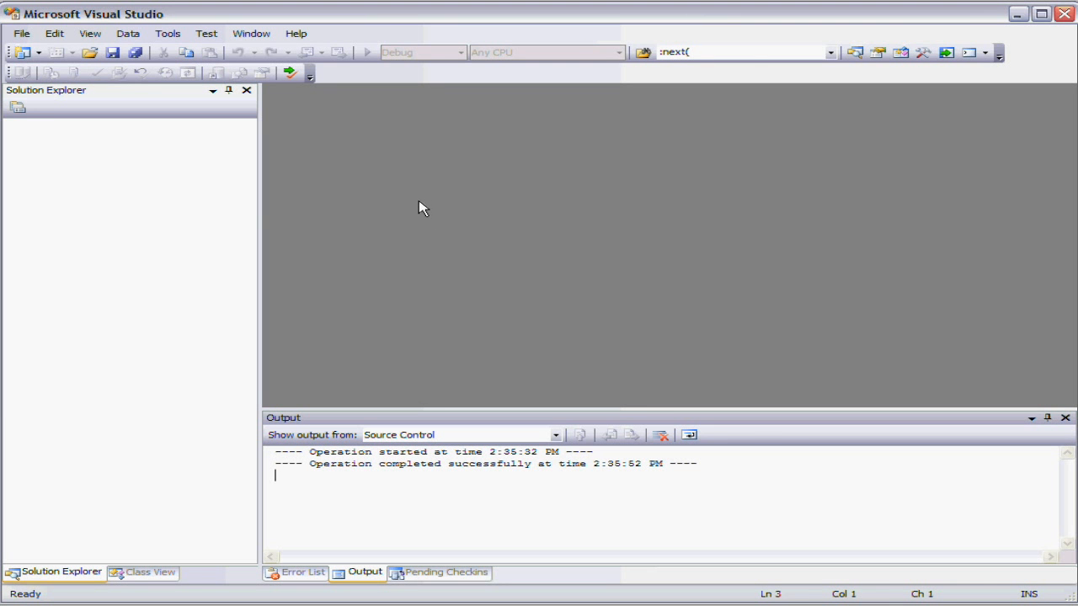
mouse_move(412, 223)
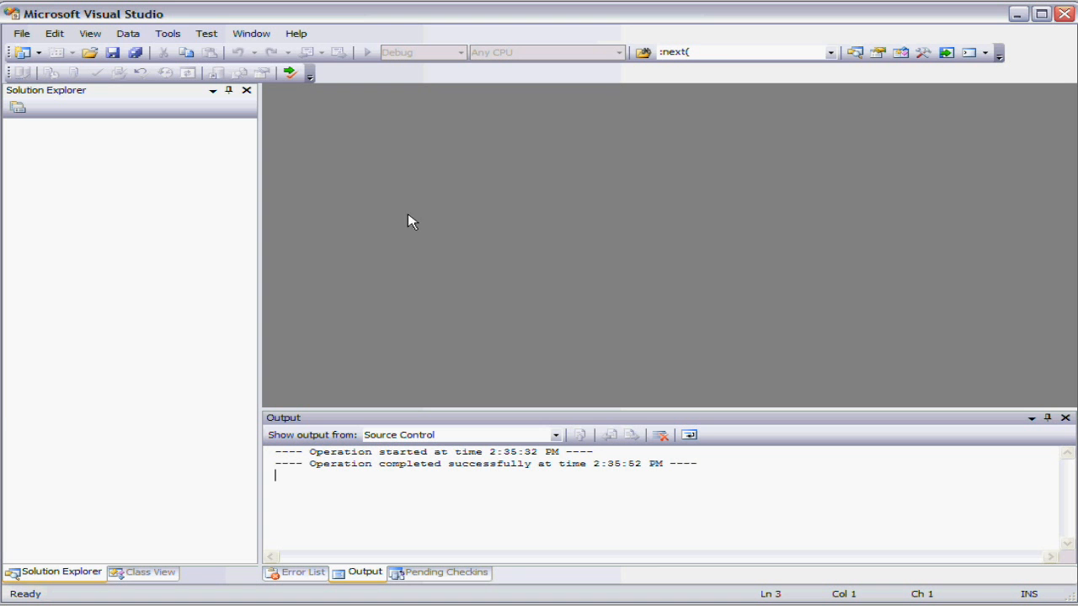
mouse_move(421, 210)
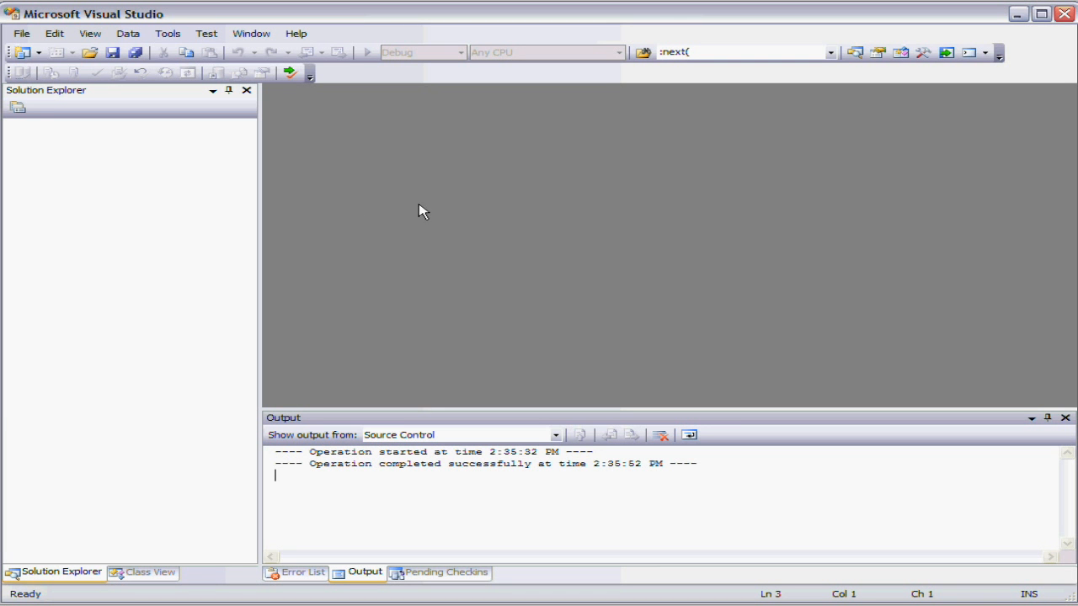
mouse_move(455, 226)
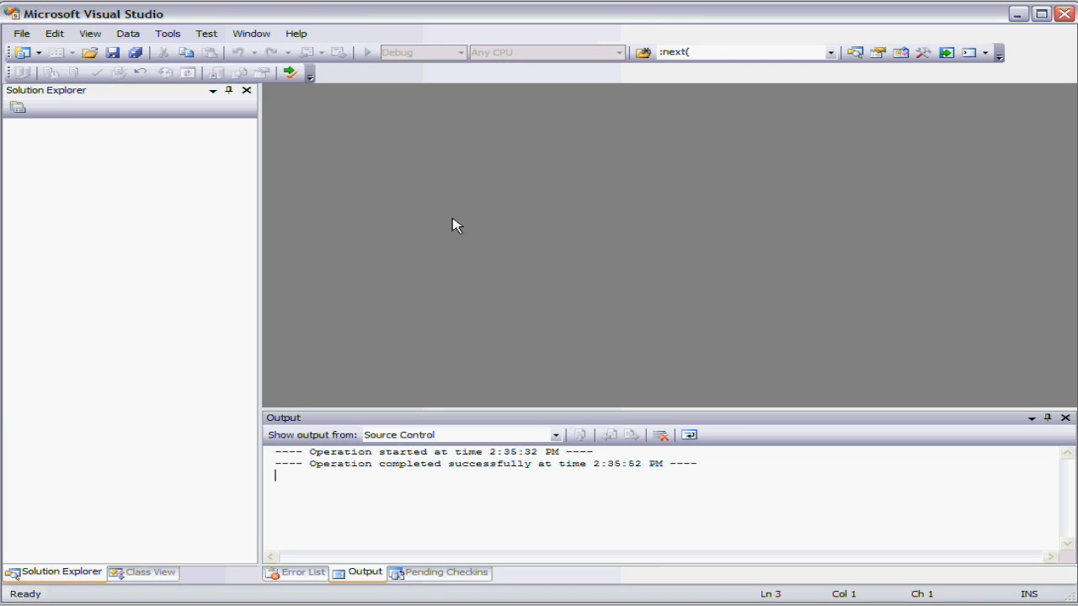
mouse_move(559, 268)
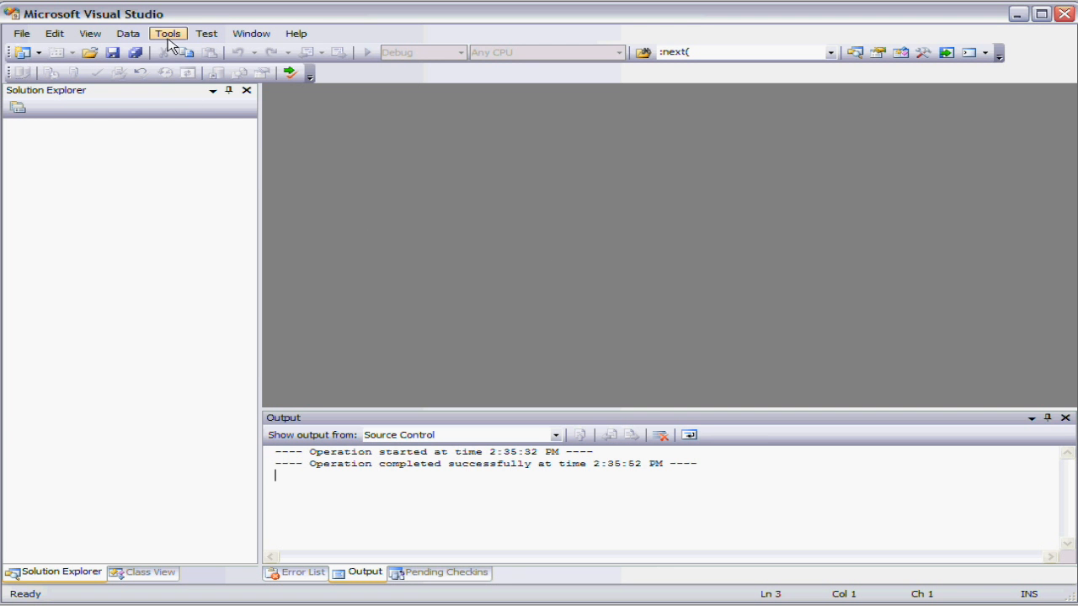
Accept the source control plug-in settings in the IDE options.
click(169, 34)
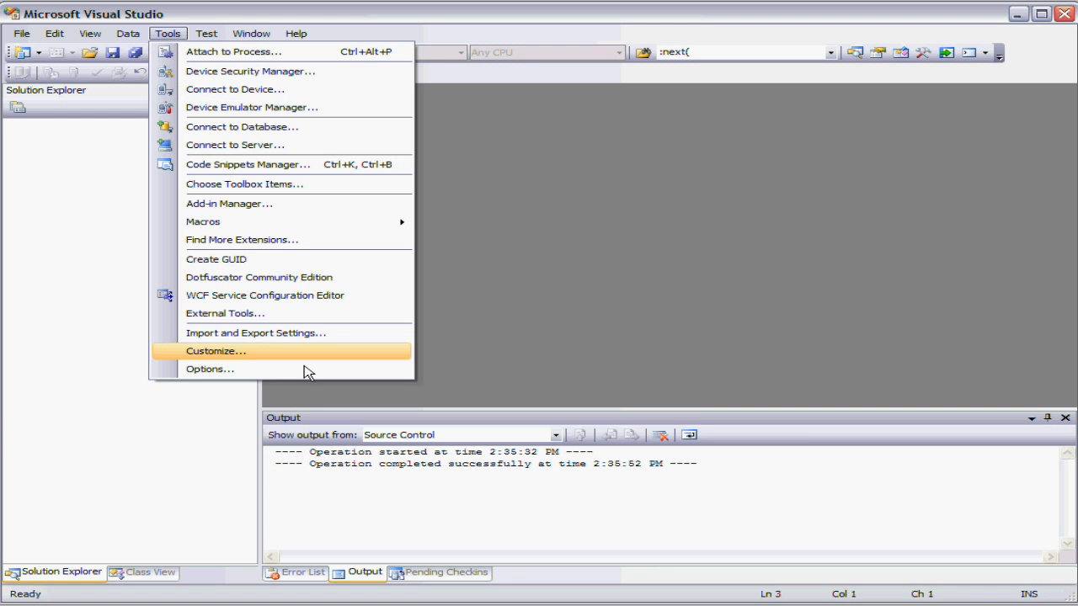
click(209, 369)
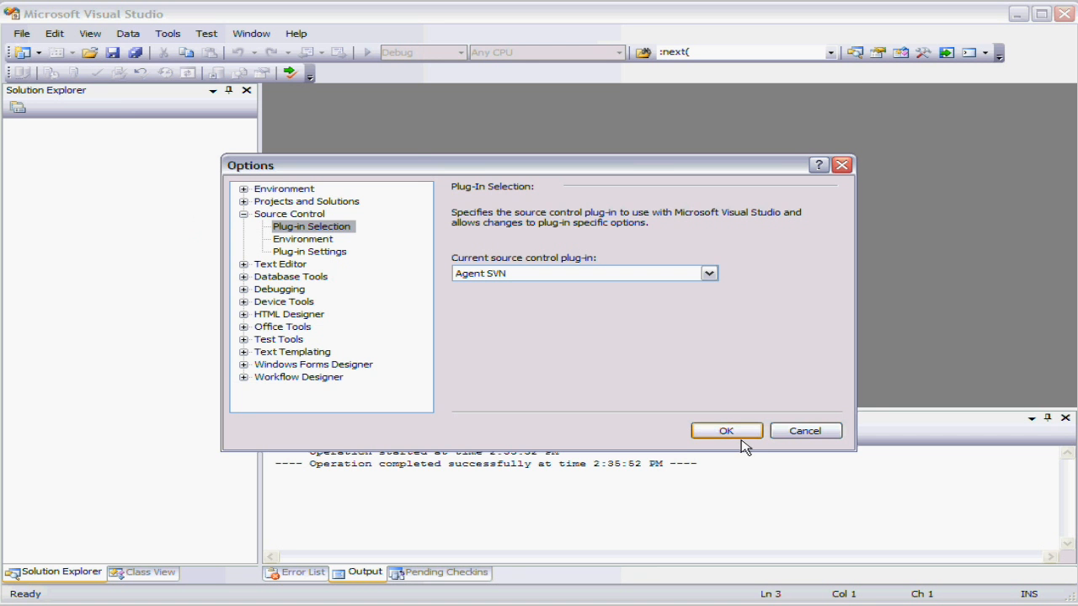
click(726, 431)
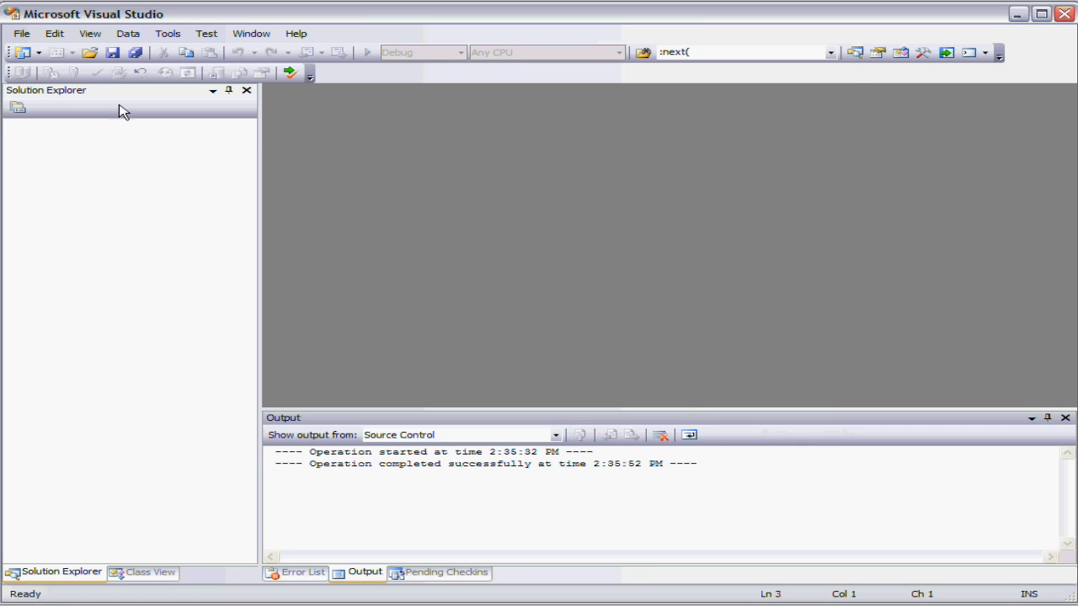
mouse_move(289, 73)
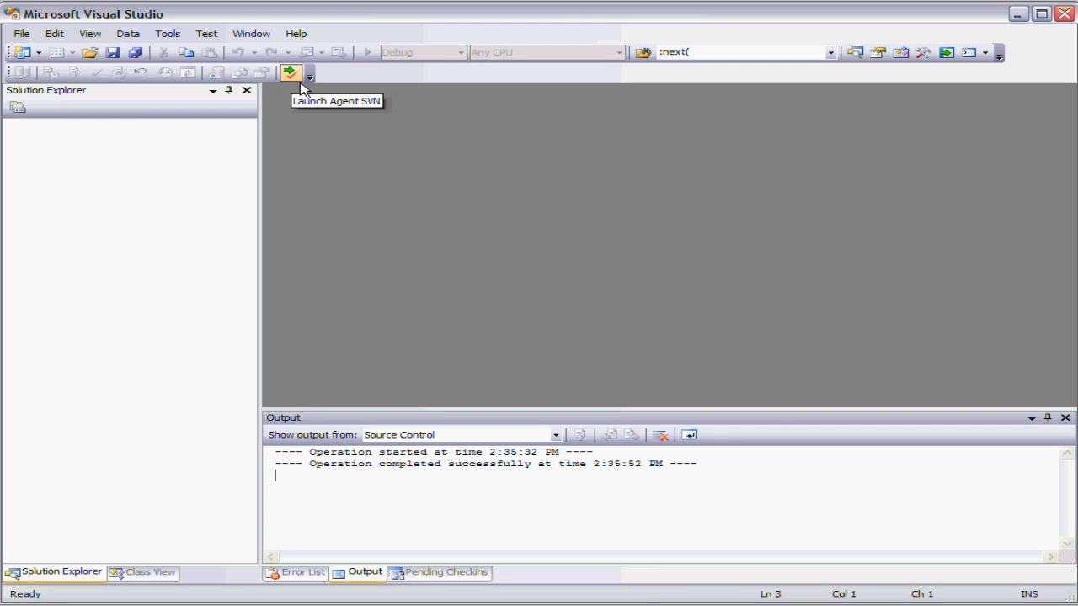
mouse_move(307, 93)
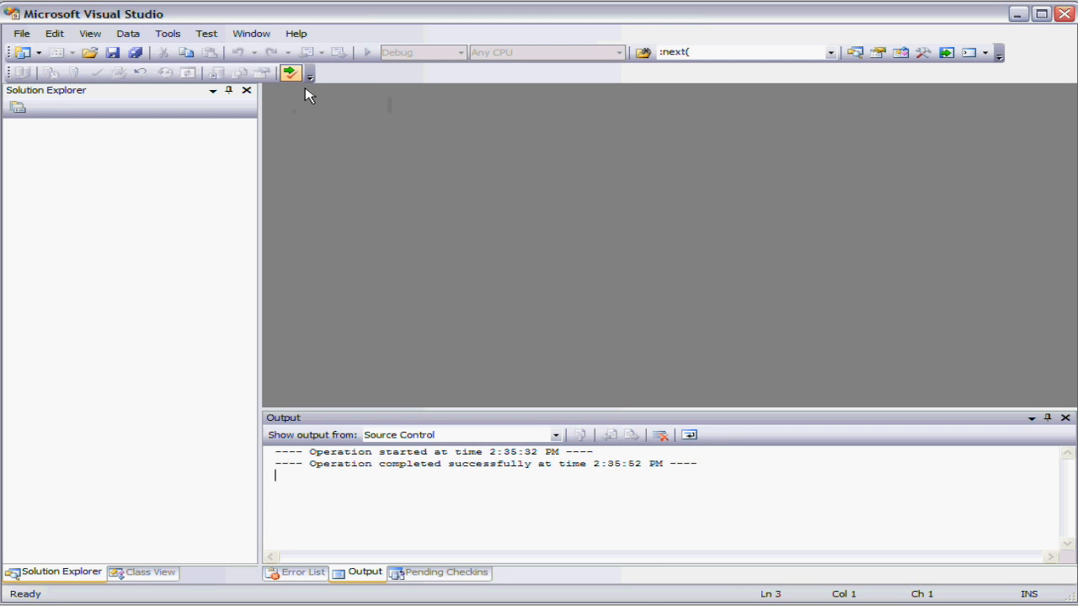
Launch Agent SVN and acknowledge its needs-configuration warning to reach the configuration details.
click(289, 72)
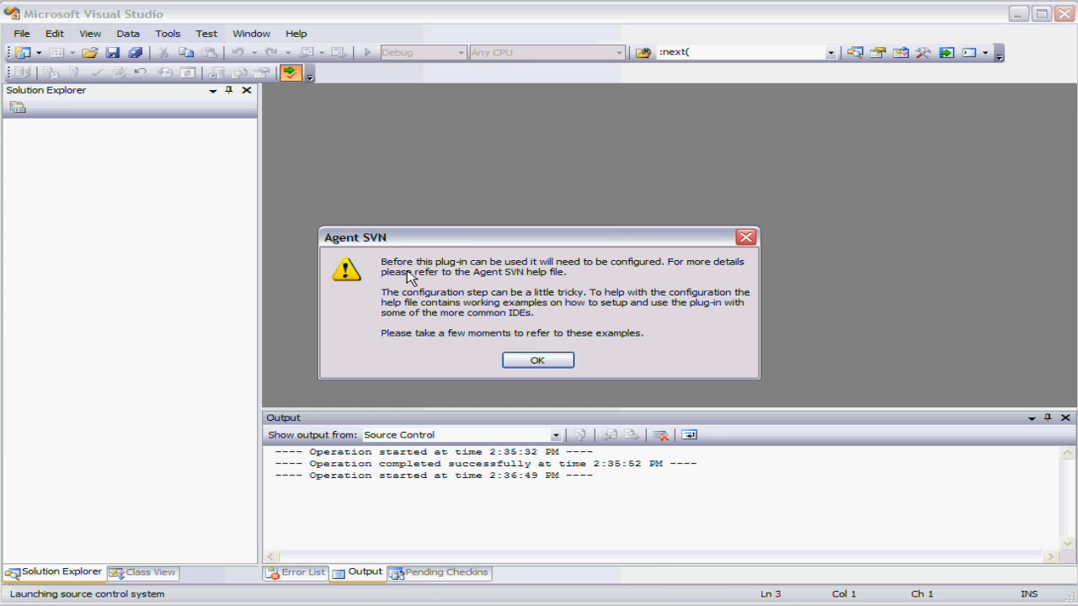
mouse_move(381, 305)
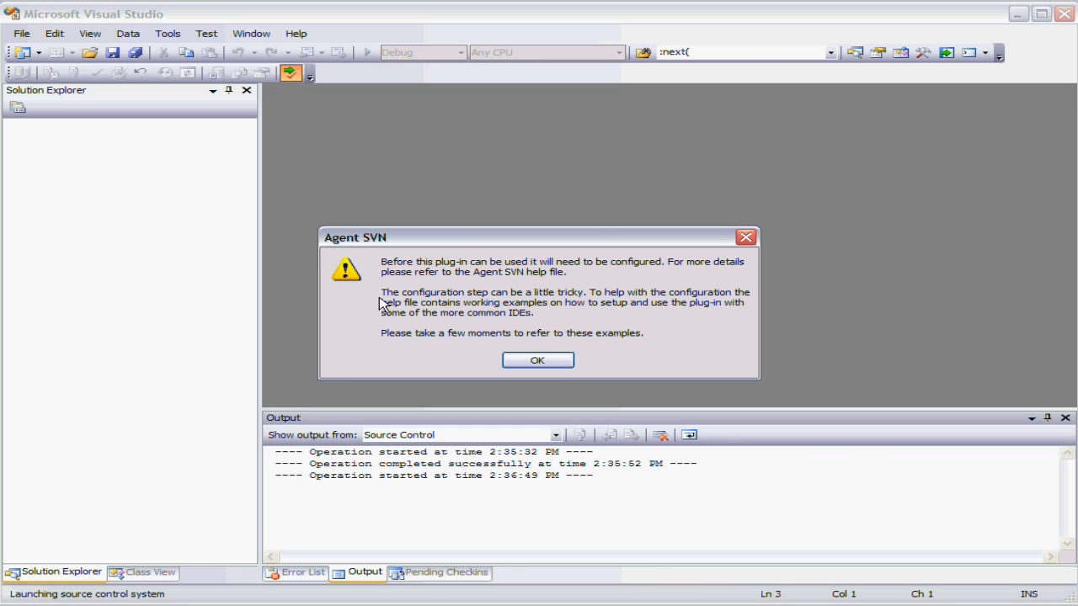
click(537, 361)
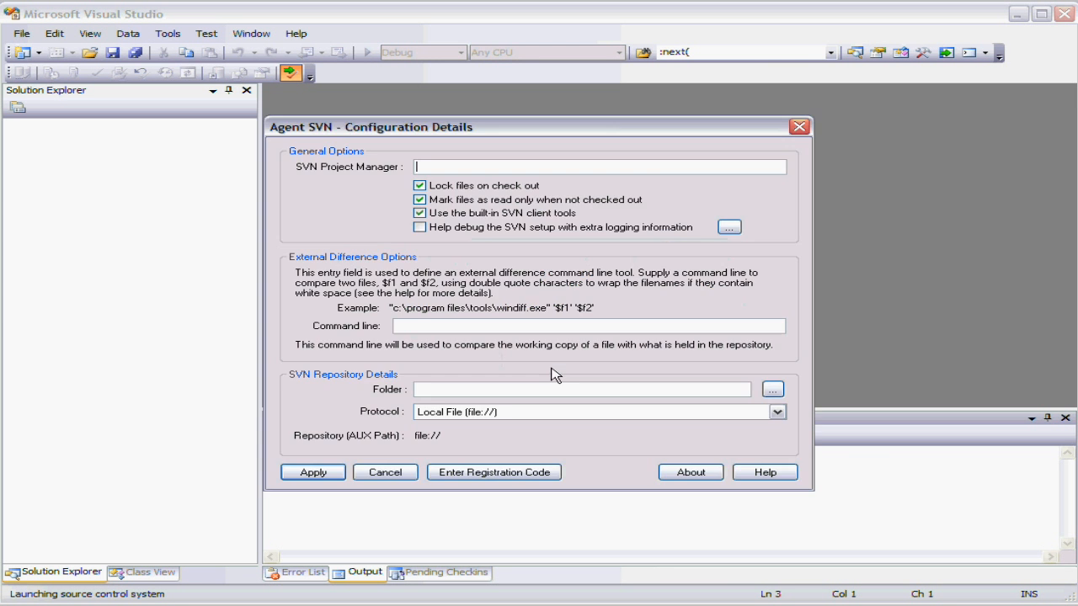
click(765, 472)
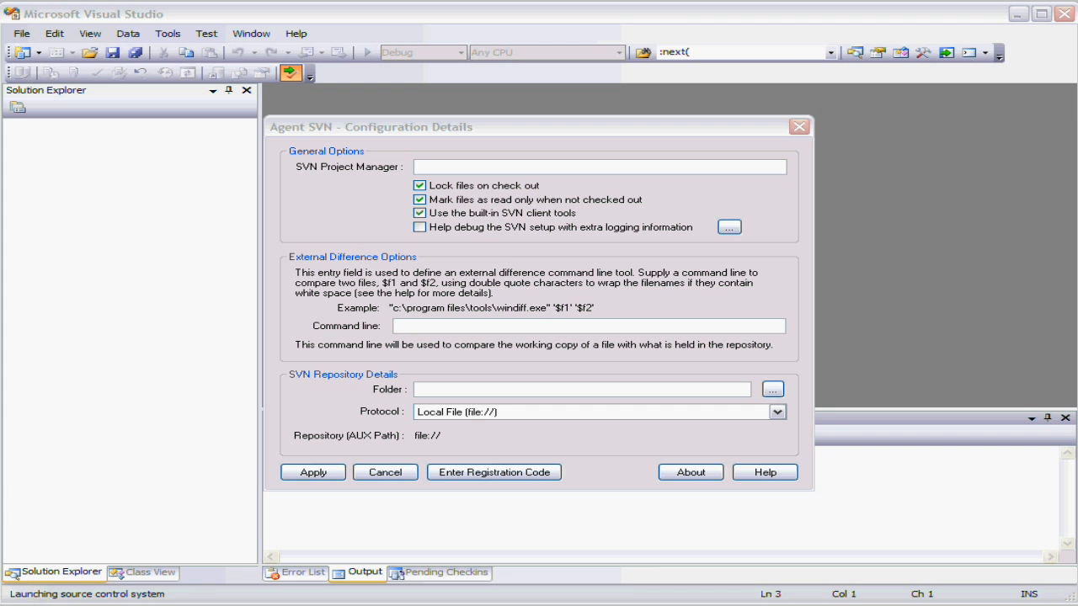
mouse_move(462, 397)
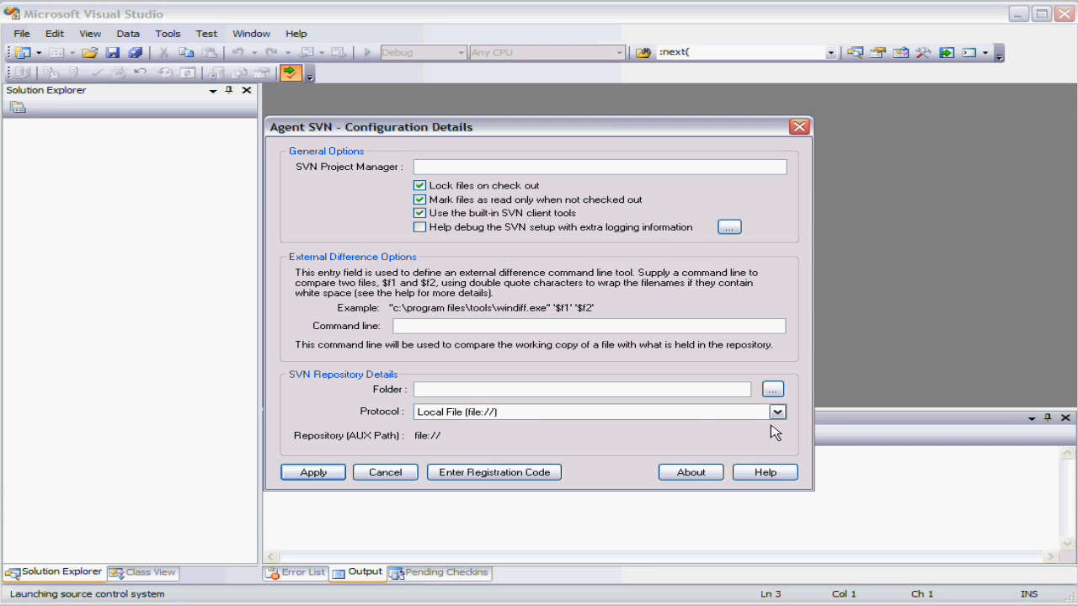
Keep the Local File (file://) protocol and enter the repository folder C:\Tutorial\c#\Repository.
click(775, 411)
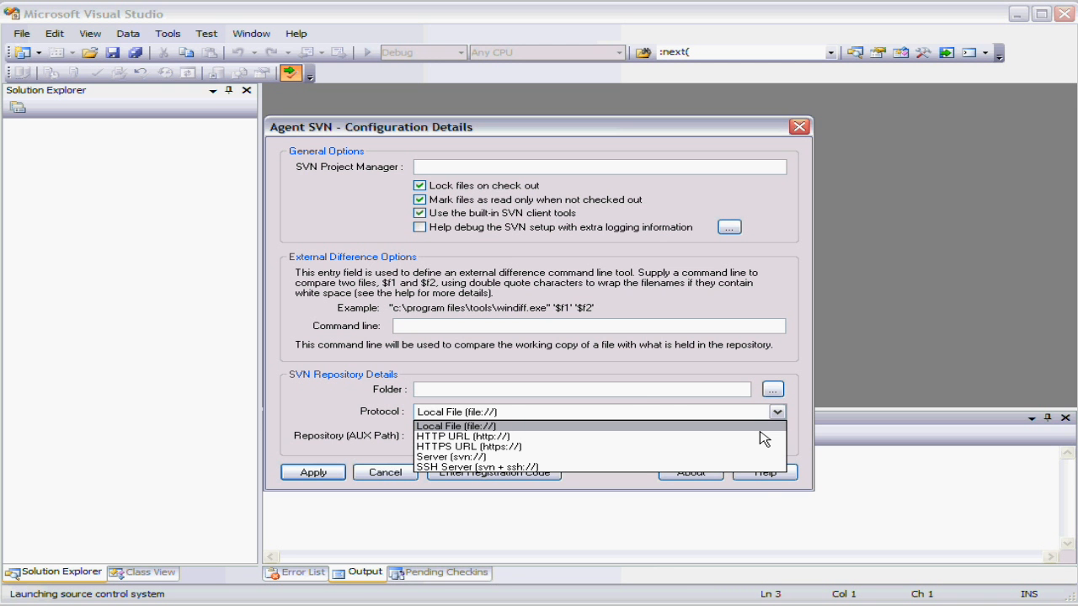
click(458, 427)
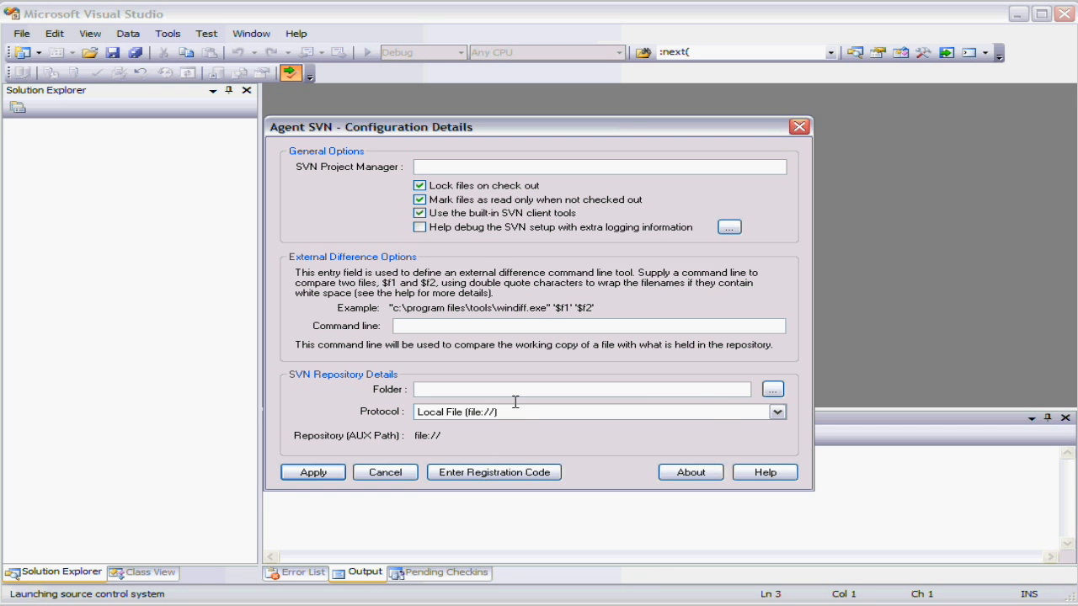
text(C:\Tutorial\c#\Repository)
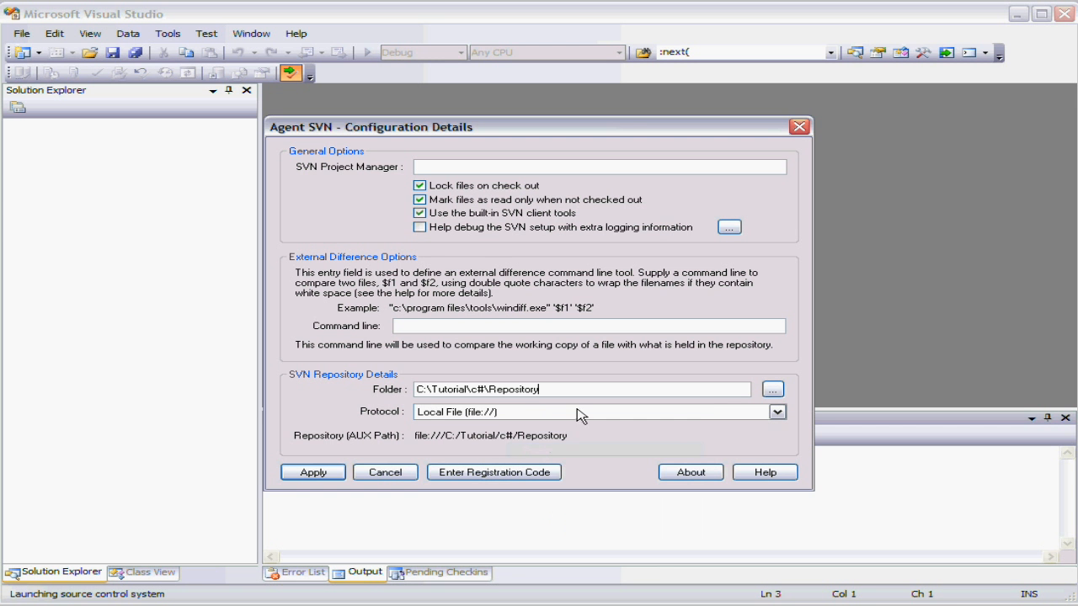
mouse_move(455, 415)
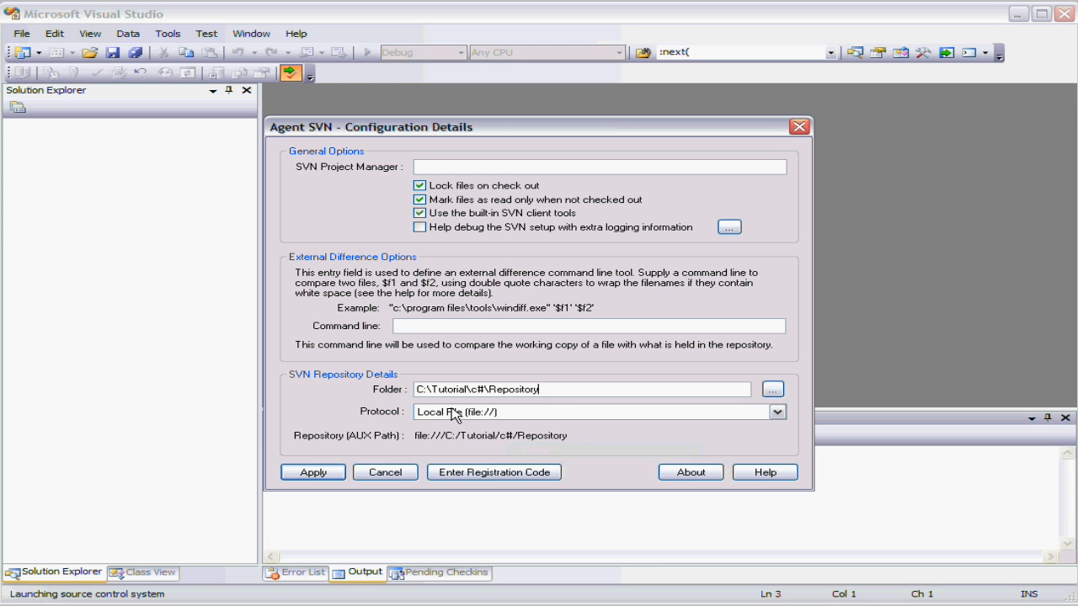
mouse_move(587, 462)
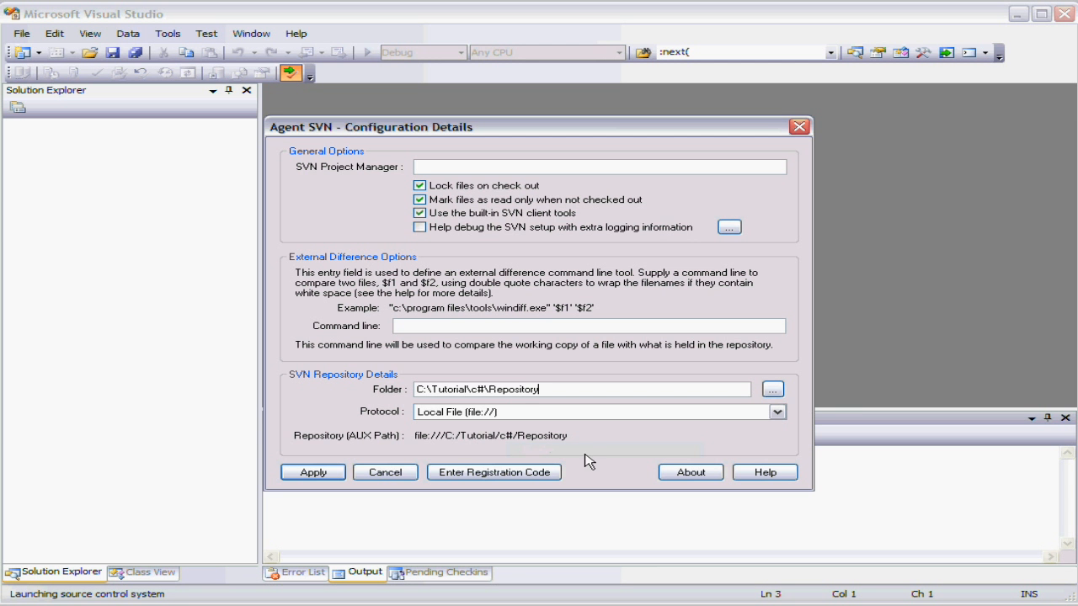
mouse_move(432, 457)
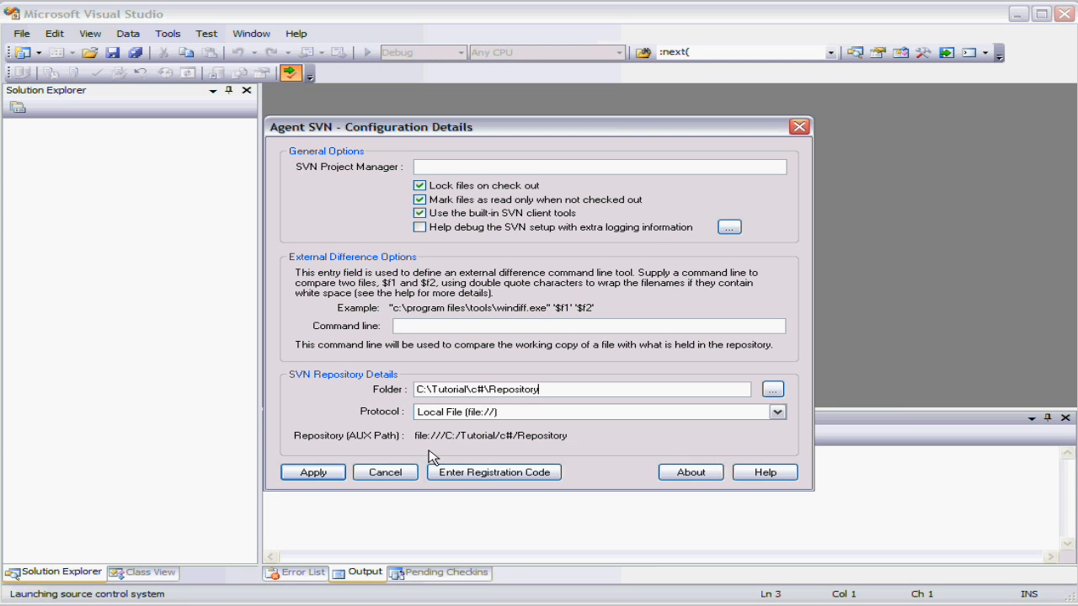
mouse_move(798, 429)
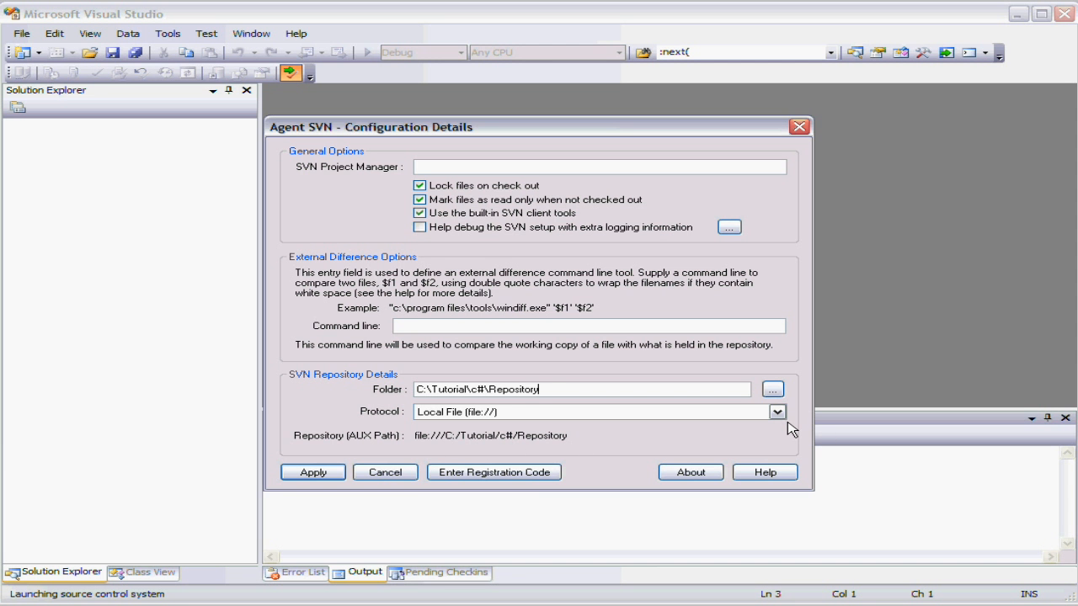
Reconfirm the Local File protocol choice and return to the repository folder path.
click(775, 411)
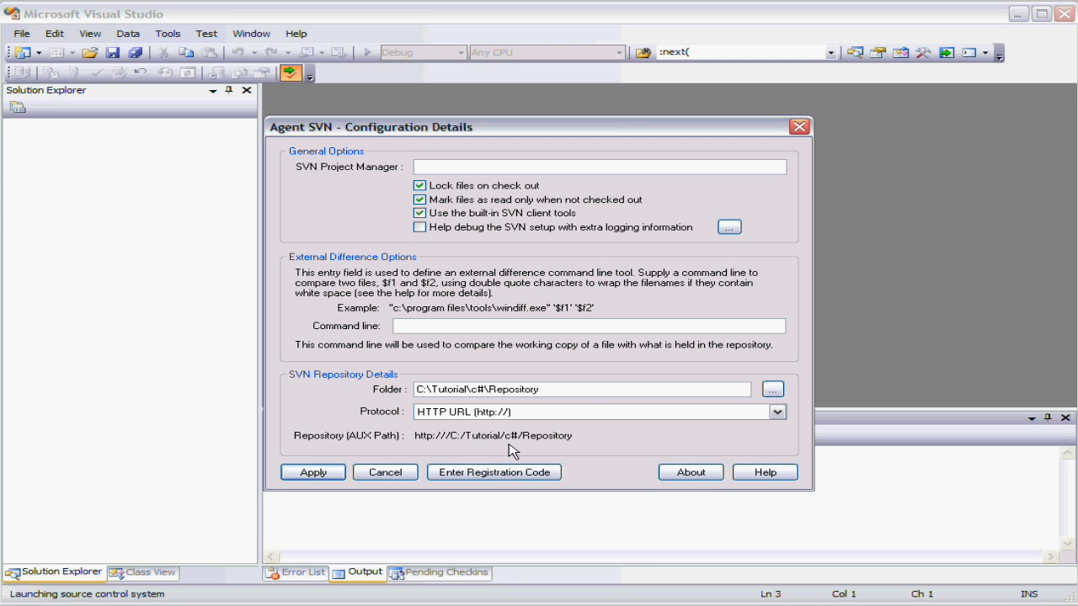
click(774, 411)
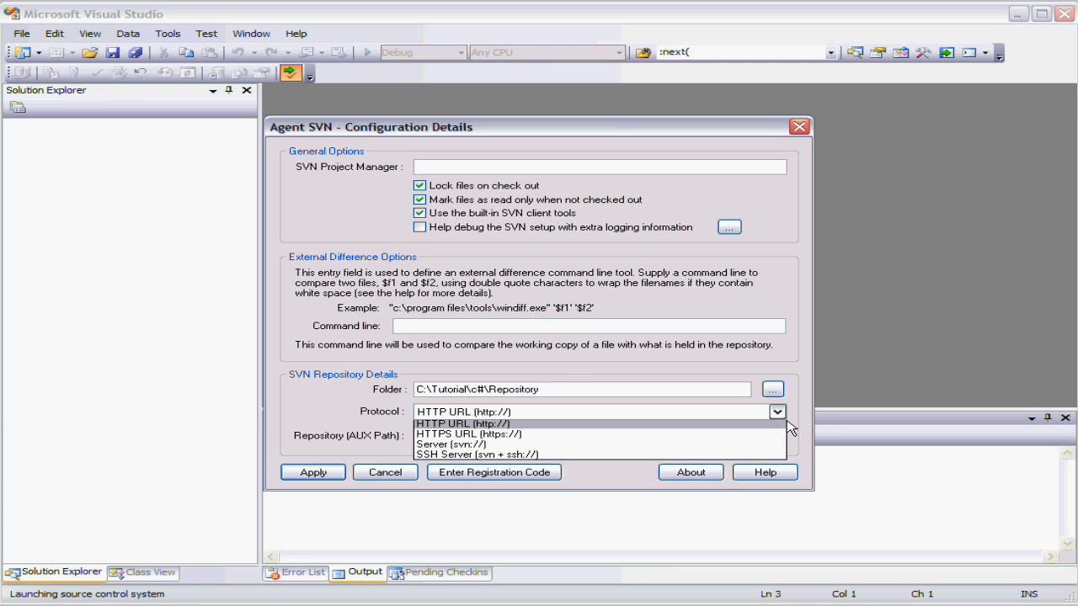
click(472, 454)
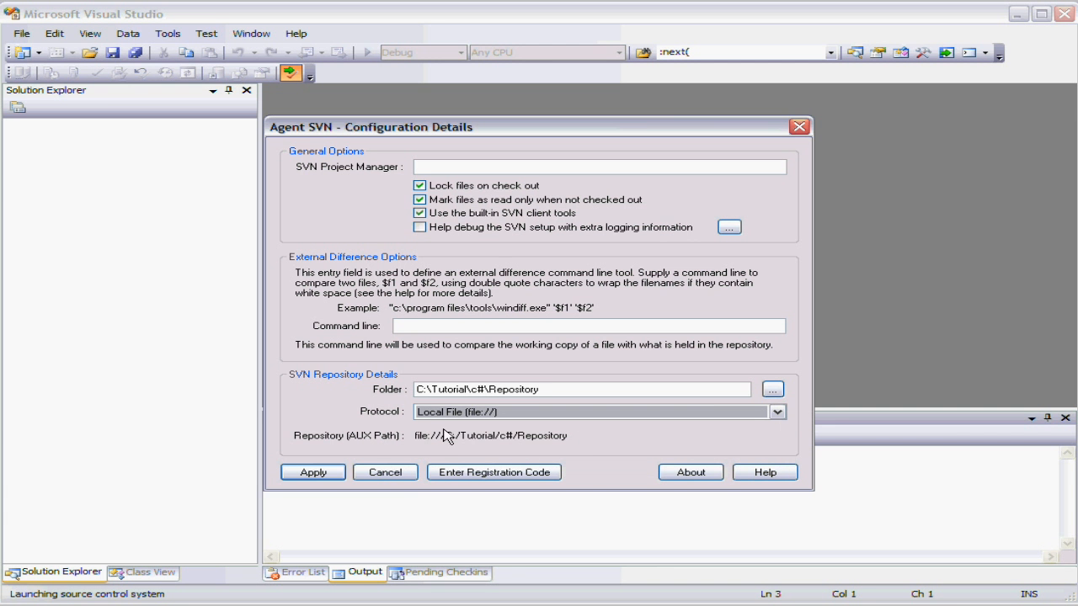
mouse_move(537, 435)
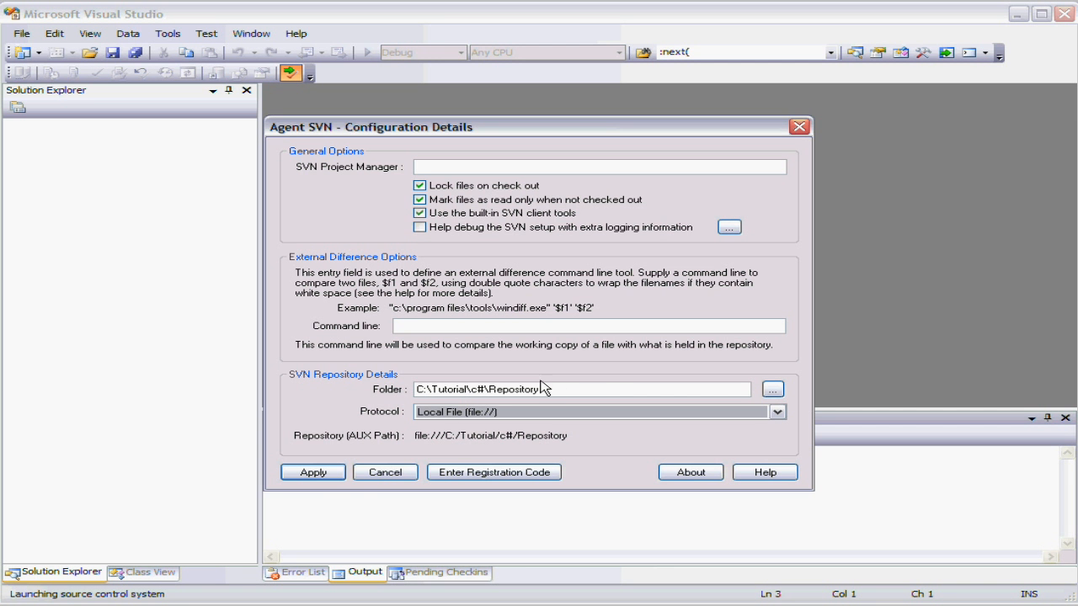
click(581, 389)
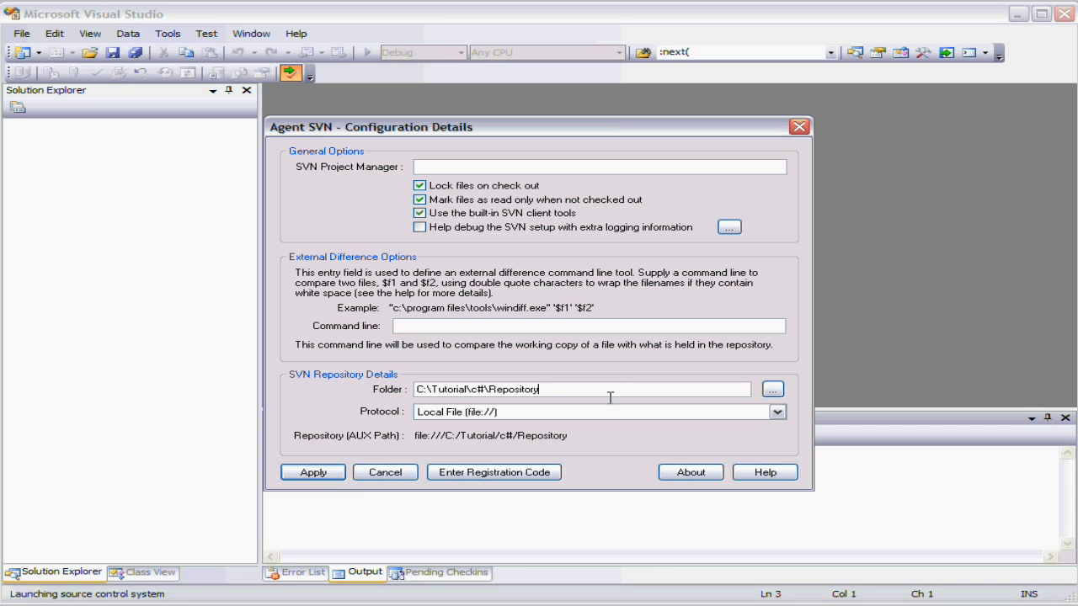
click(313, 471)
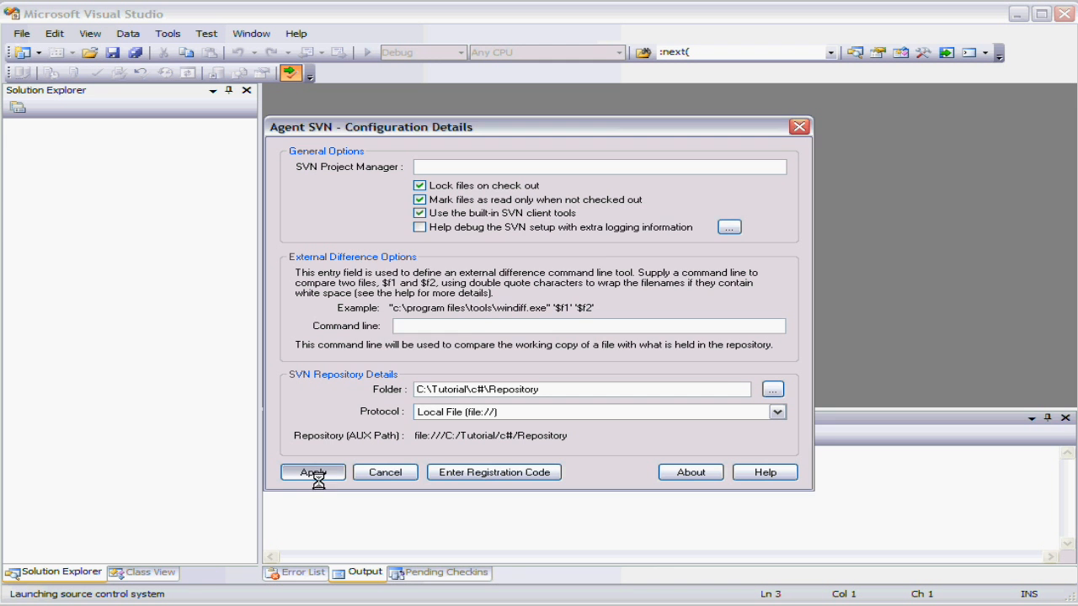
Apply the configuration and let svnadmin create the new repository at C:\Tutorial\c#\Repository.
click(313, 471)
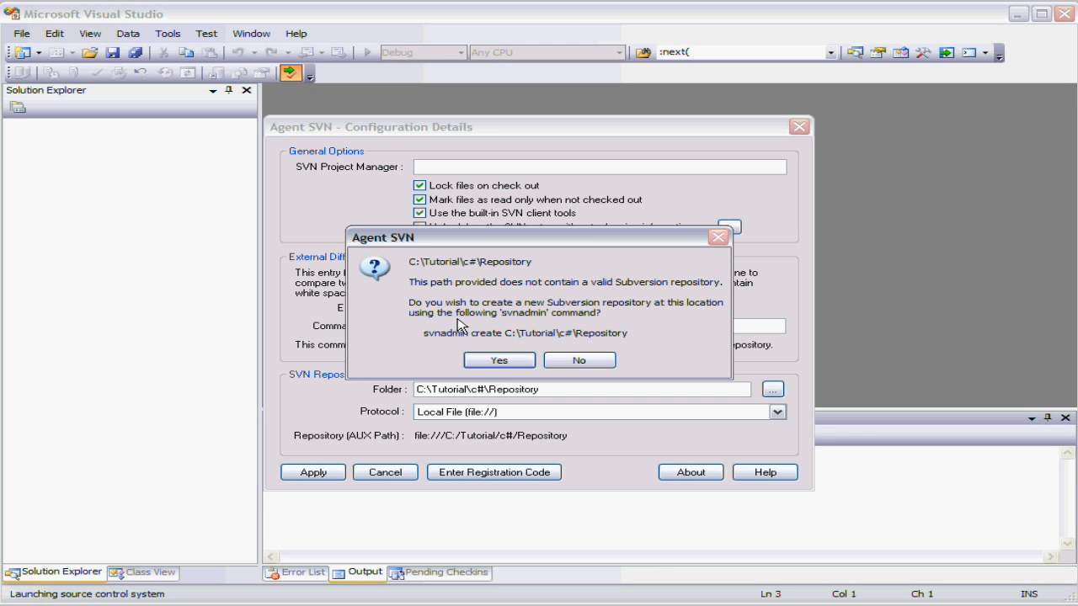
mouse_move(608, 323)
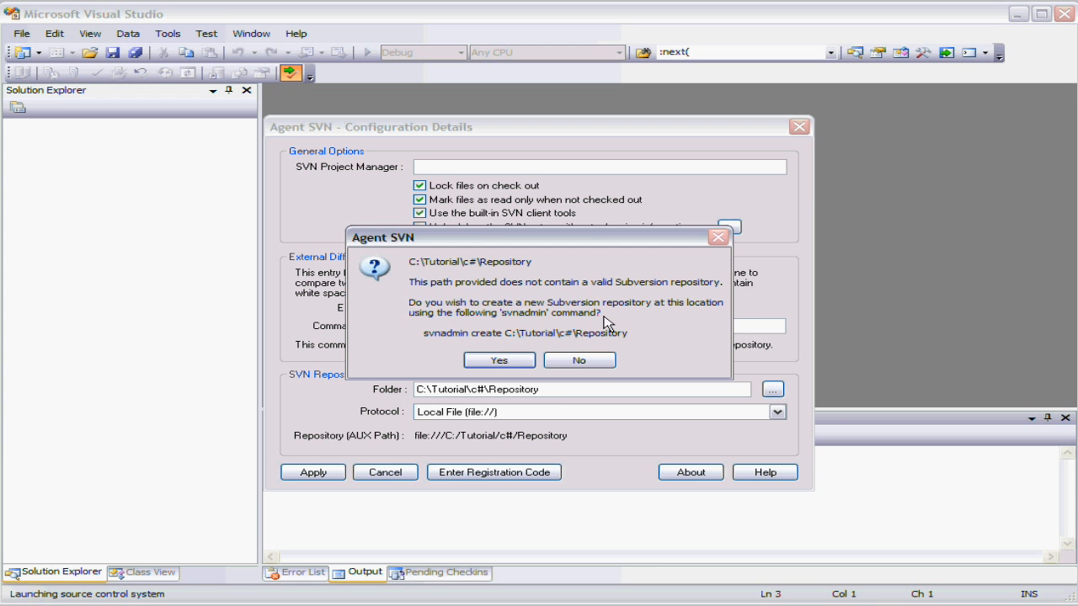
mouse_move(539, 337)
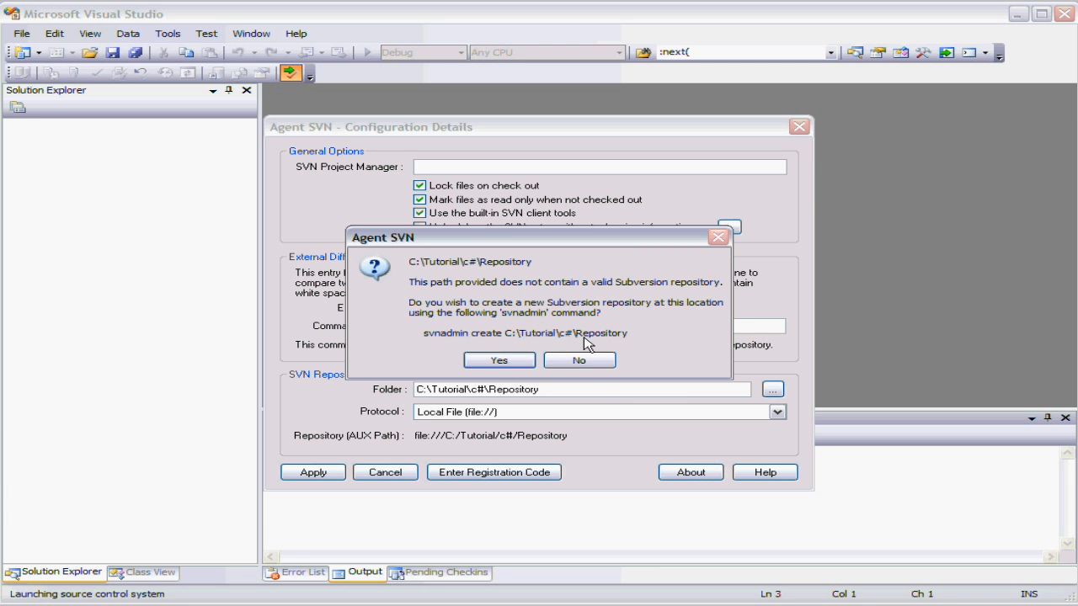
mouse_move(500, 327)
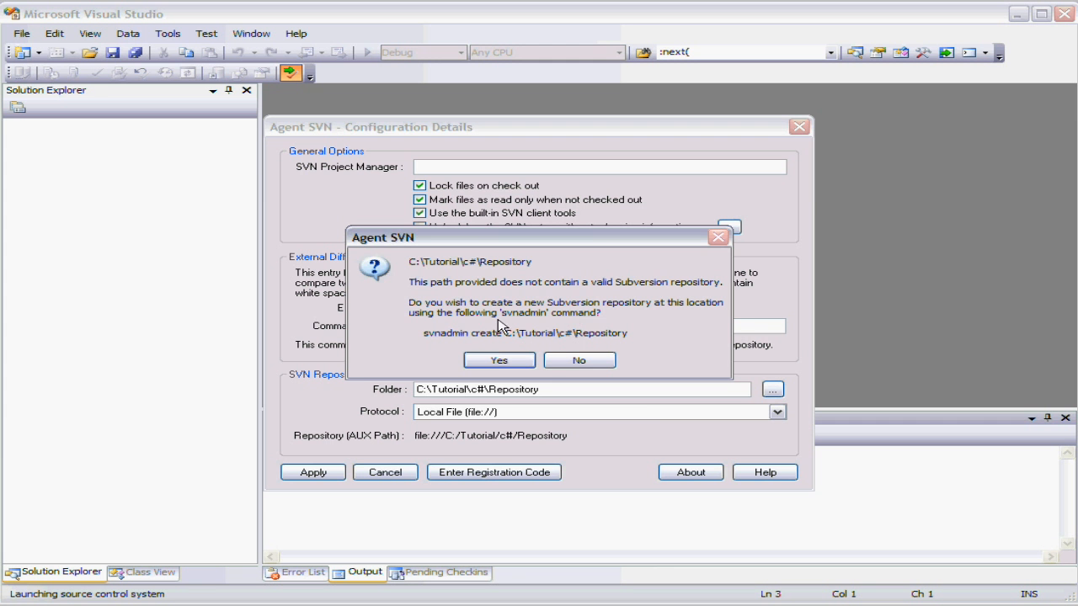
mouse_move(485, 438)
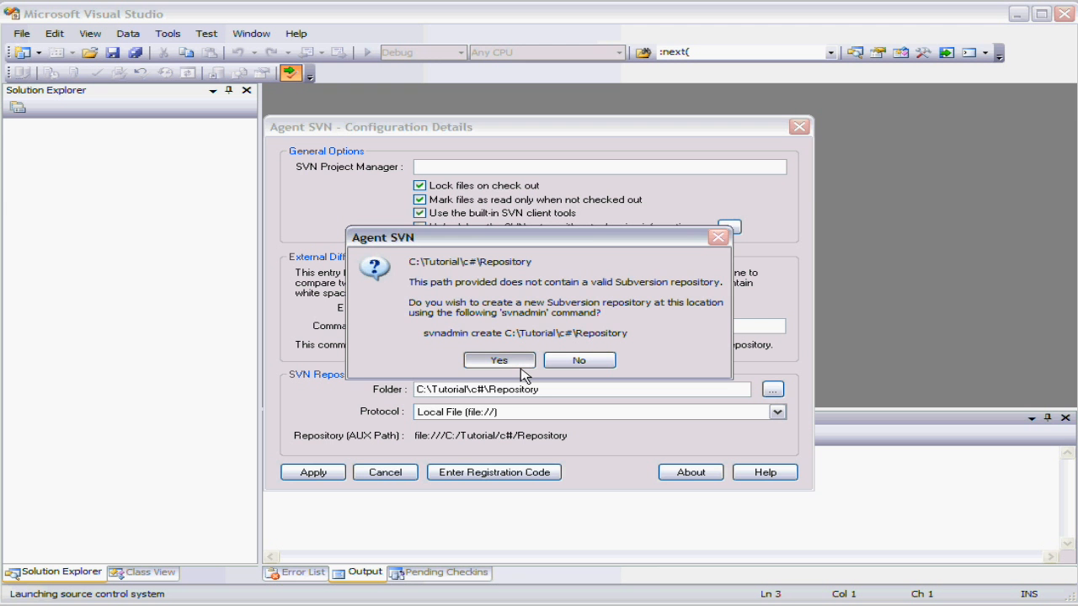
click(498, 360)
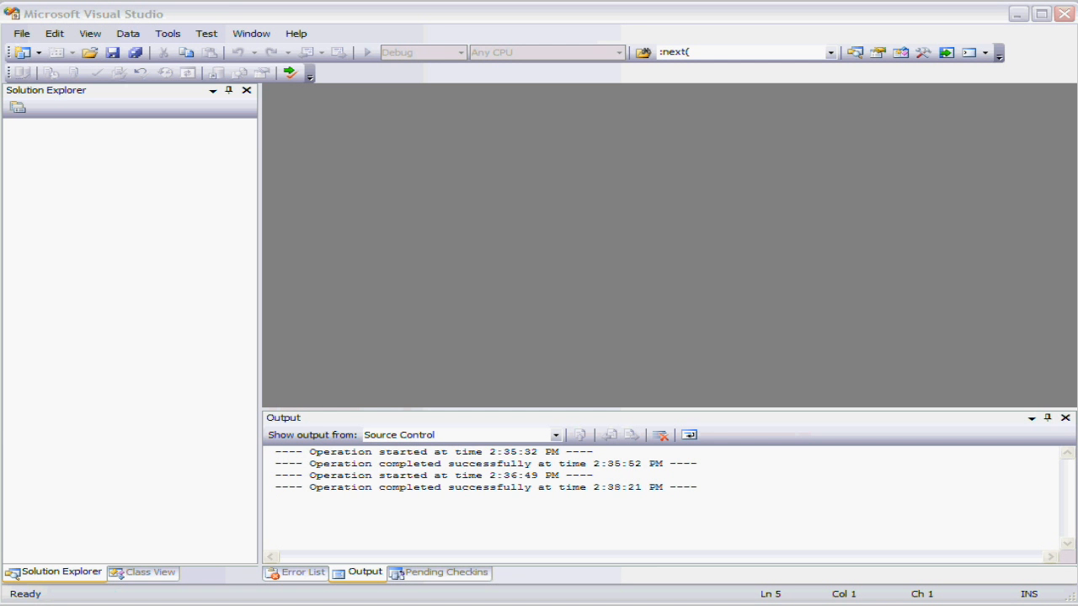
mouse_move(307, 104)
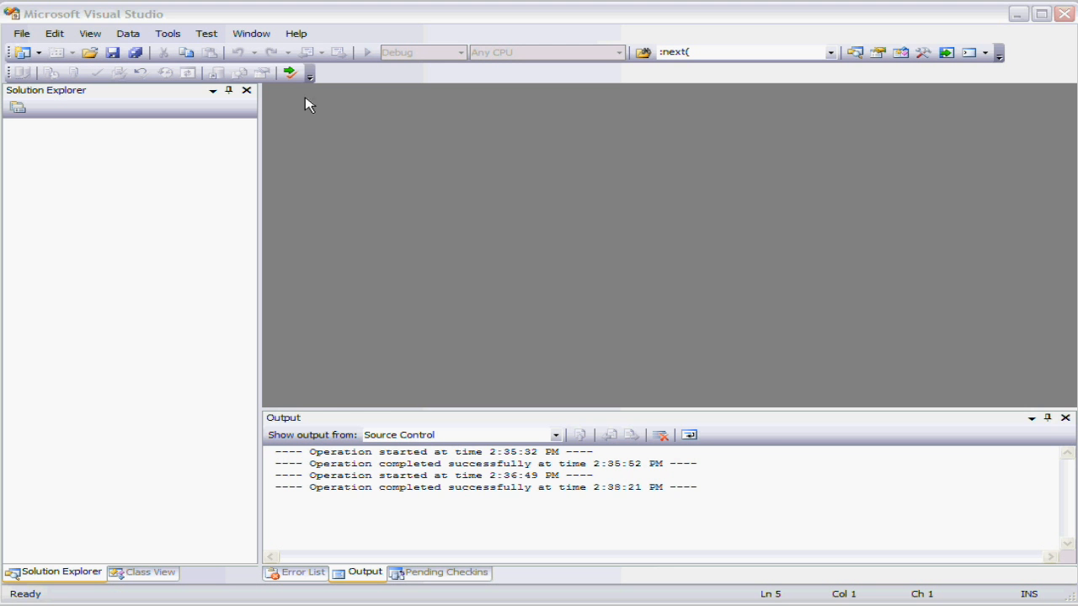
mouse_move(290, 72)
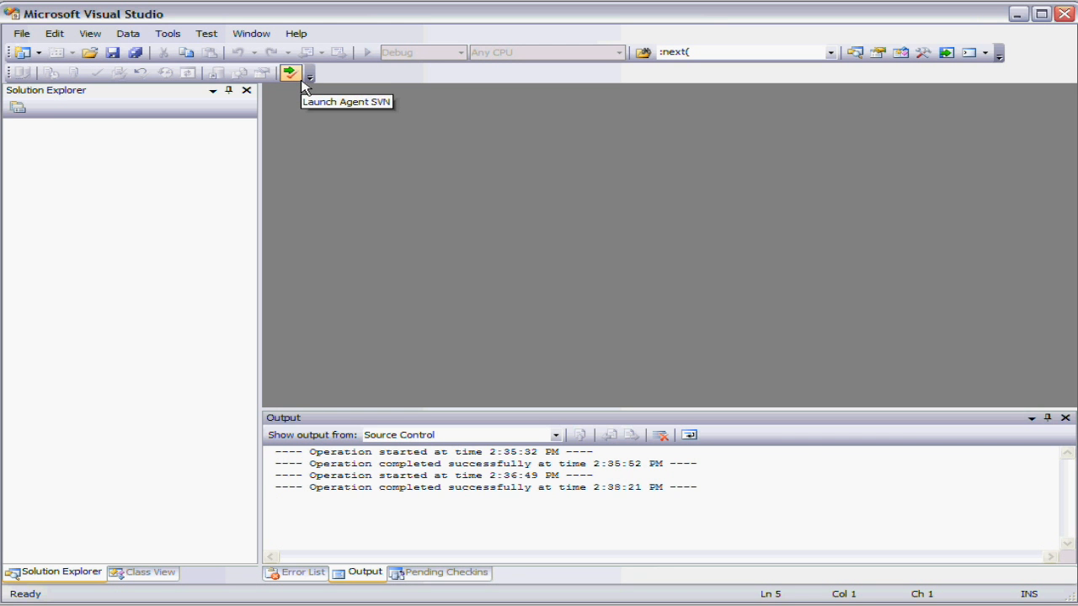
Reopen the Agent SVN configuration details window.
click(289, 73)
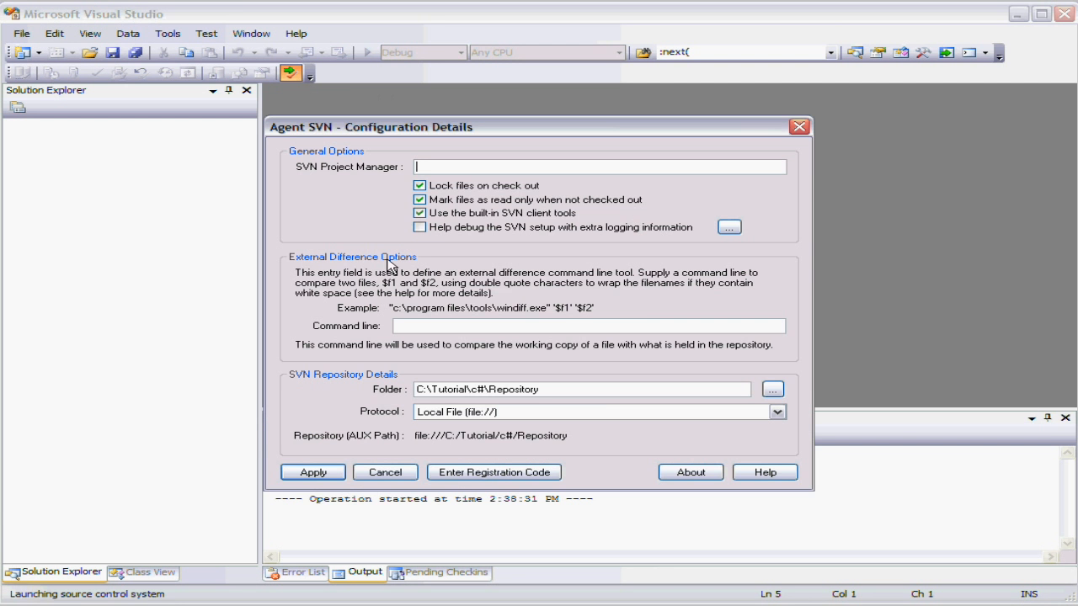
mouse_move(505, 421)
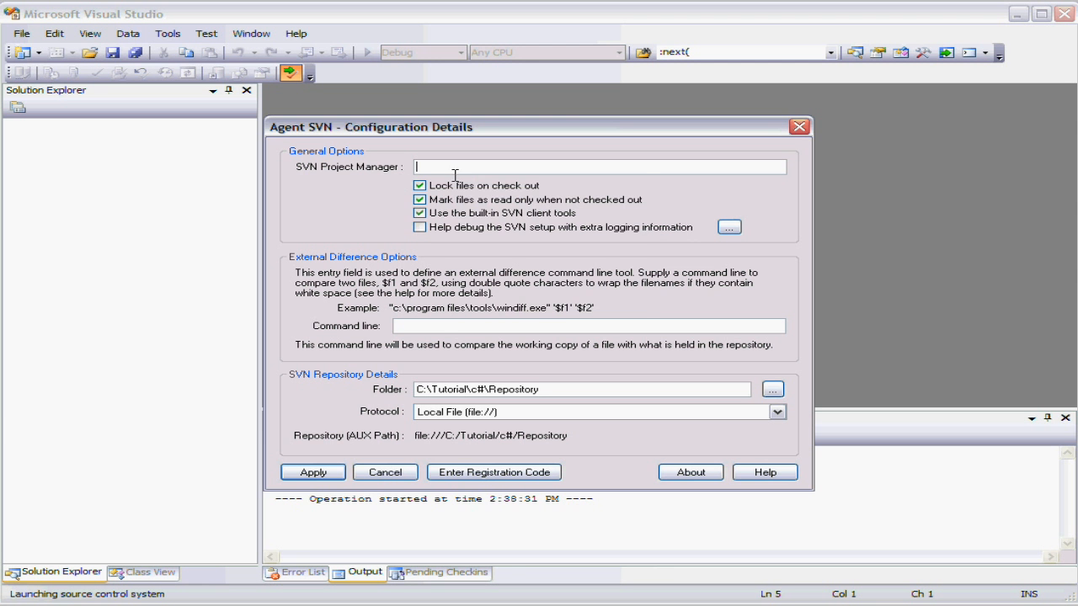
Paste the TortoiseProc repobrowser command into SVN Project Manager and apply the settings.
right_click(455, 167)
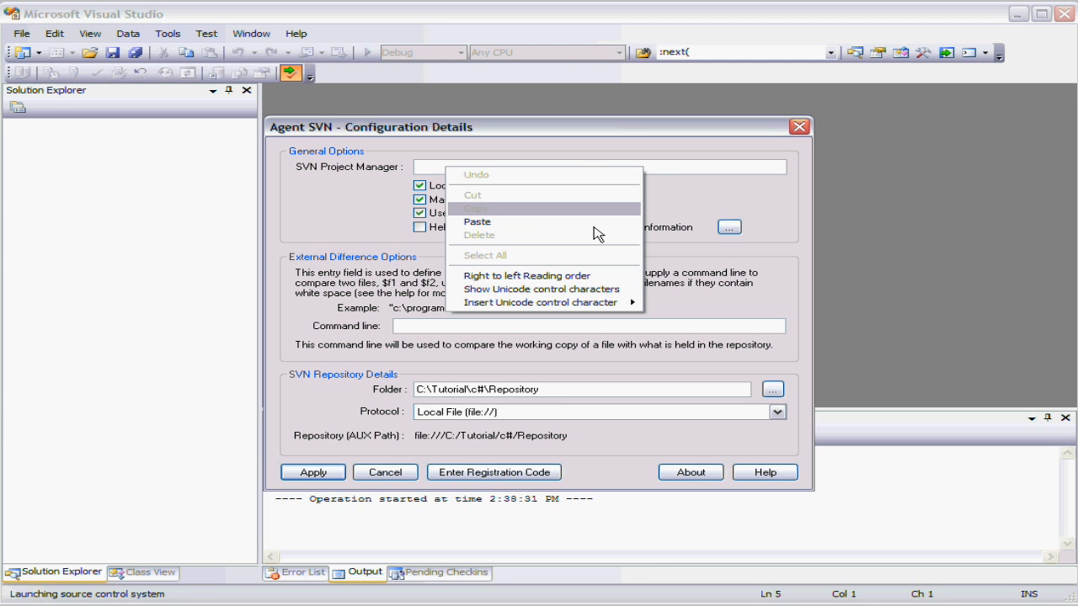
click(477, 221)
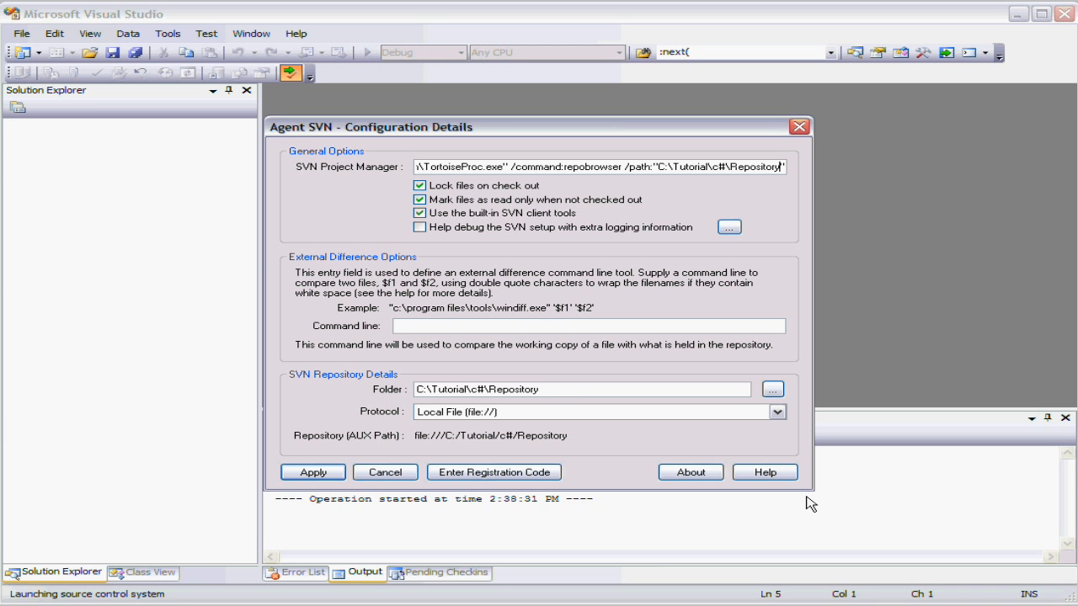
mouse_move(765, 472)
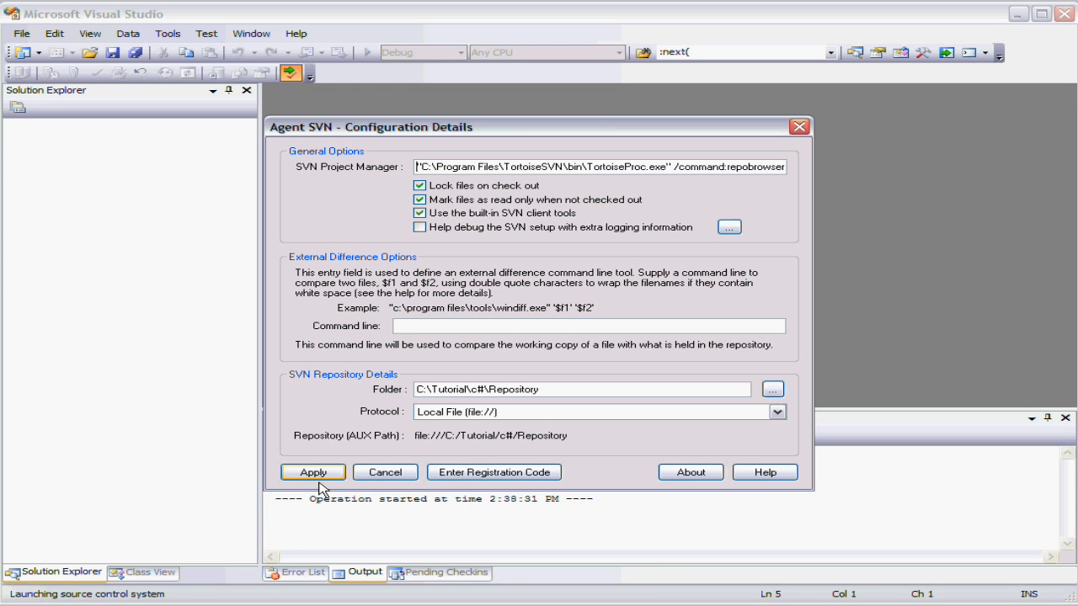
click(313, 471)
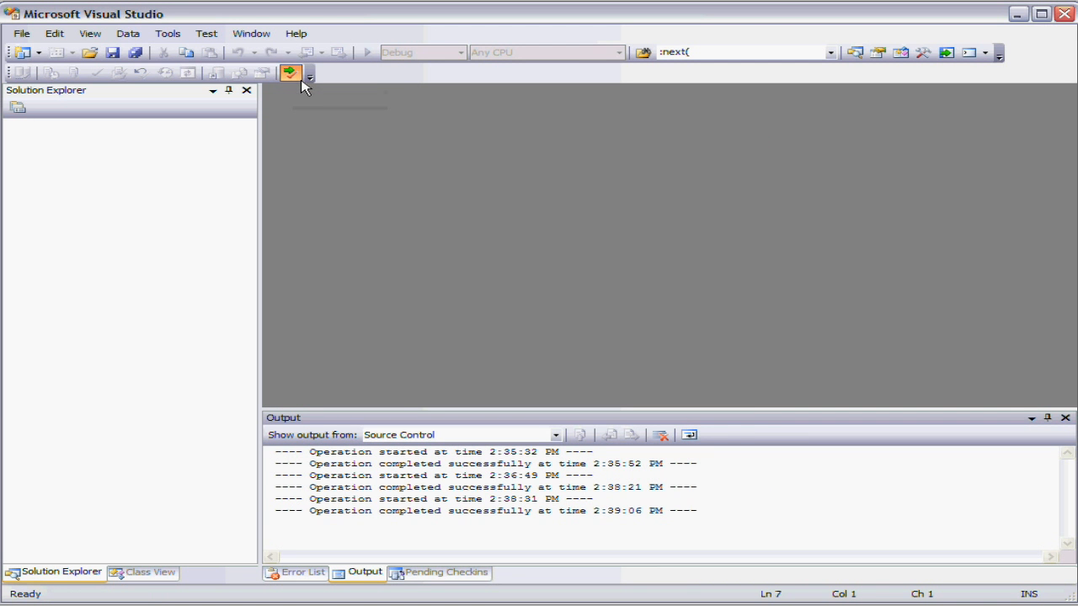
click(290, 73)
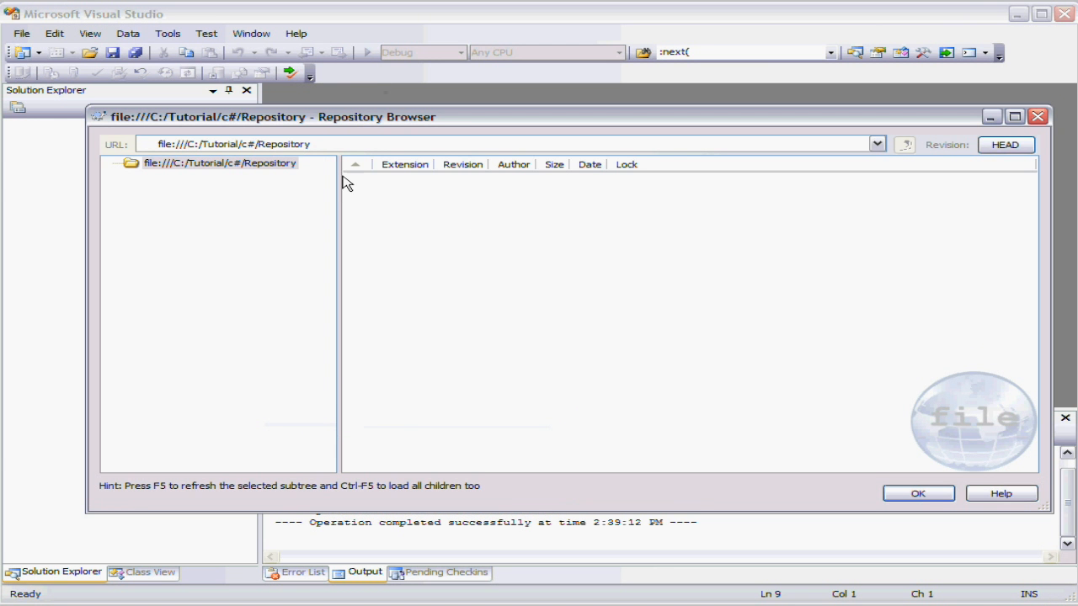
mouse_move(307, 172)
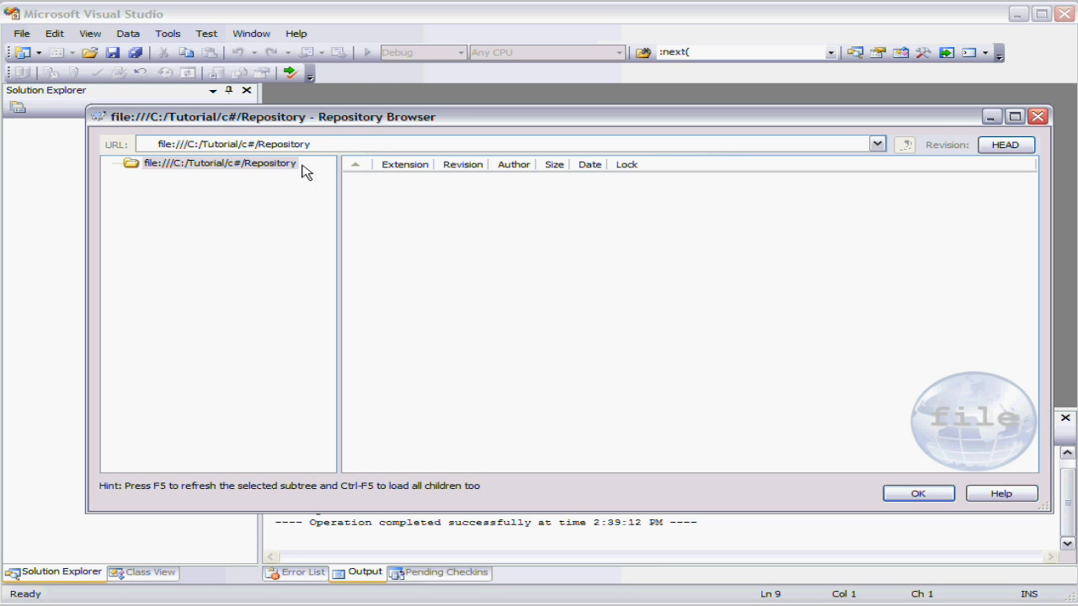
mouse_move(438, 187)
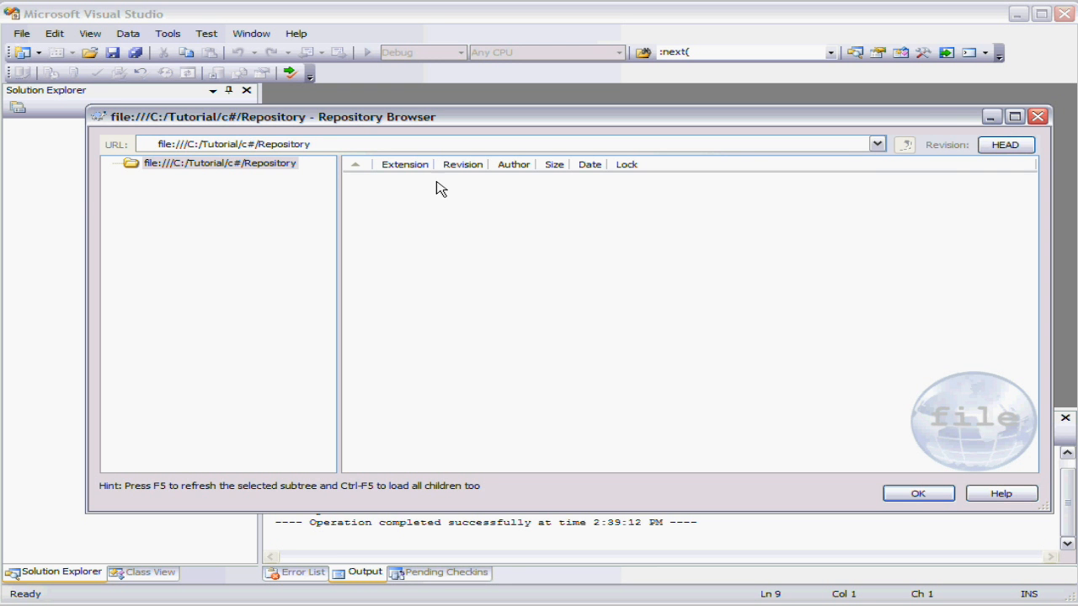
mouse_move(990, 118)
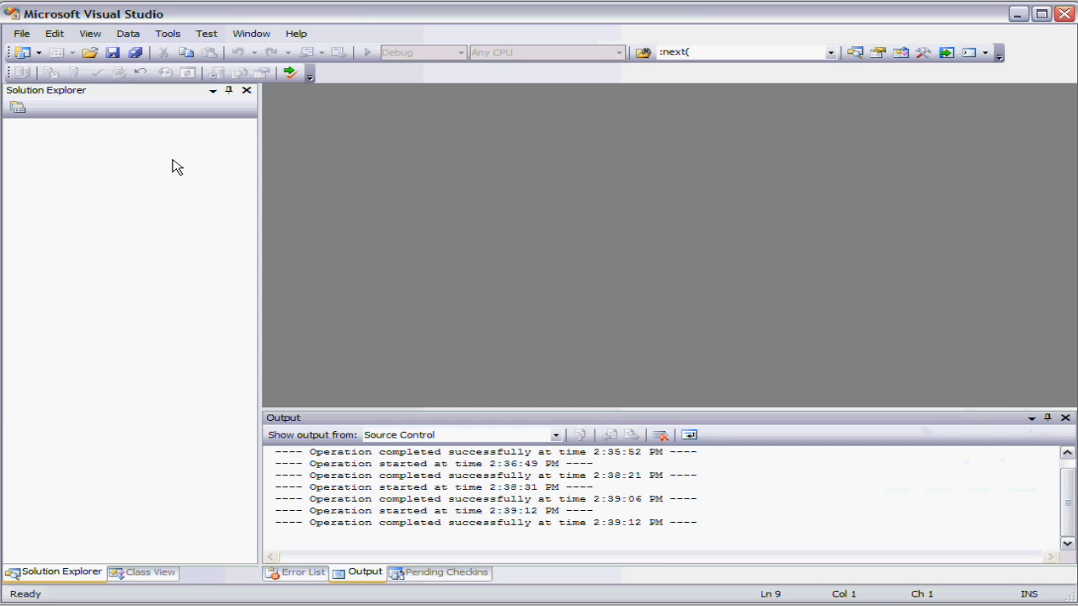
mouse_move(216, 177)
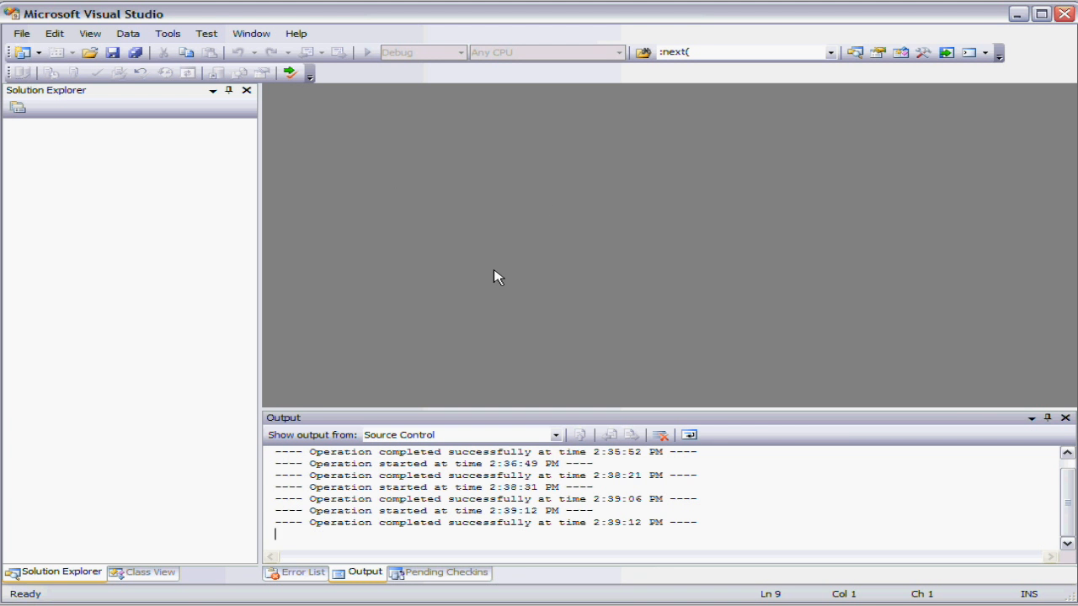
Create a new Windows Forms Application project WindowsFormsApplication1 in C:\Tutorial\c#.
click(20, 34)
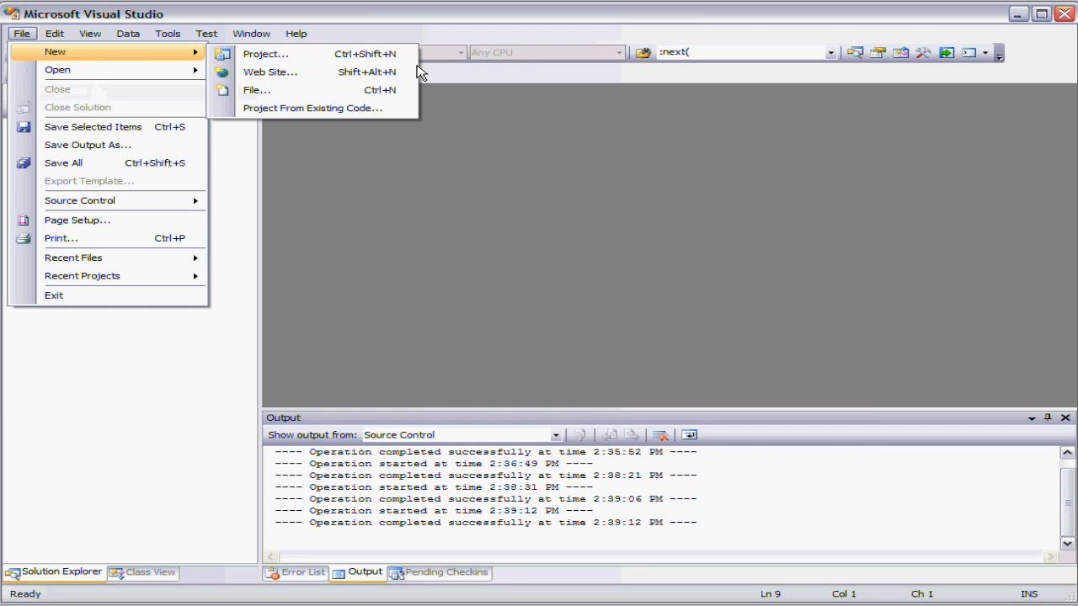
click(266, 54)
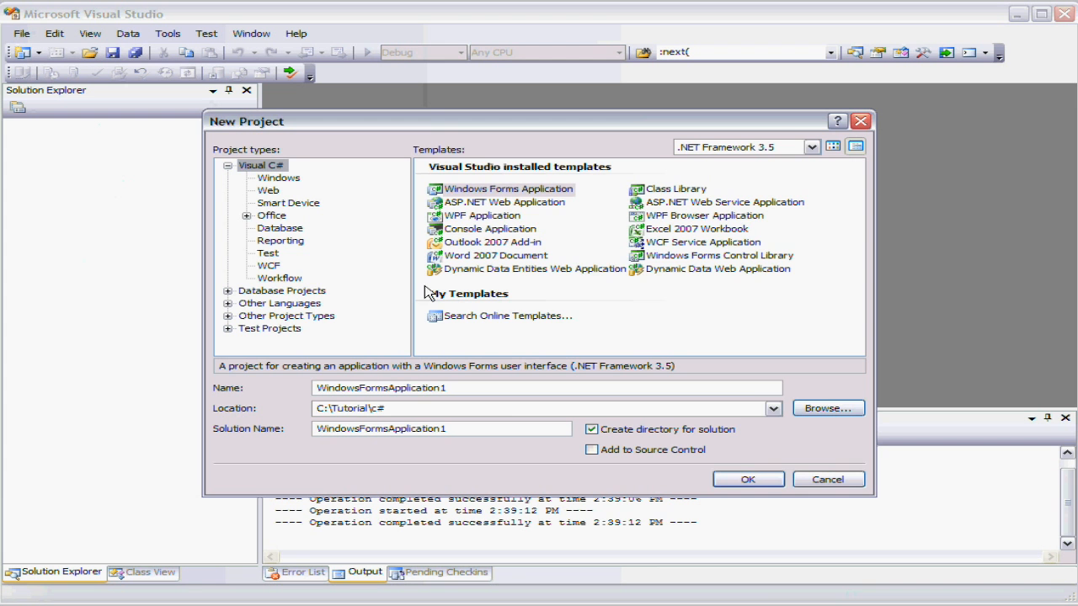
mouse_move(748, 478)
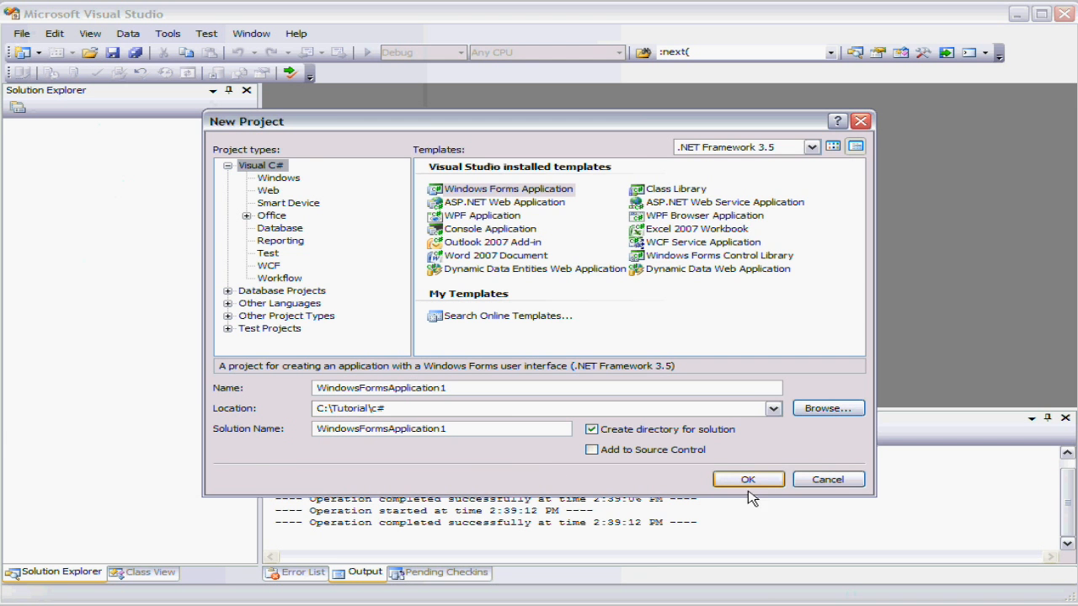
click(748, 478)
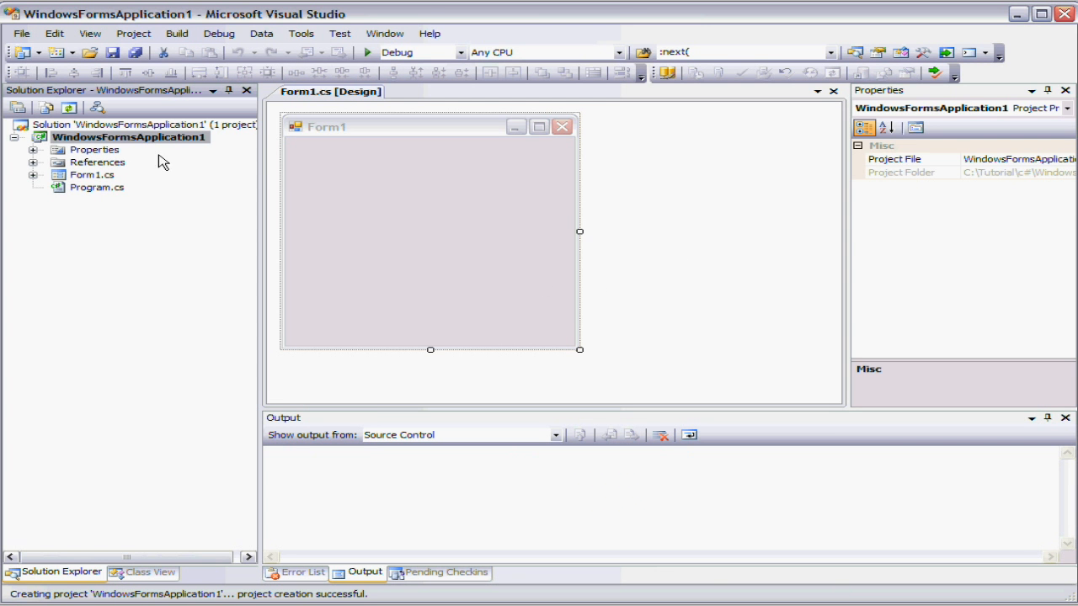
Add the WindowsFormsApplication1 solution to source control from Solution Explorer.
right_click(109, 125)
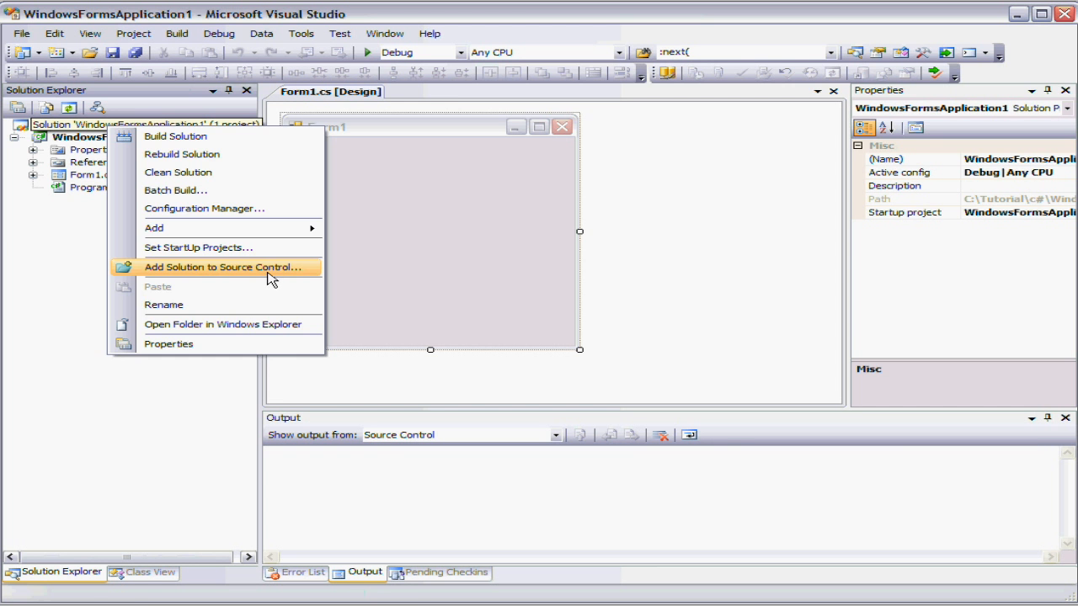
click(222, 266)
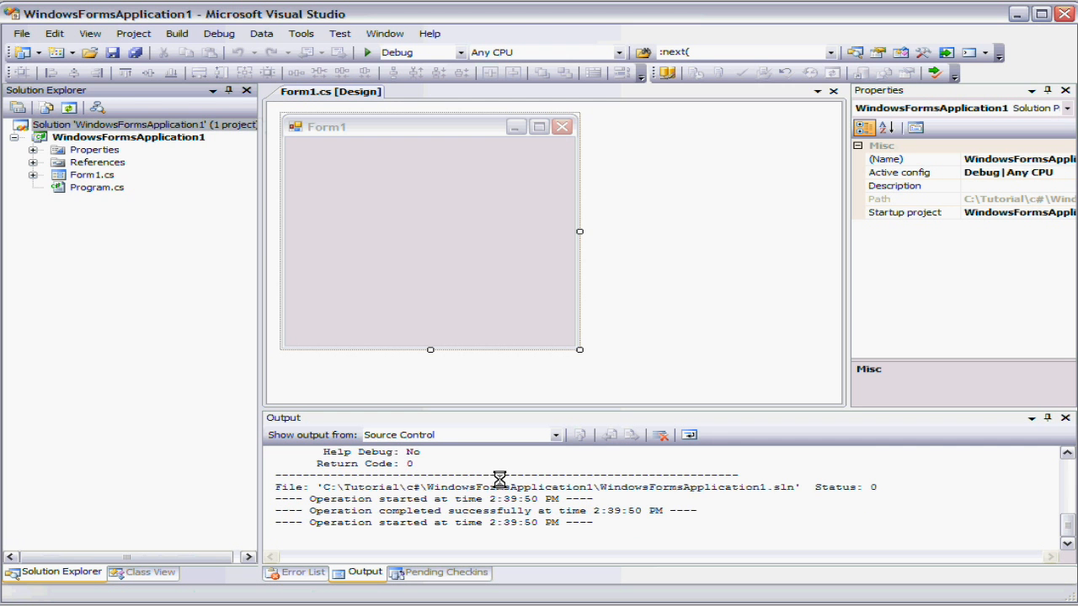
mouse_move(473, 489)
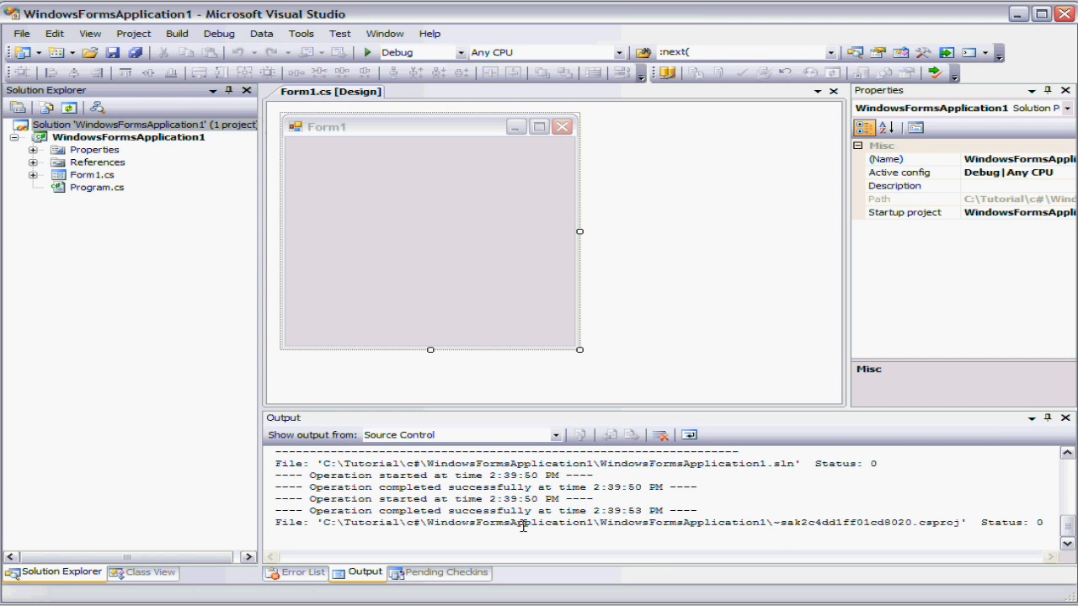
mouse_move(775, 525)
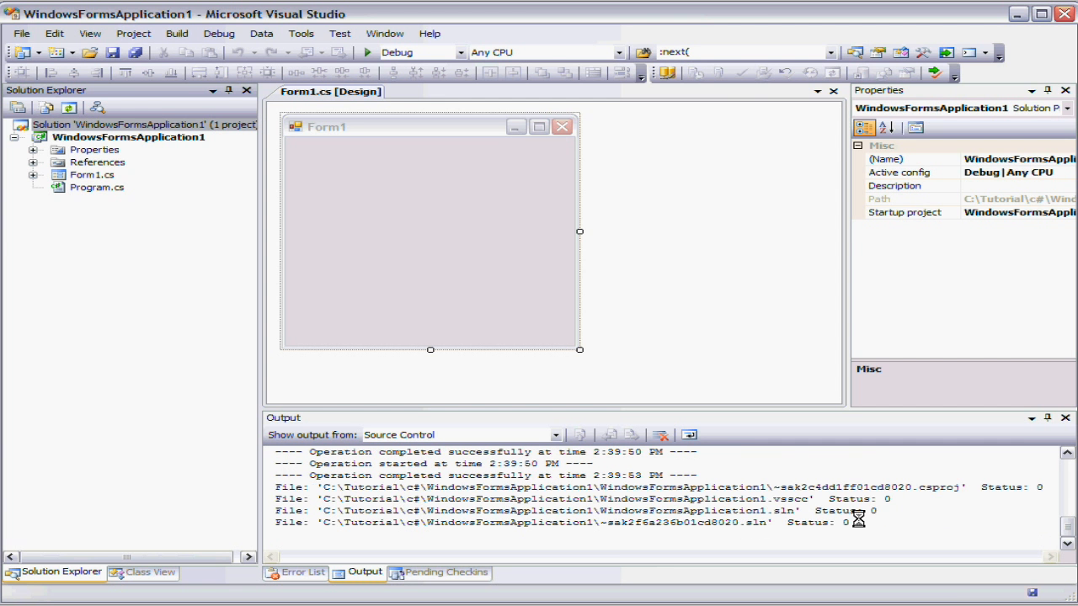
mouse_move(908, 514)
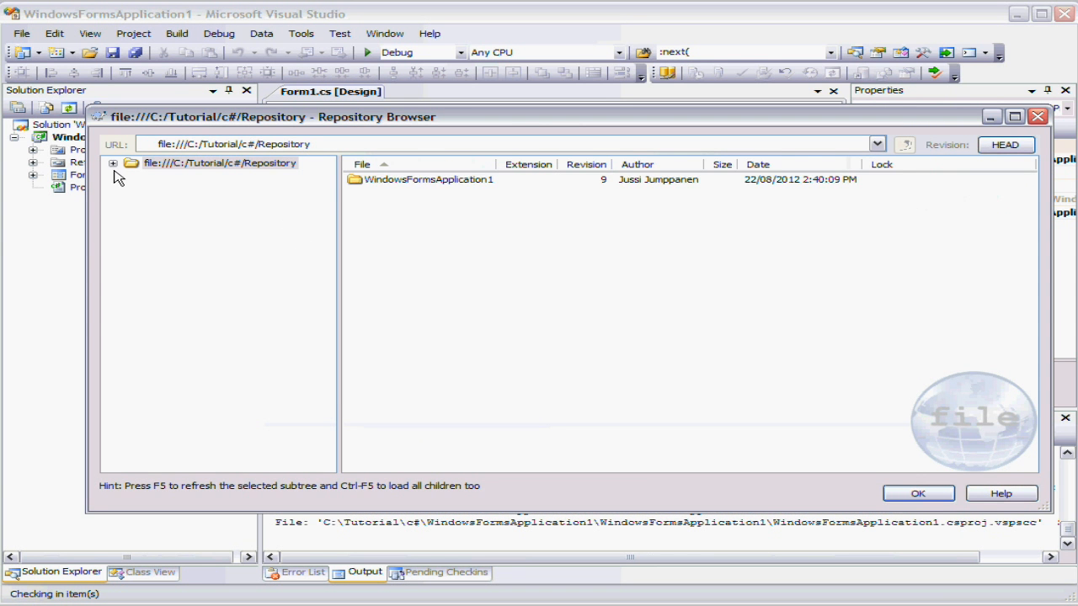
click(111, 162)
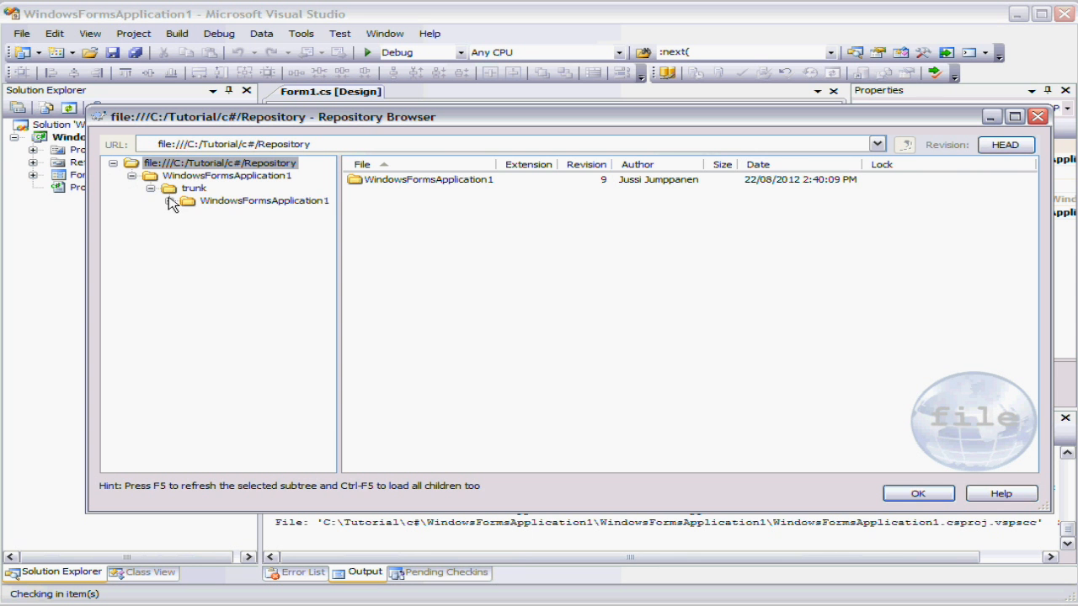
click(264, 201)
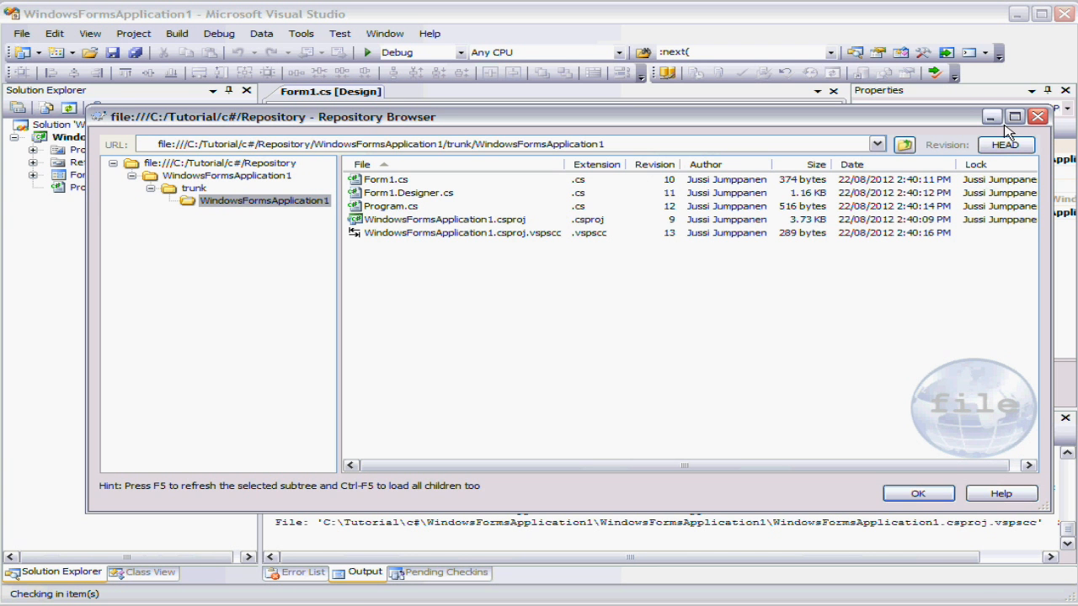
click(916, 493)
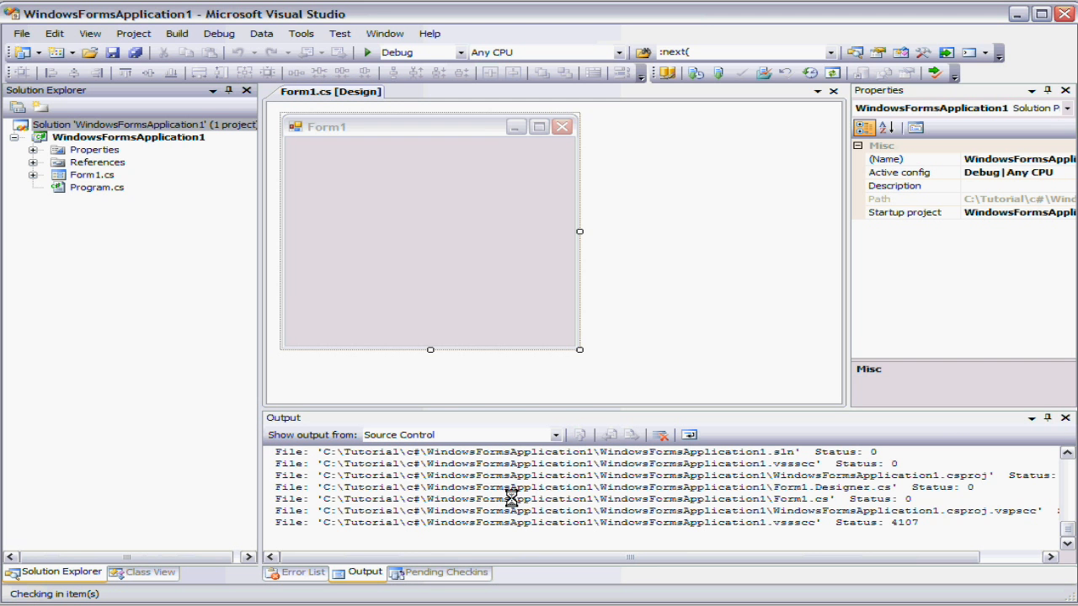
mouse_move(526, 498)
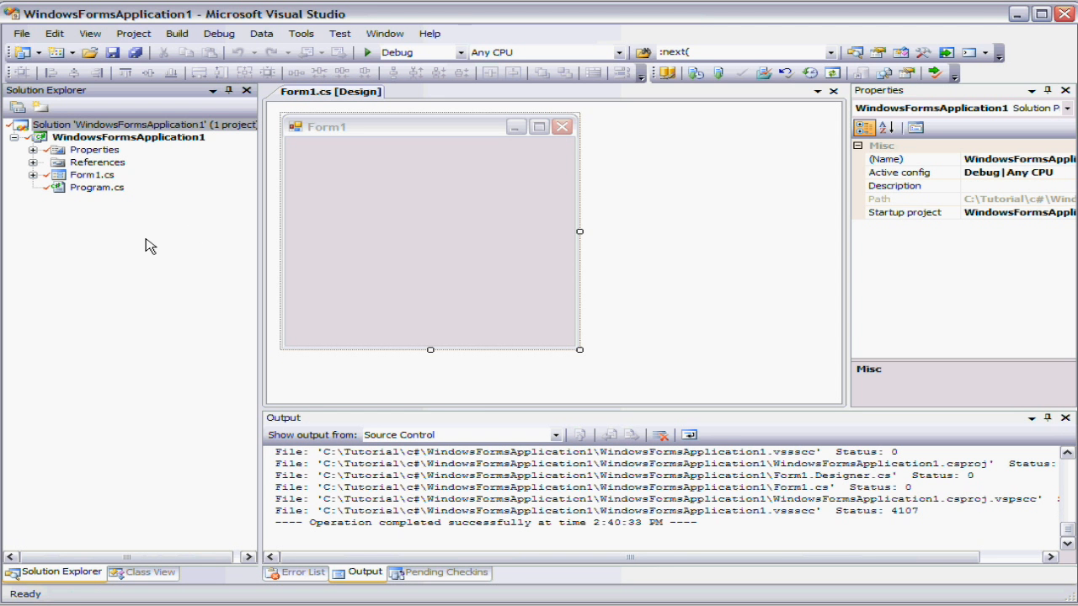
mouse_move(150, 300)
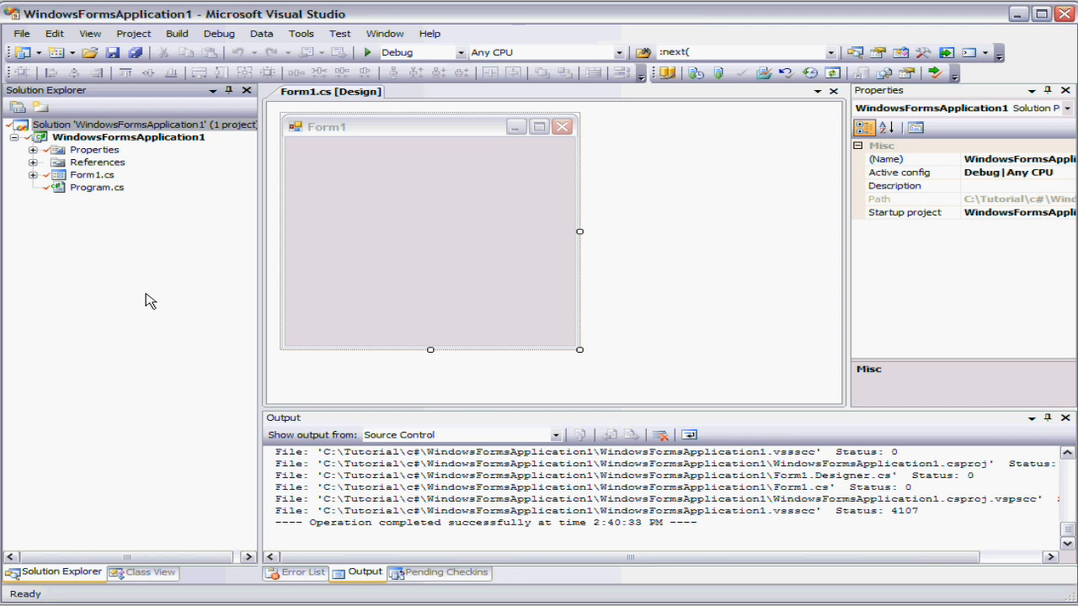
mouse_move(155, 362)
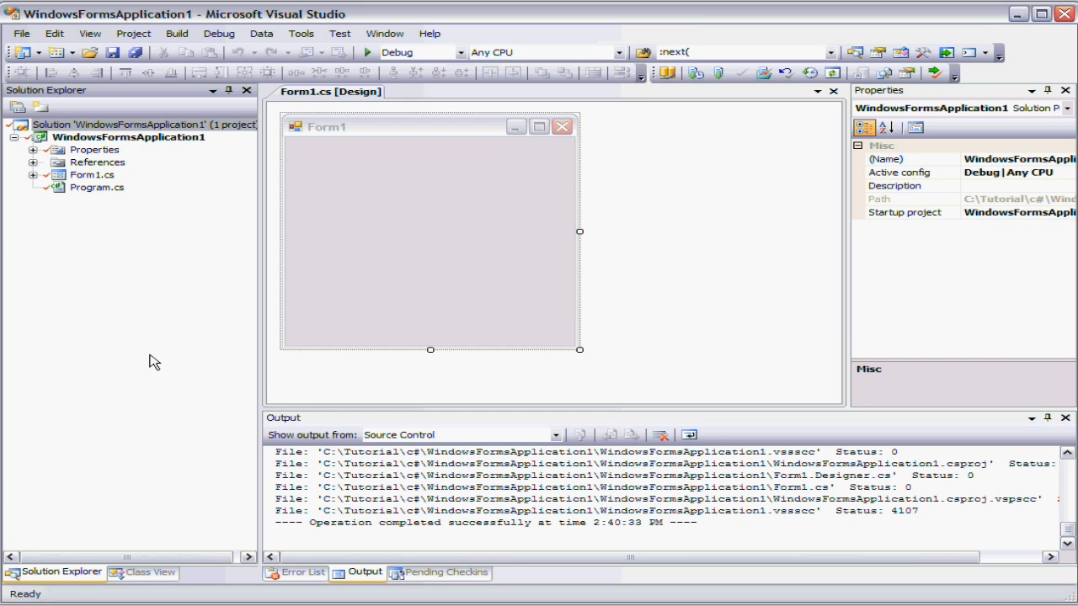
mouse_move(226, 201)
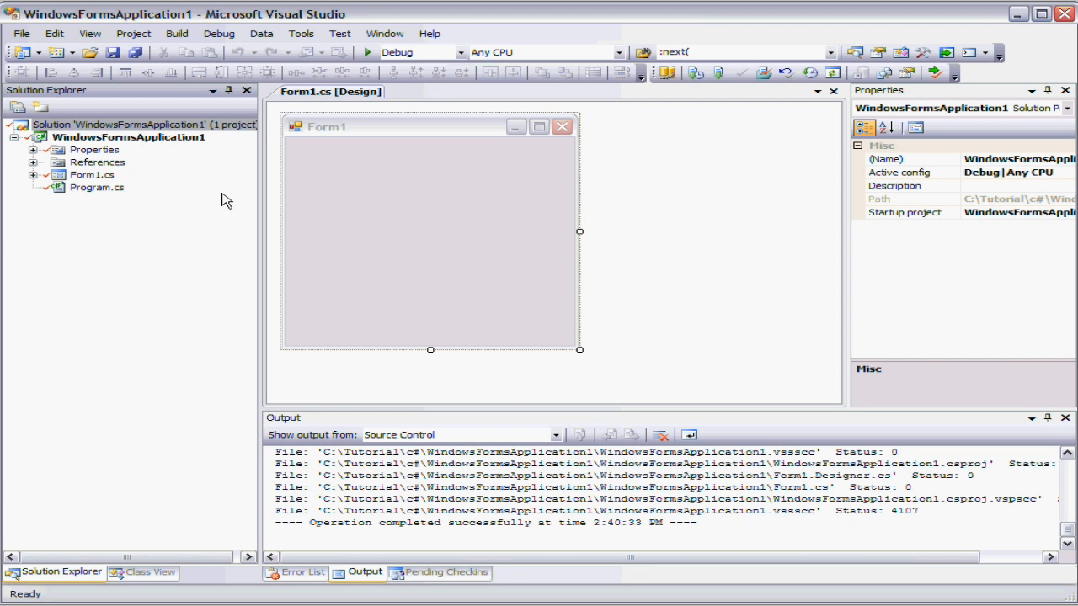
mouse_move(183, 253)
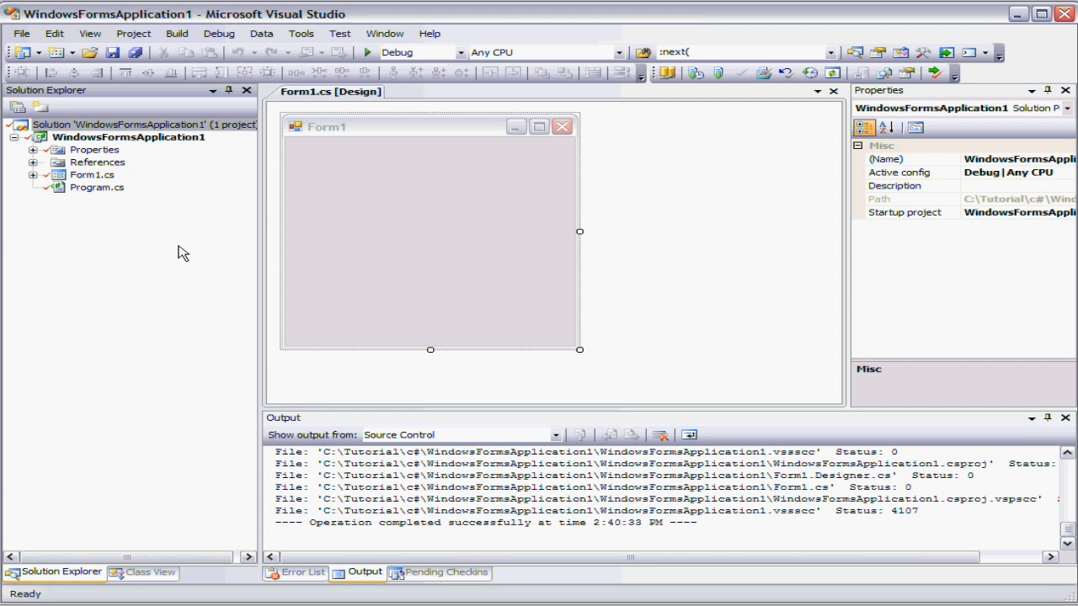
mouse_move(187, 266)
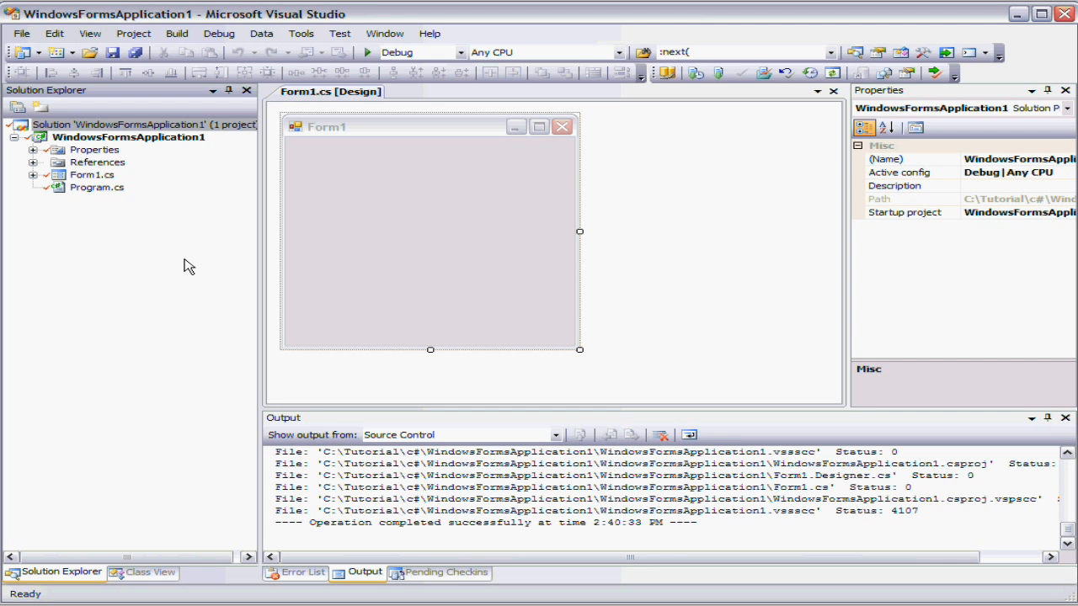
mouse_move(182, 229)
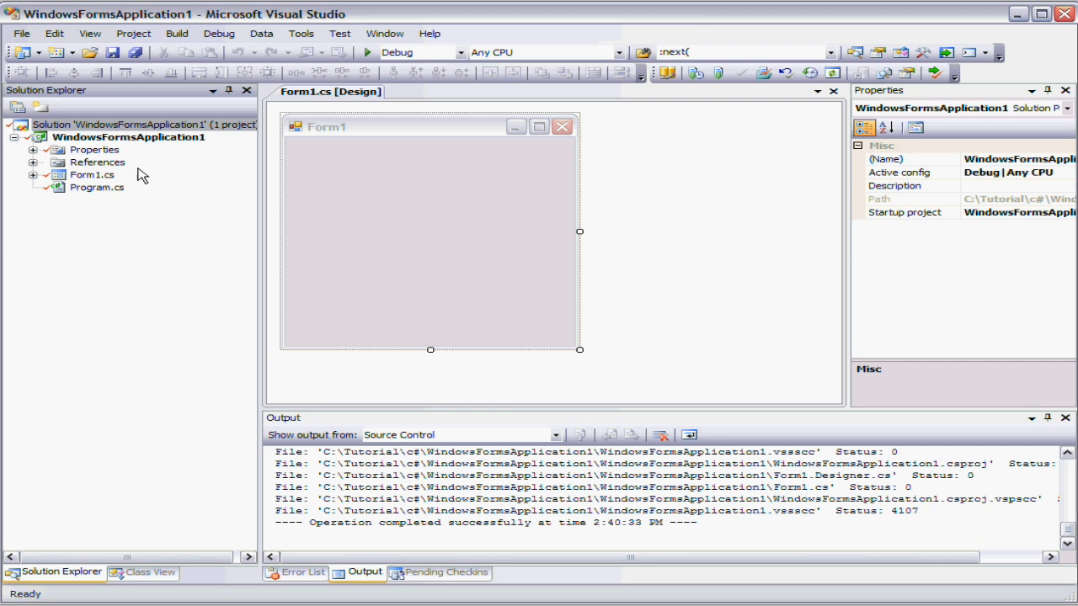
Check in the solution's files with the comment "Added first project...".
right_click(118, 125)
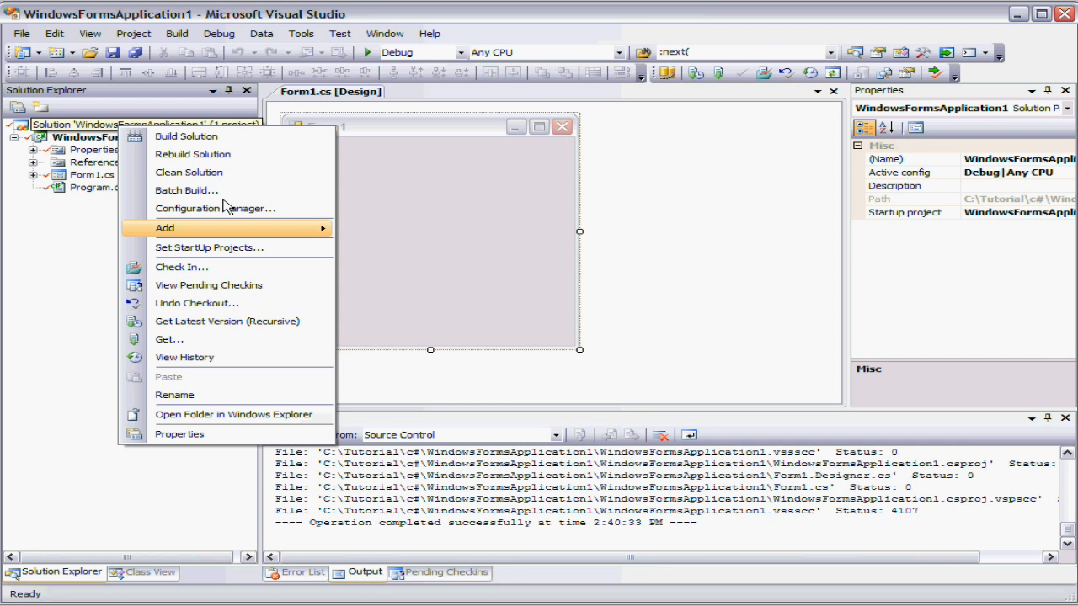
mouse_move(220, 357)
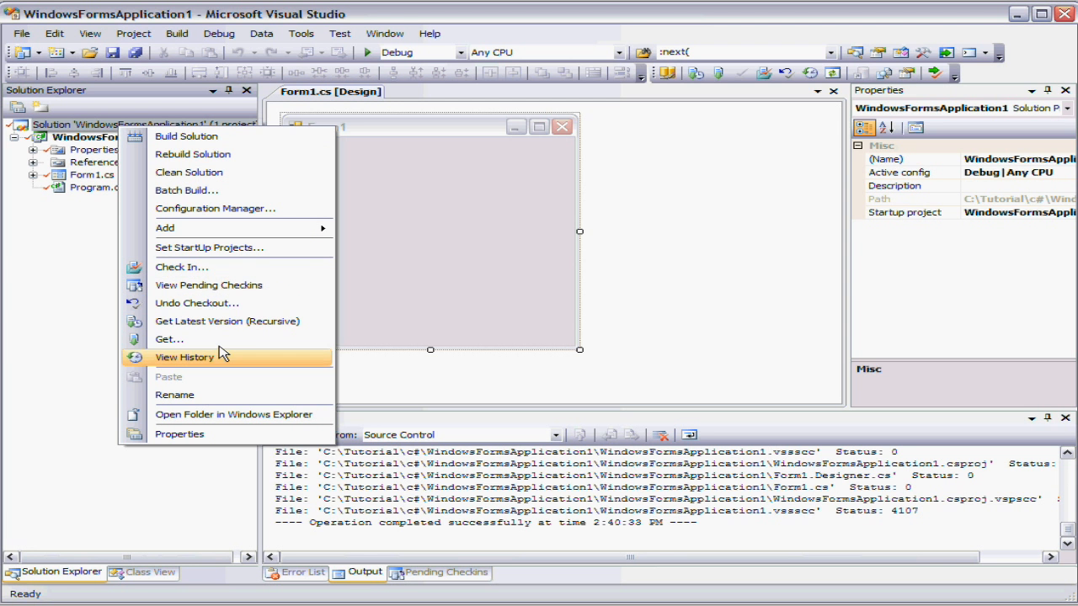
mouse_move(239, 304)
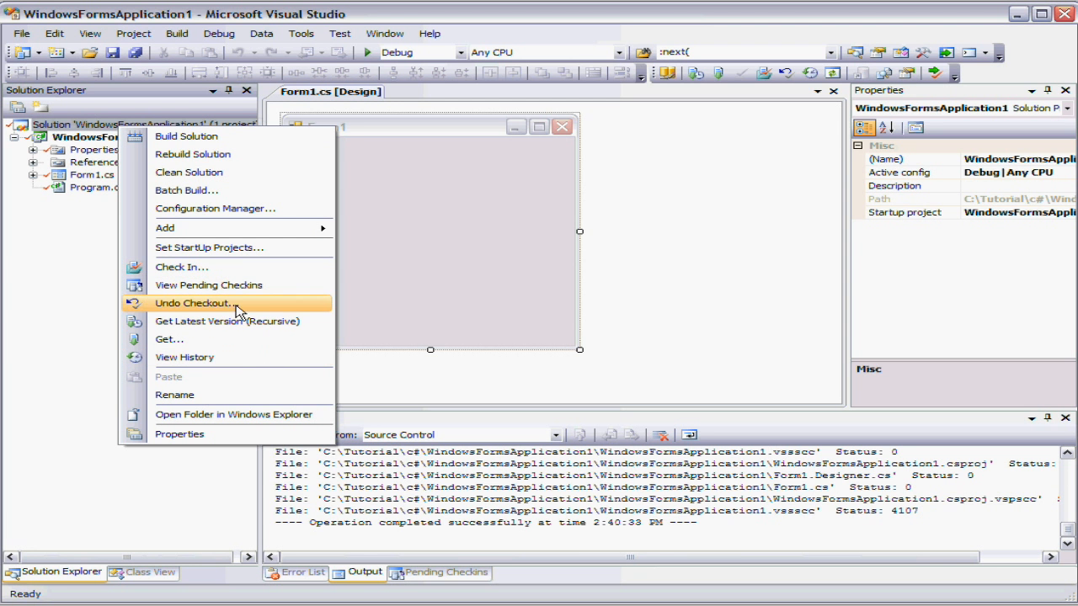
mouse_move(225, 287)
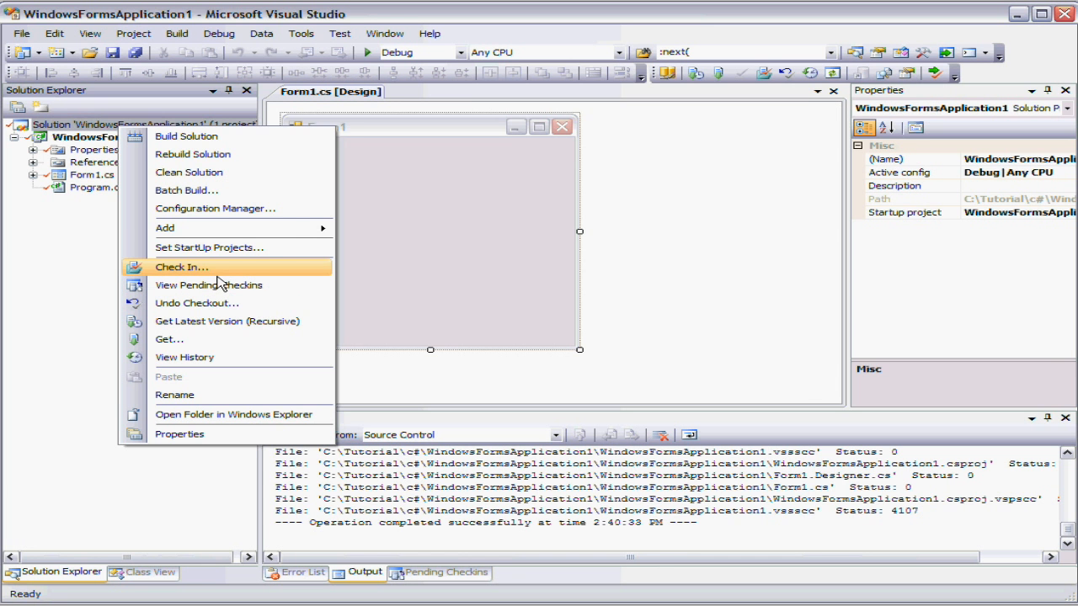
click(180, 266)
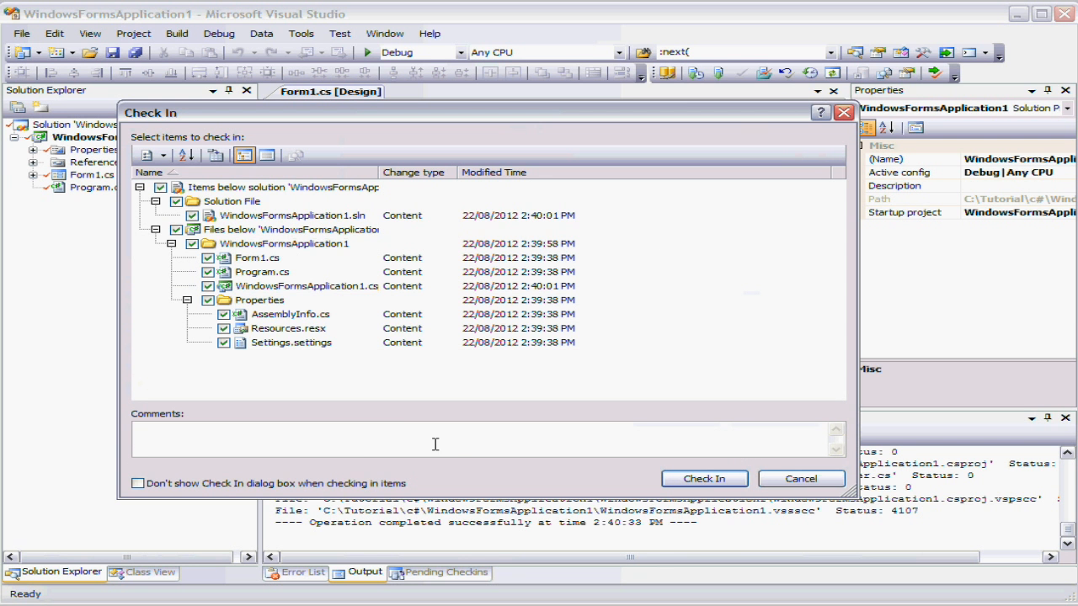
text(Added f)
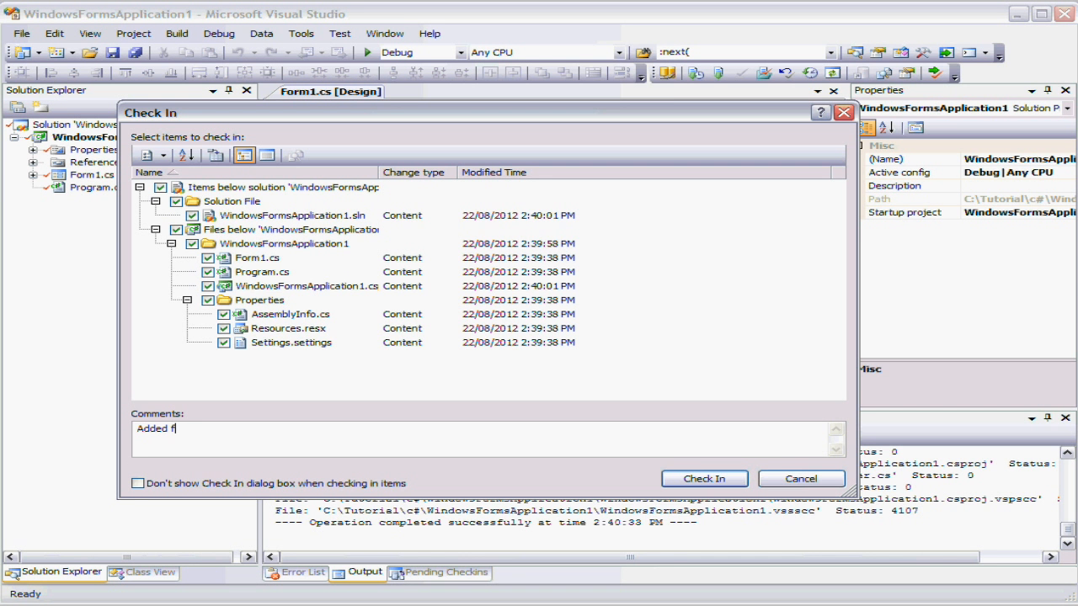
text(irst project...)
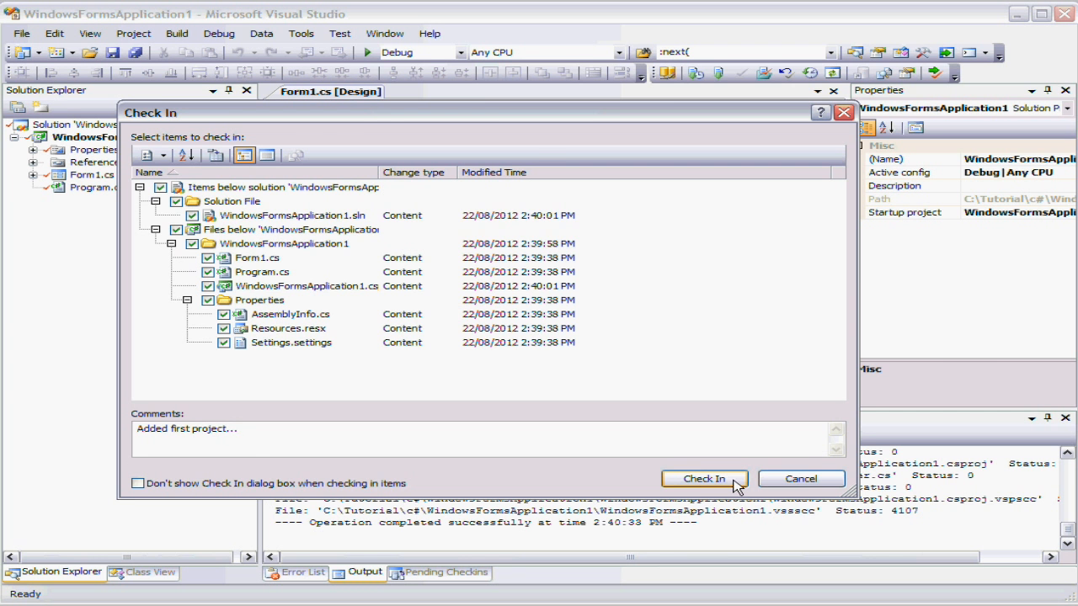
click(704, 478)
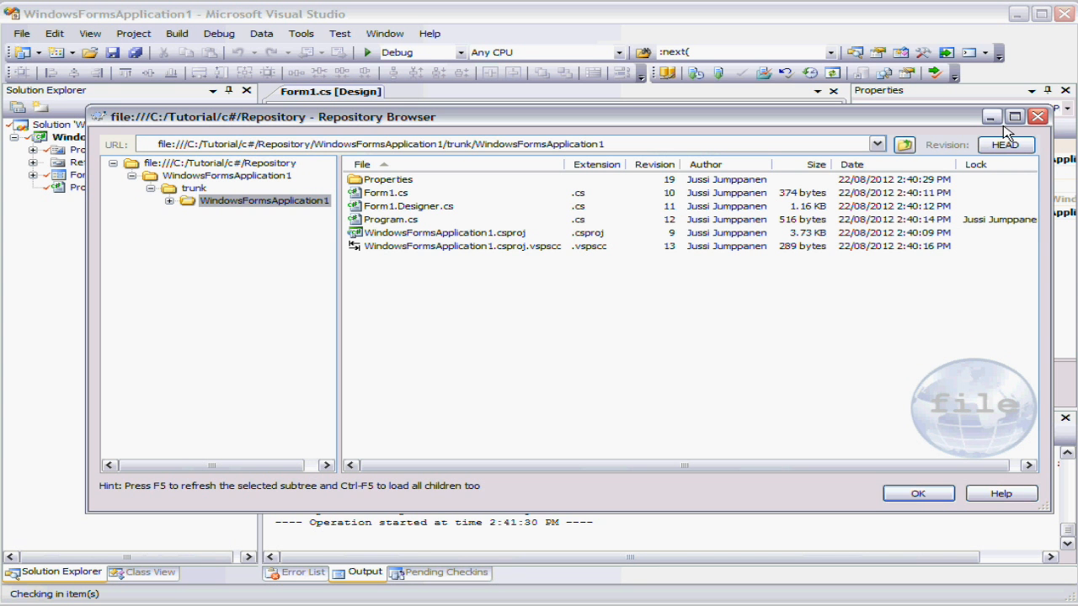
Close the repository browser after the check-in completes.
click(916, 492)
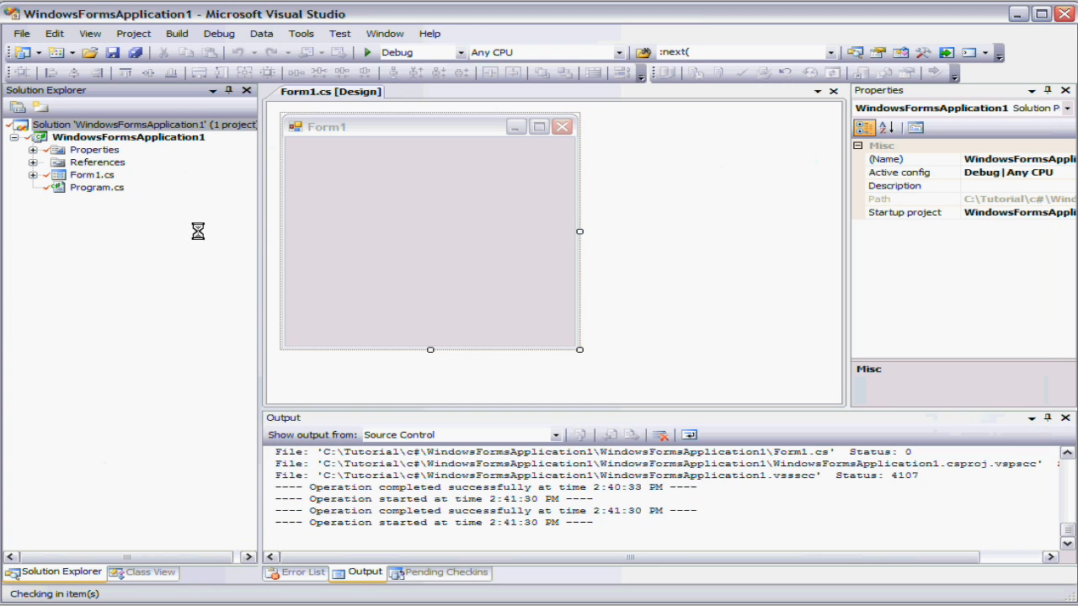
mouse_move(204, 246)
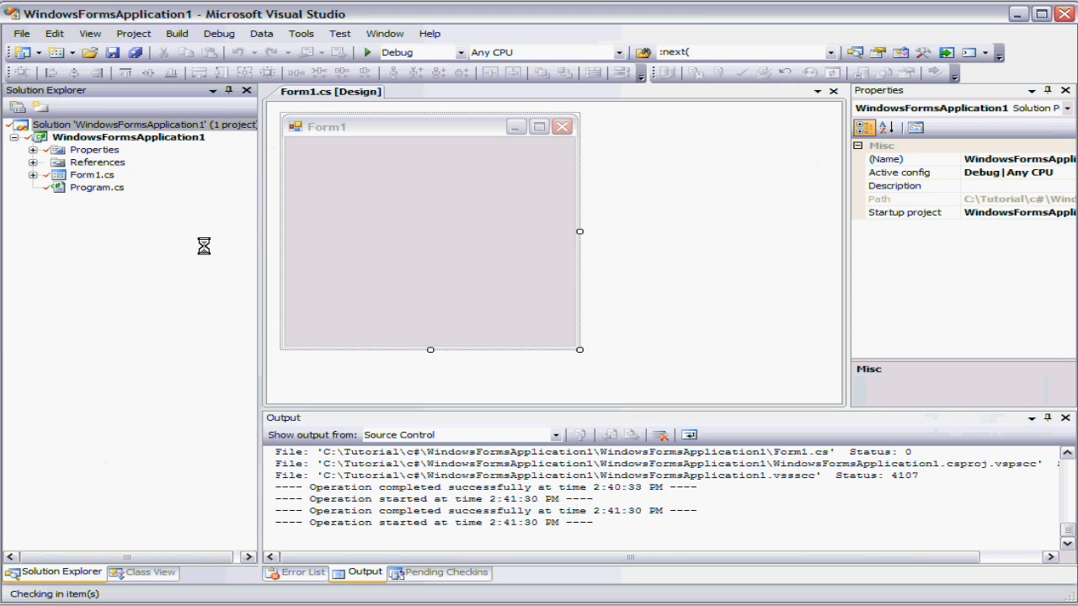
mouse_move(236, 266)
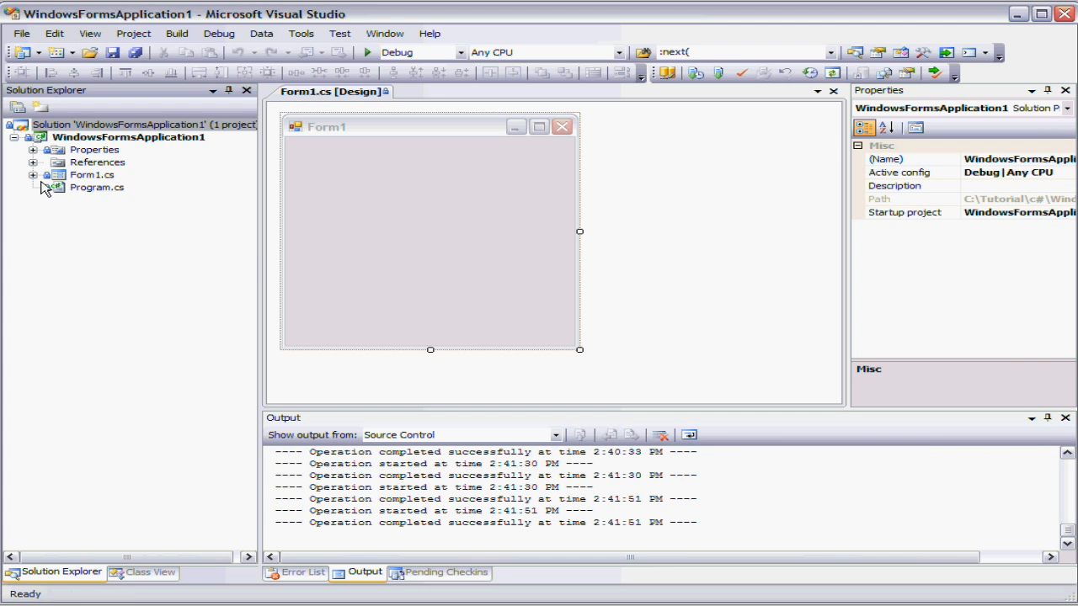
View the source-control history of Program.cs and dismiss it.
click(34, 174)
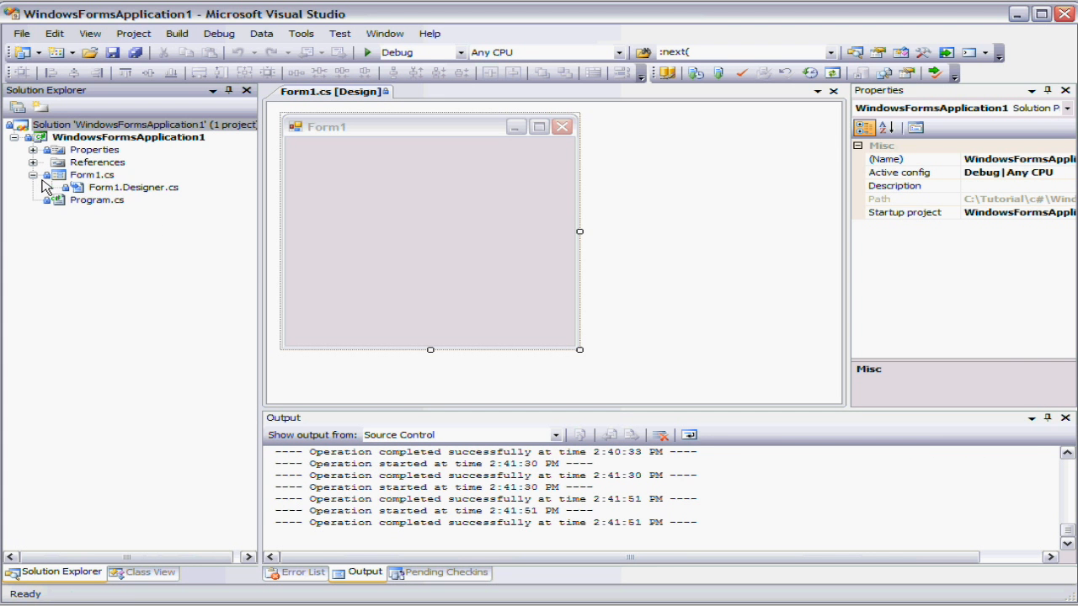
right_click(96, 199)
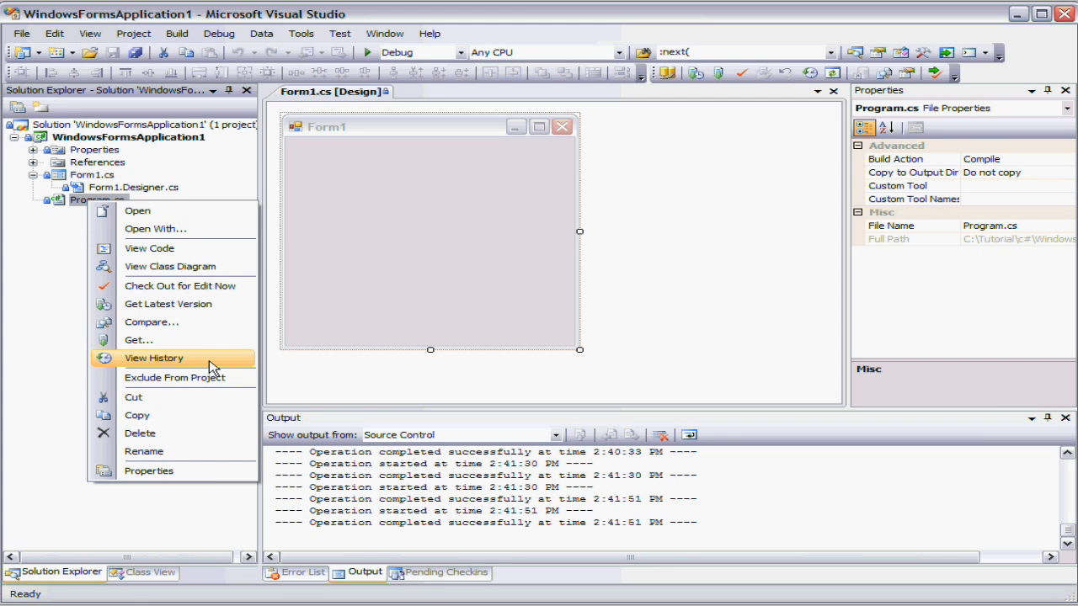
click(155, 357)
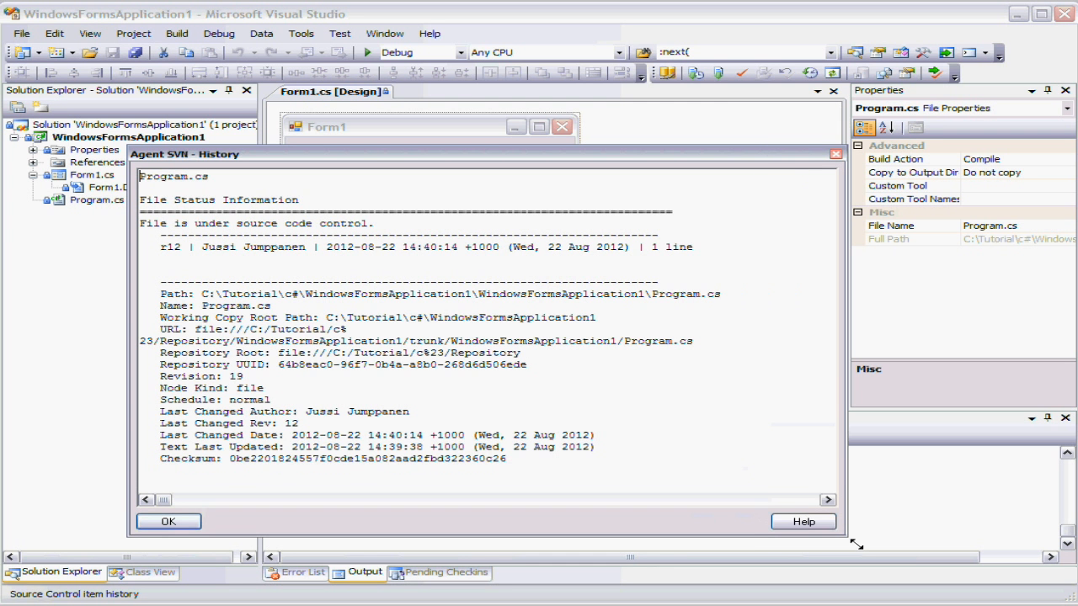
mouse_move(283, 245)
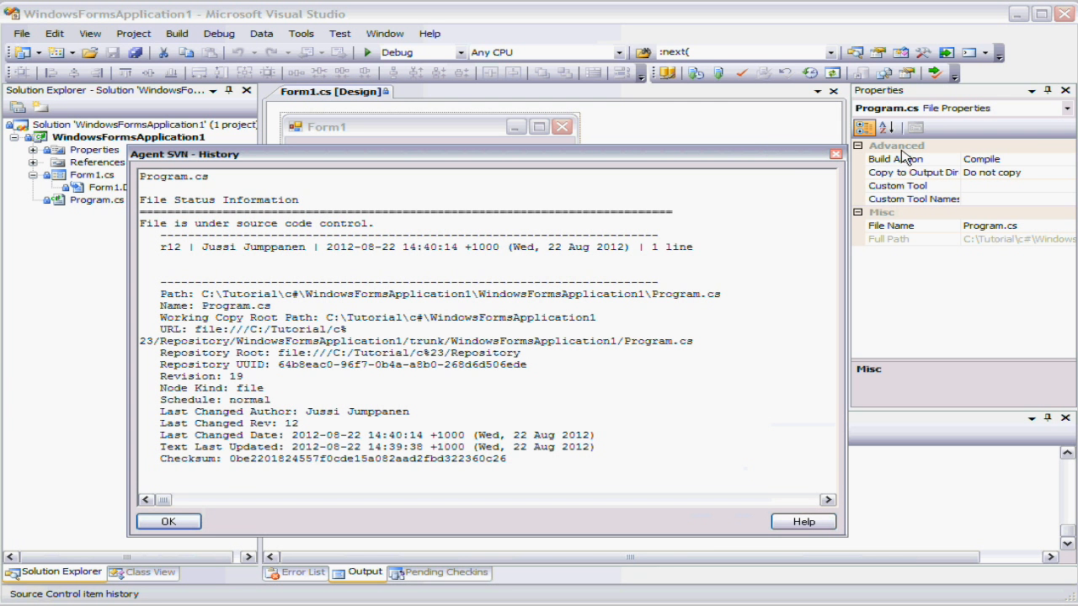
click(169, 522)
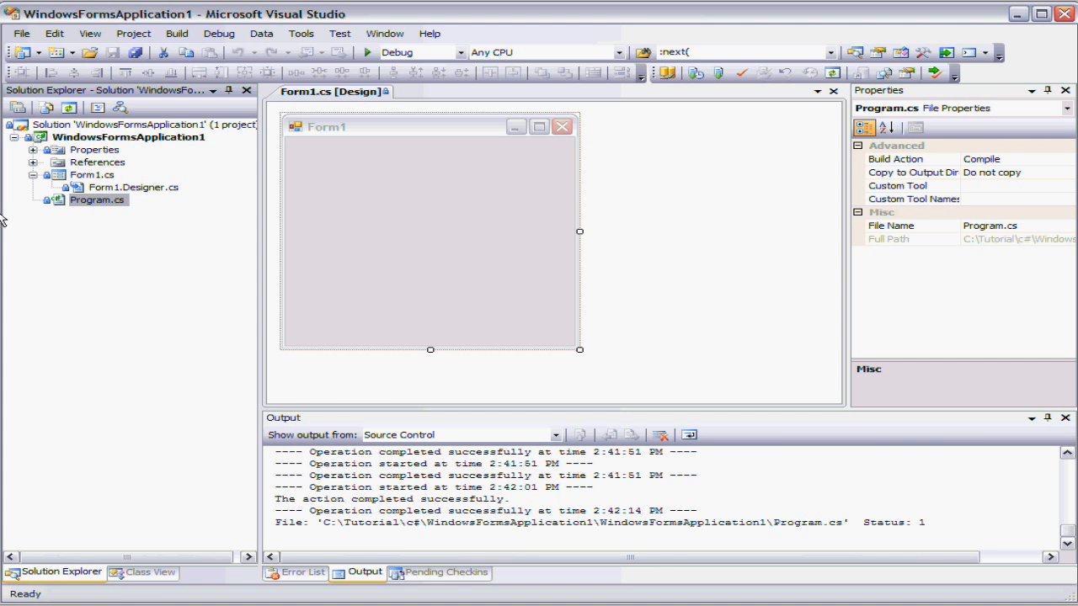
Check out Program.cs exclusively for edit and open it in the editor.
right_click(98, 199)
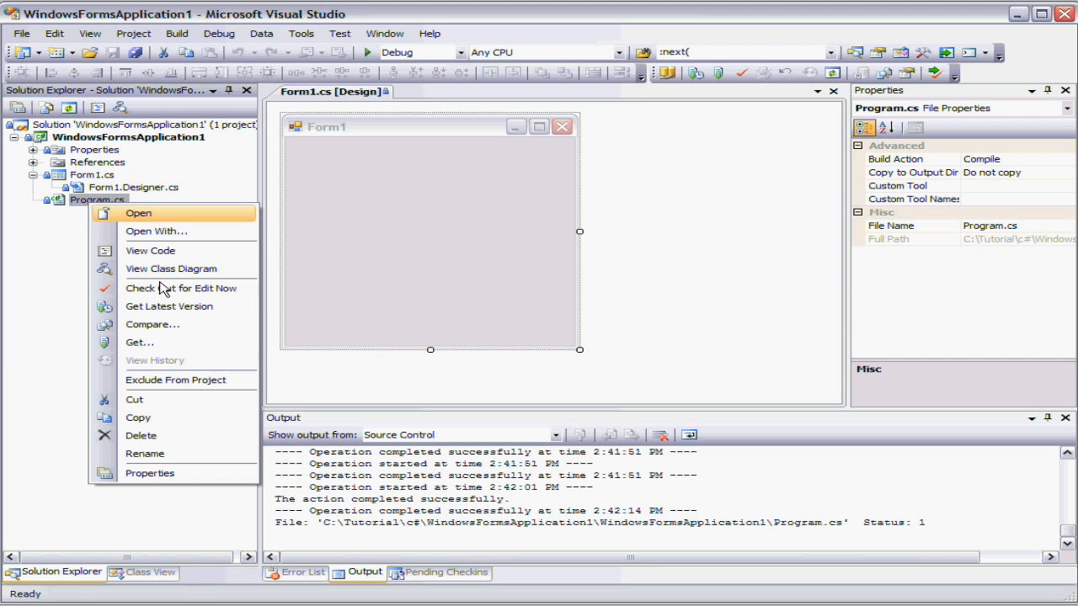
mouse_move(209, 369)
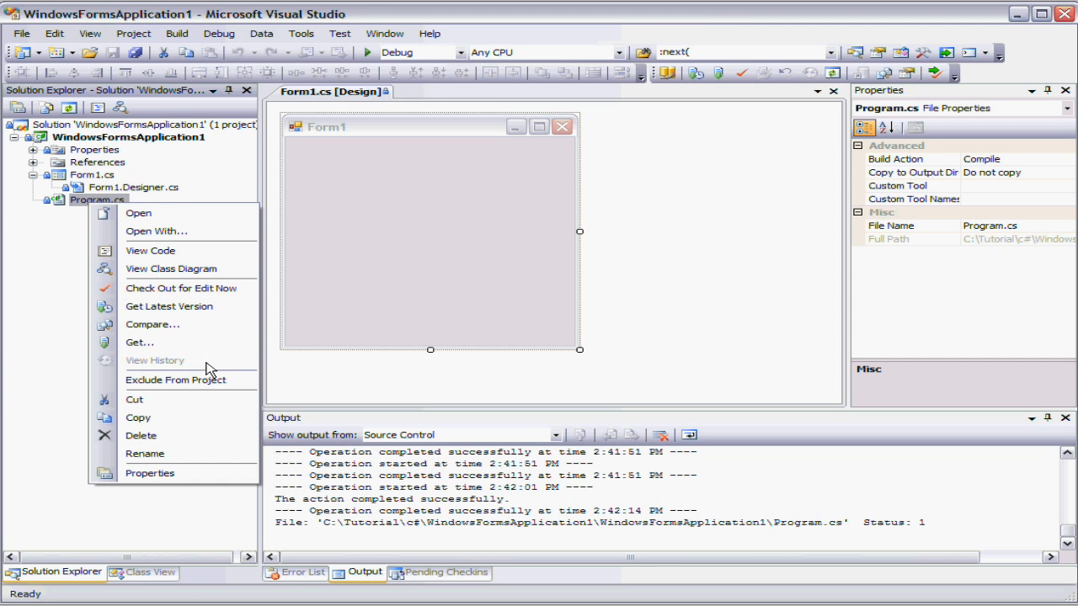
mouse_move(132, 177)
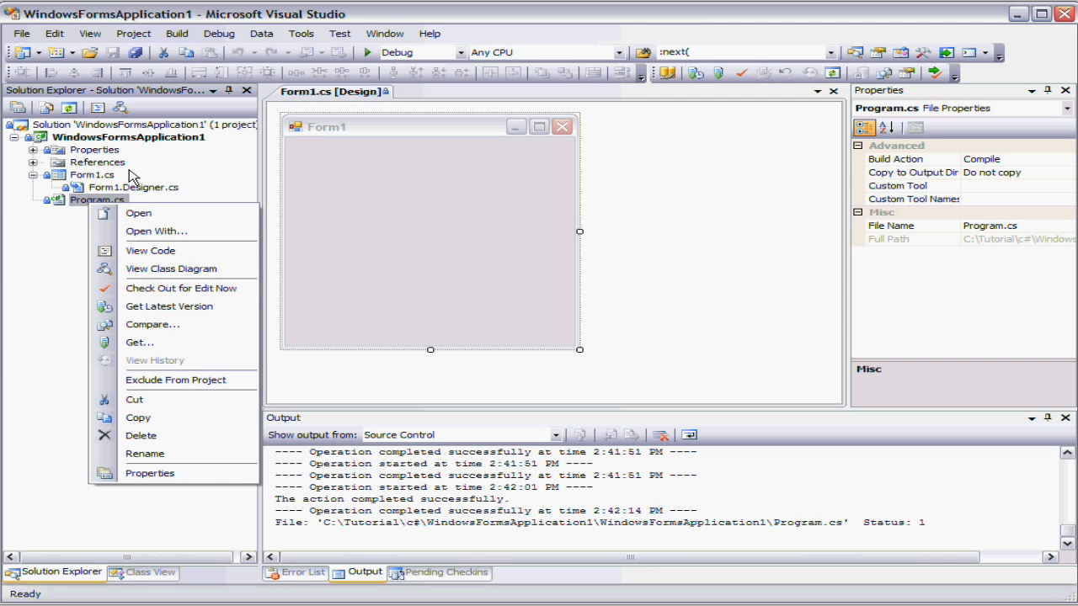
mouse_move(169, 307)
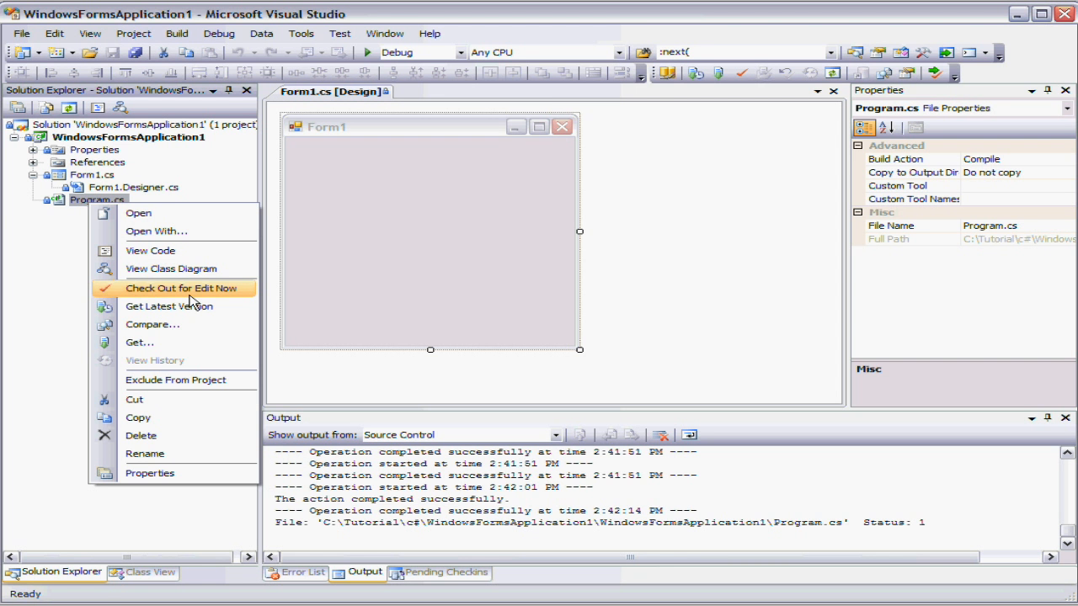
click(182, 288)
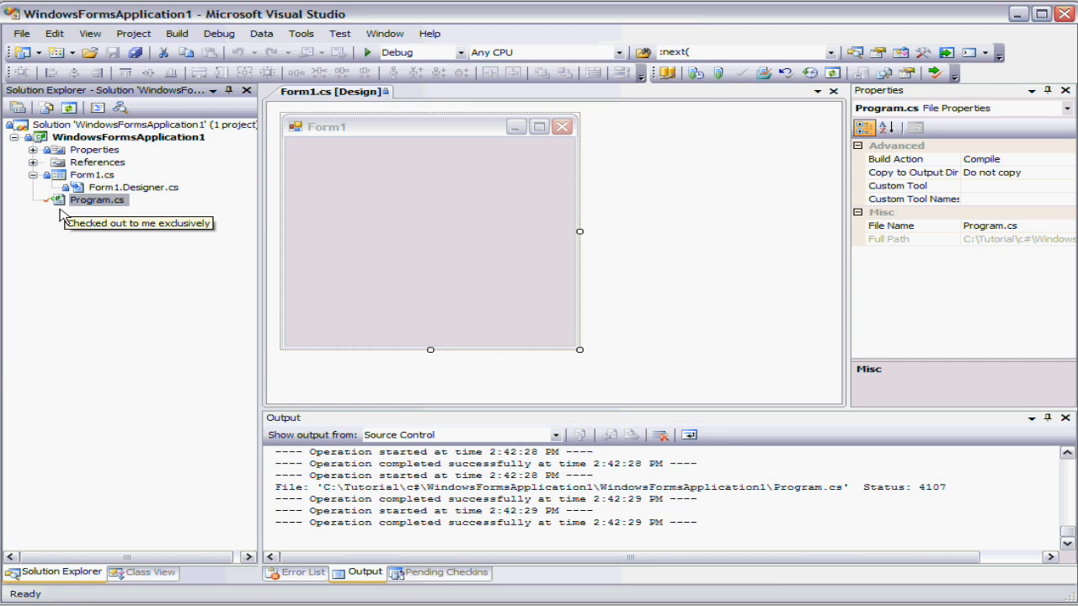
double_click(96, 199)
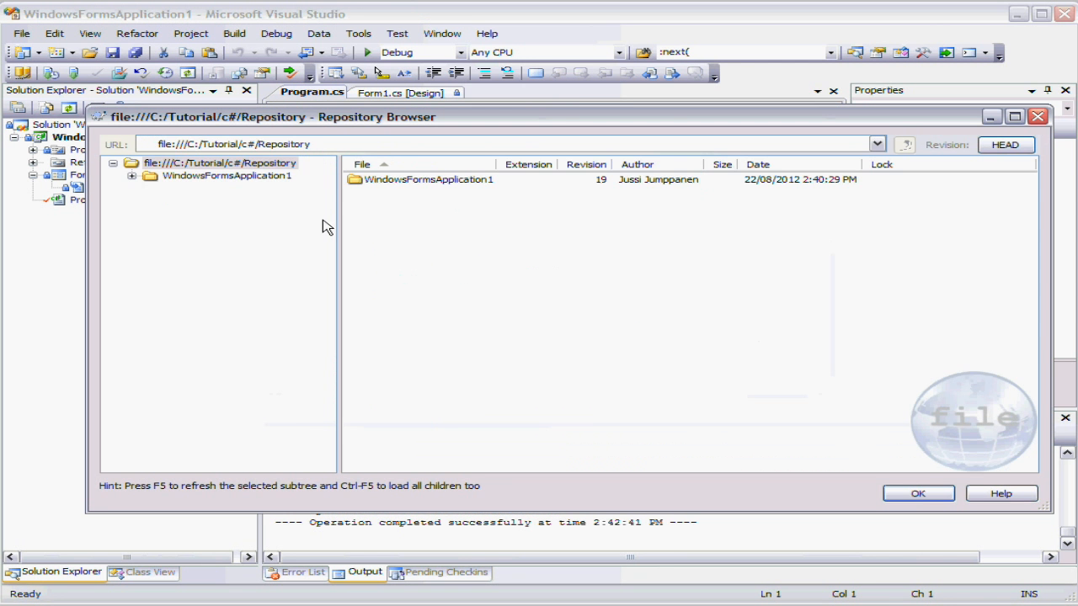
Inspect trunk/WindowsFormsApplication1 and the locked Program.cs entry, then close the Repository Browser.
click(131, 175)
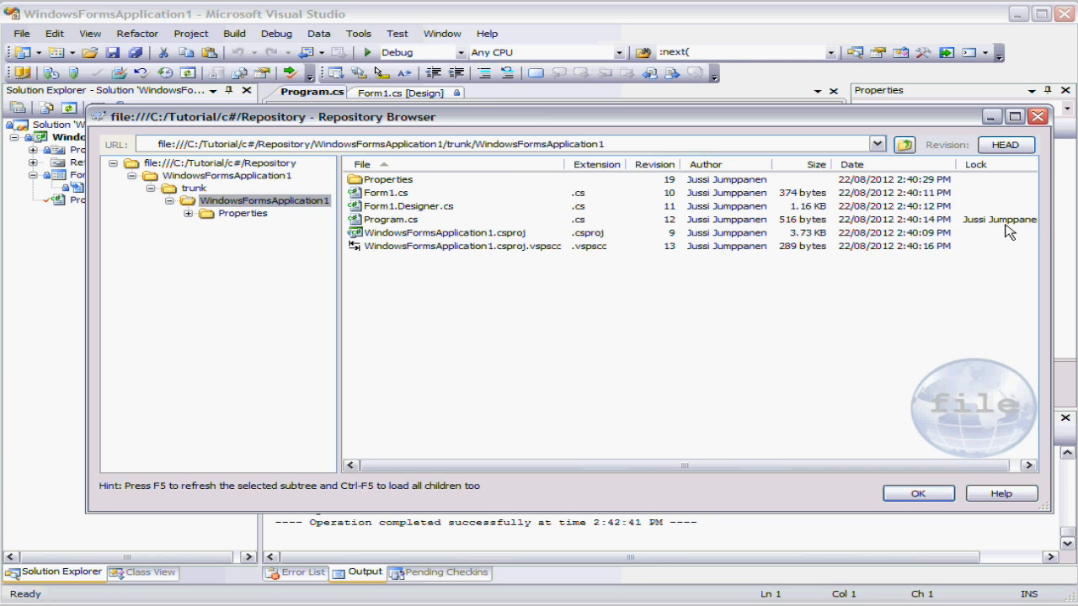
click(391, 219)
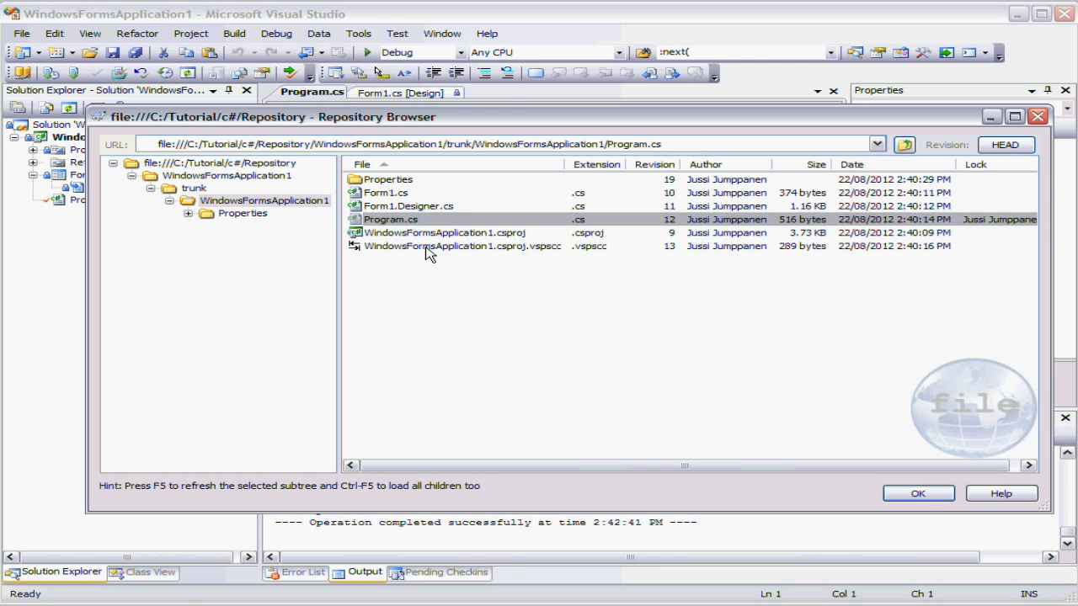
mouse_move(480, 276)
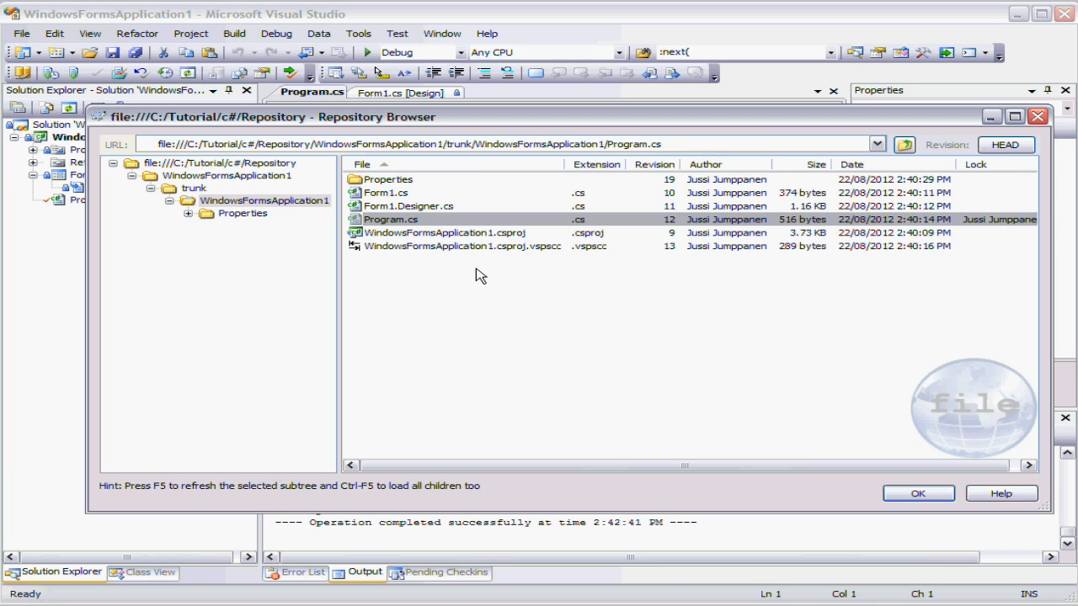
mouse_move(464, 219)
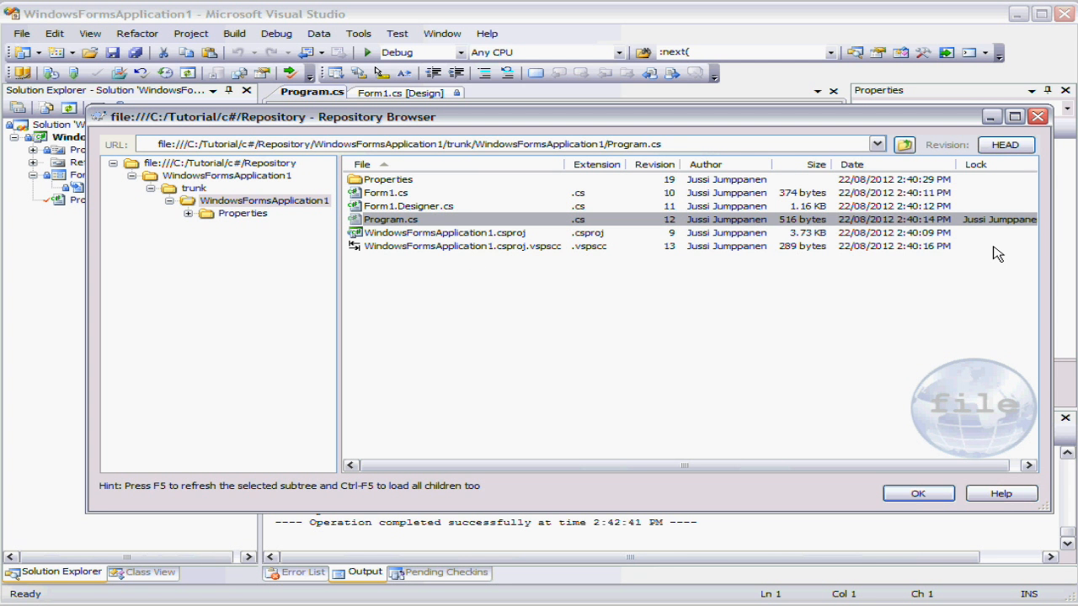
mouse_move(1038, 118)
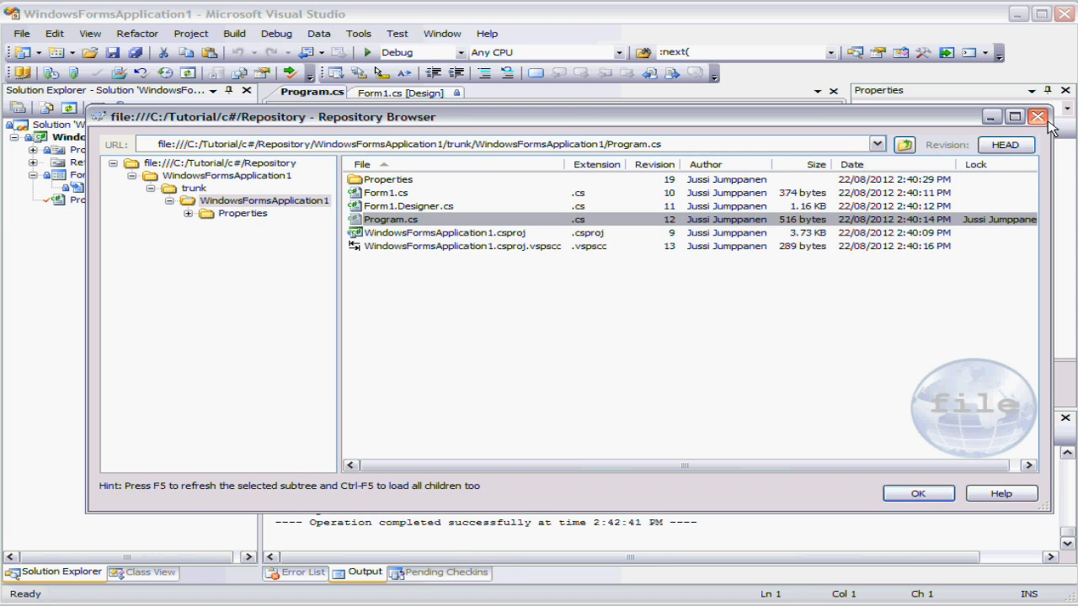
click(1037, 118)
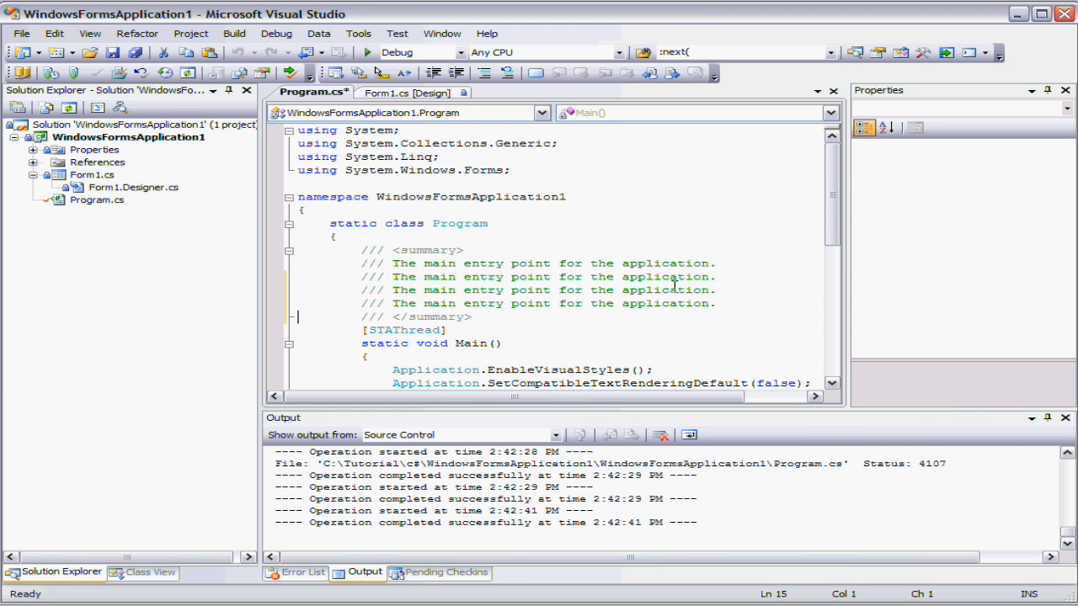
Request a Compare of Program.cs against its repository version from Solution Explorer.
right_click(96, 199)
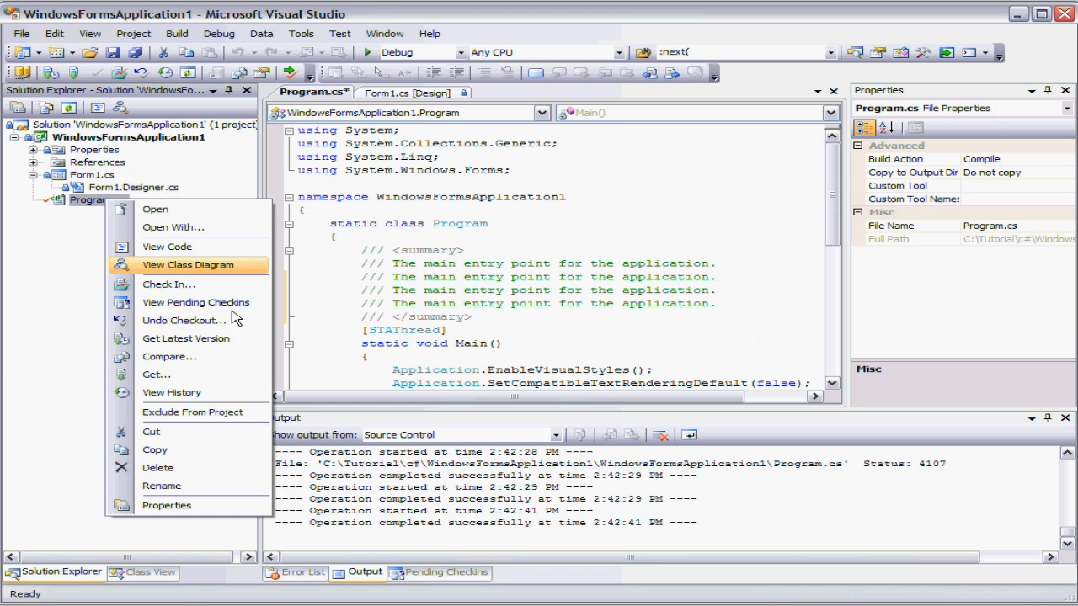
mouse_move(232, 357)
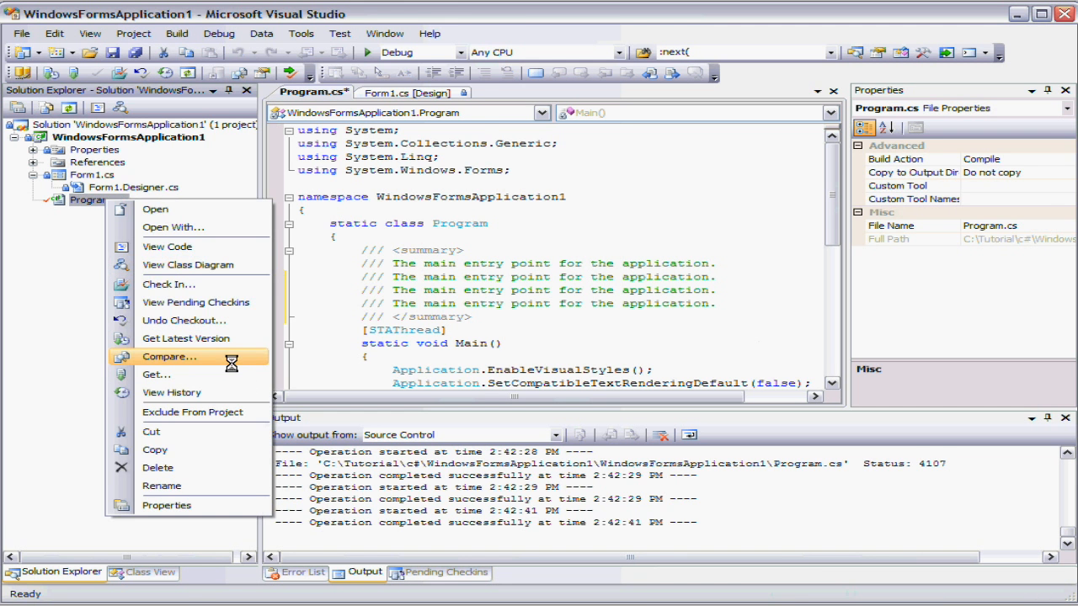
click(169, 357)
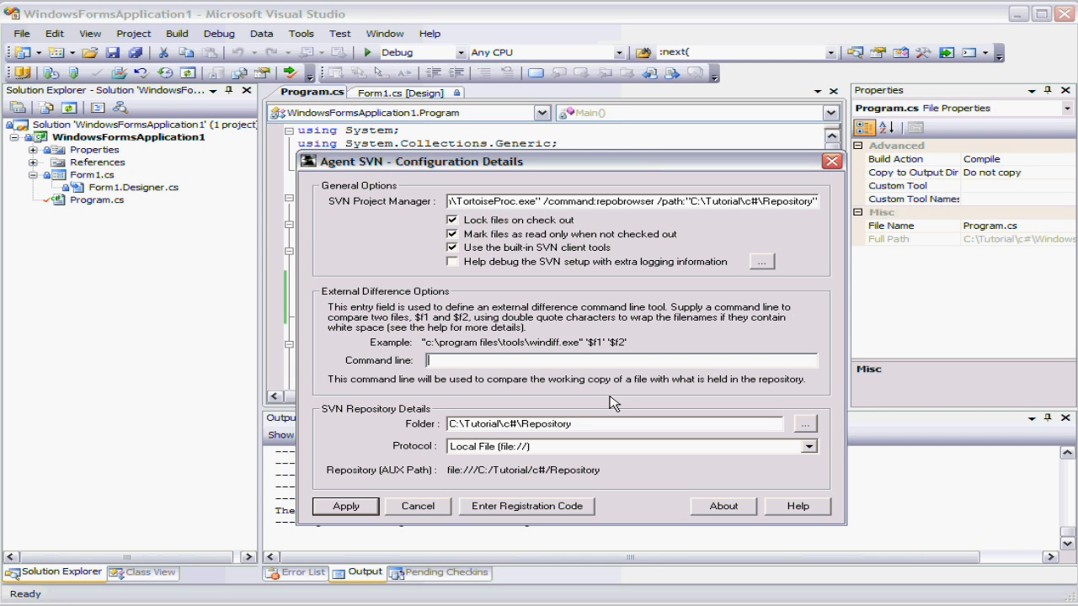
Set the external difference command to WinMergeU.exe with /dl $v1 /dr $v2 $f1 $f2 and apply it.
text("c:\Program Files\WinMerge\WinMergeU.exe" /dl $v1 /dr $v2 $f1 $f2)
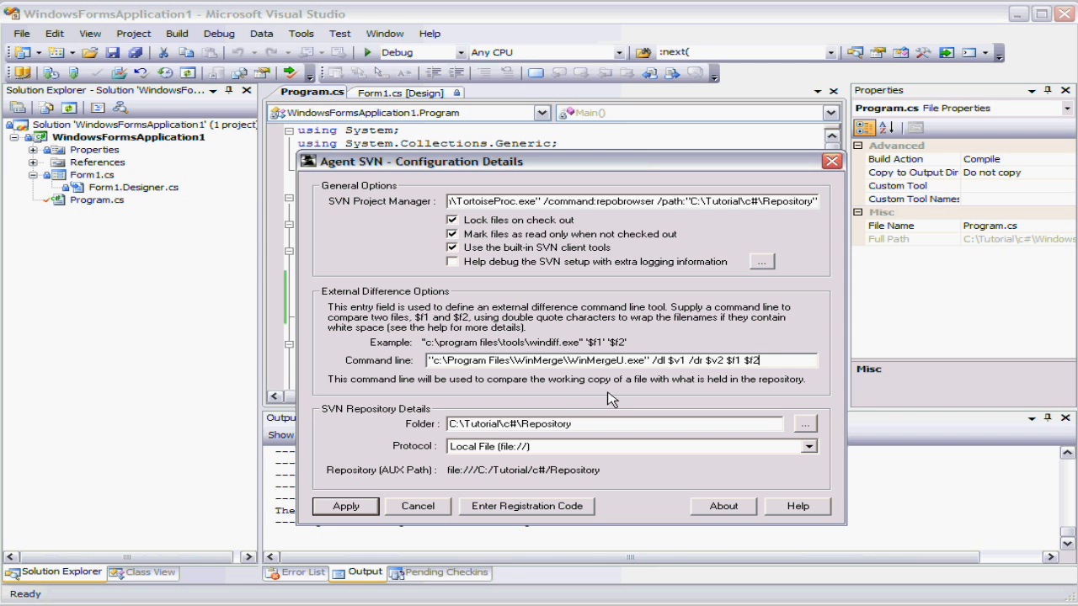
mouse_move(749, 380)
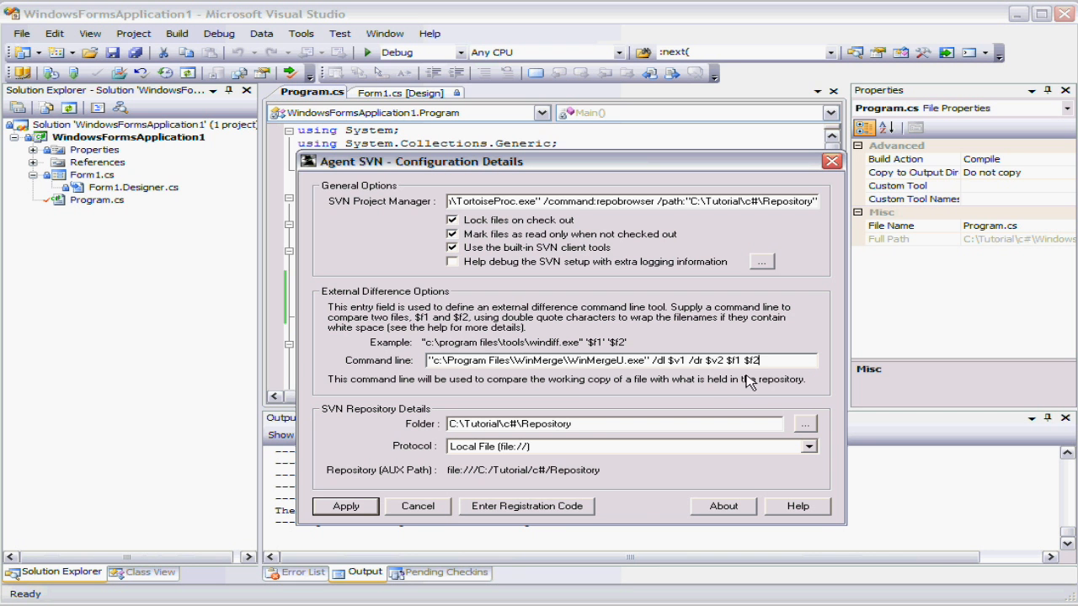
mouse_move(386, 515)
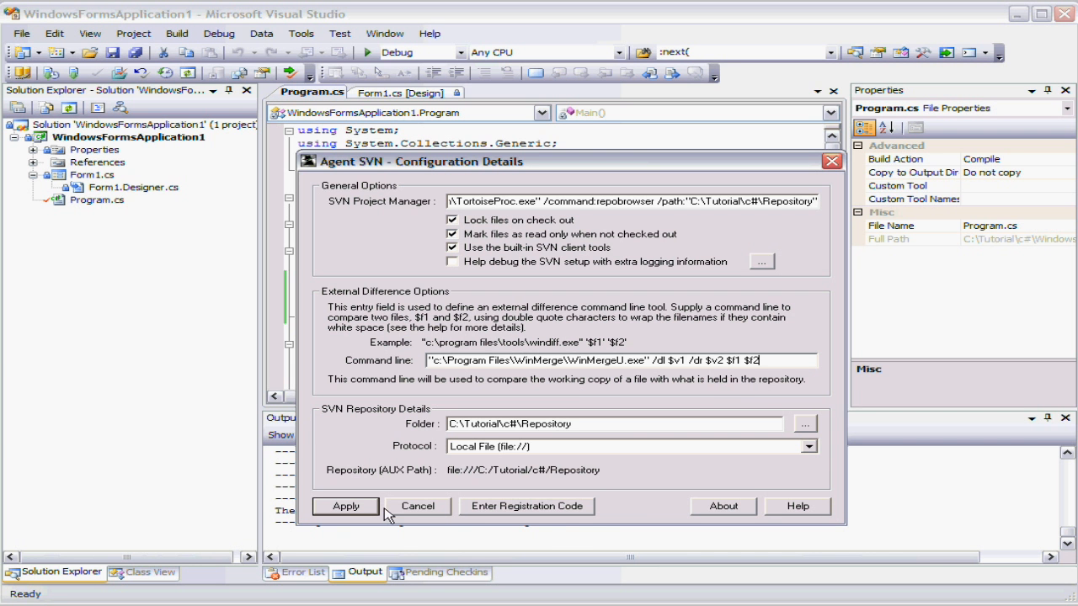
click(344, 505)
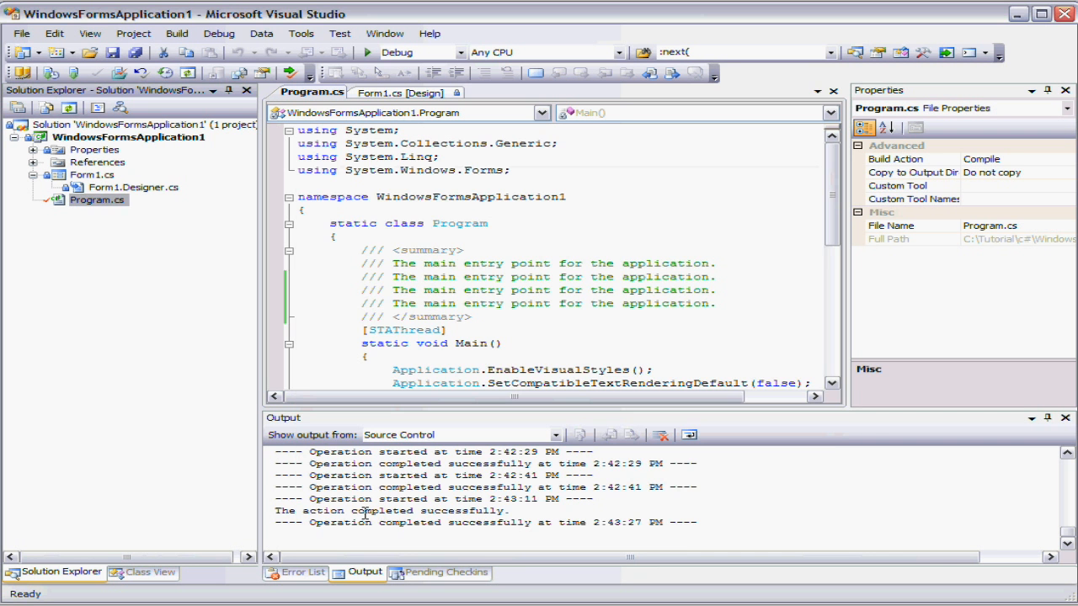
right_click(97, 199)
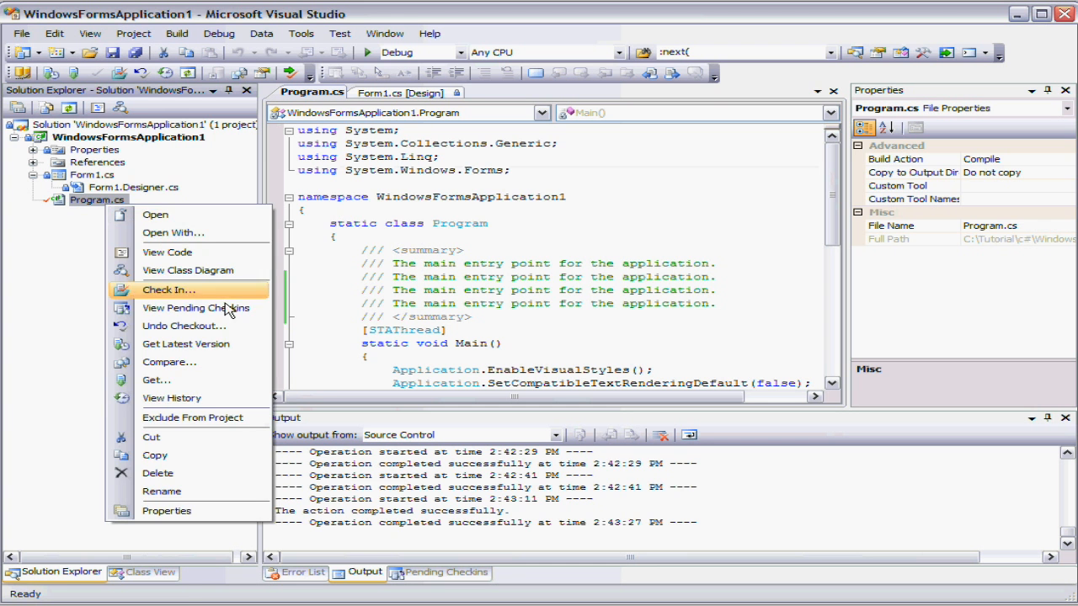
click(169, 290)
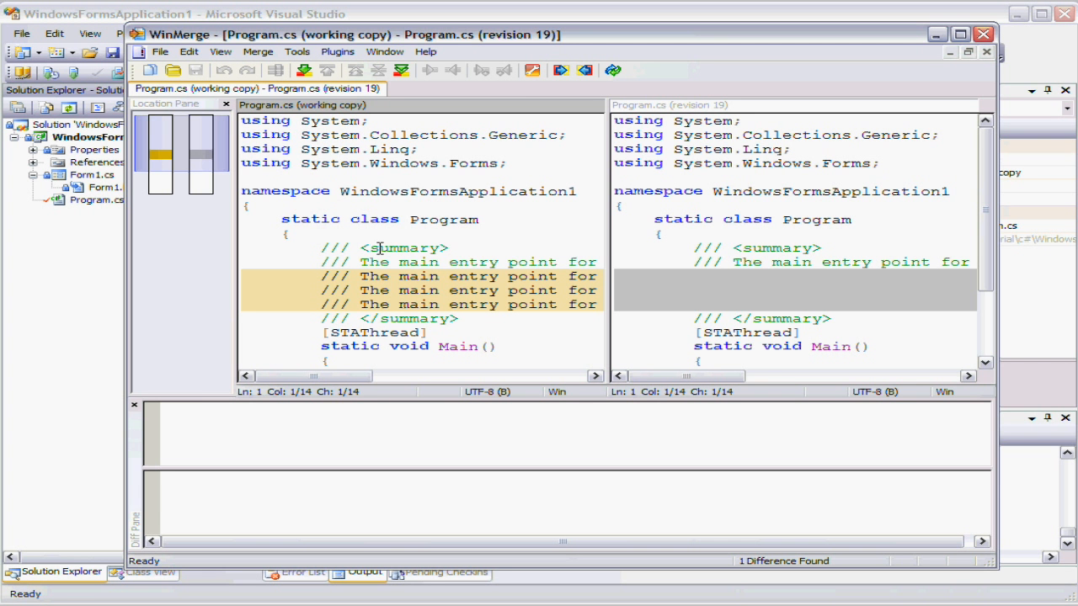
mouse_move(783, 97)
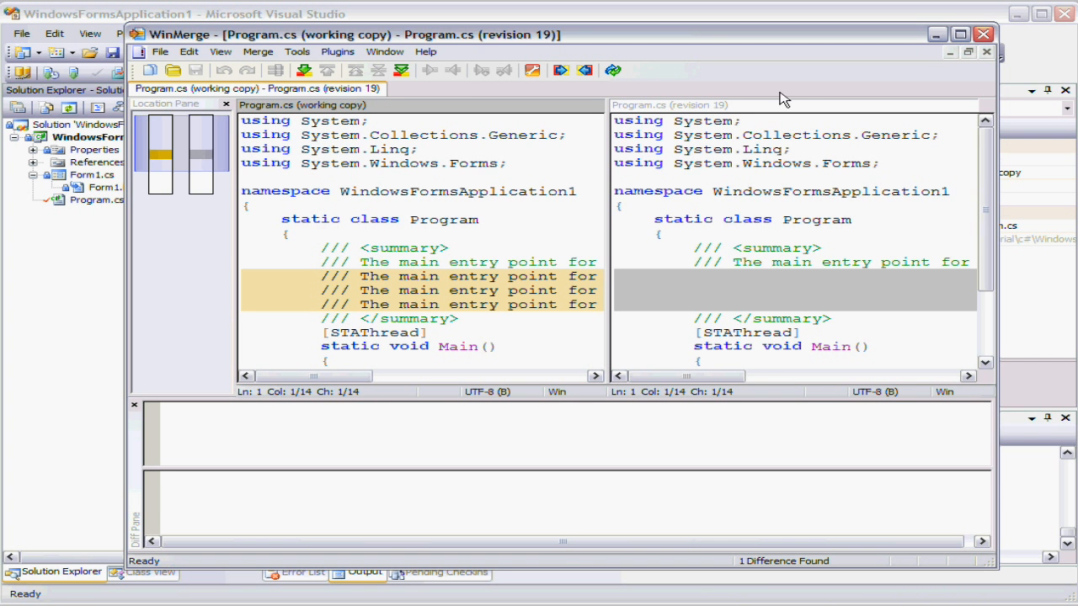
mouse_move(724, 224)
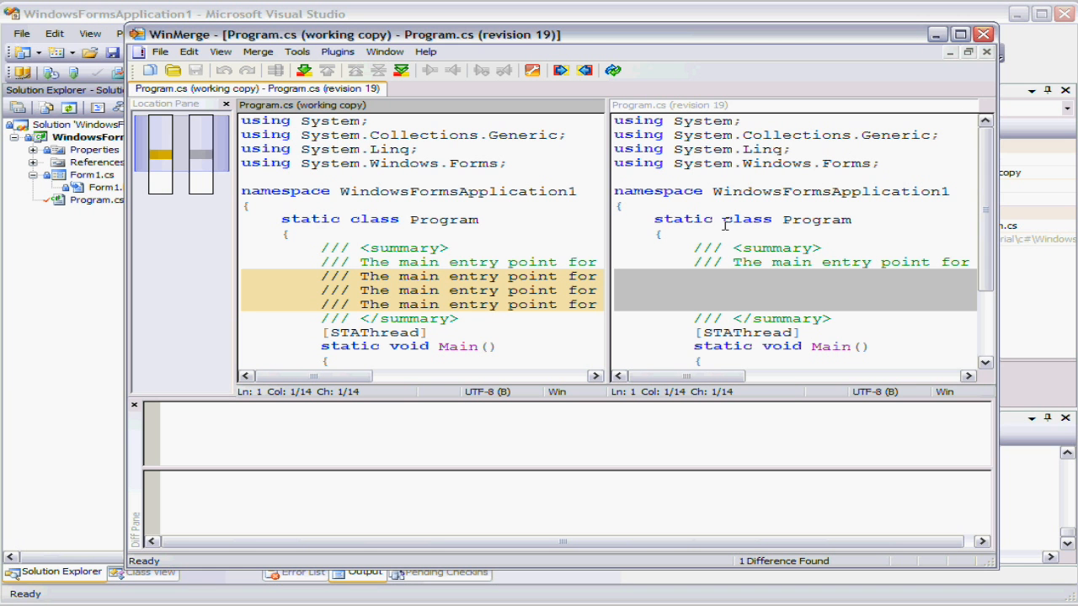
mouse_move(1026, 37)
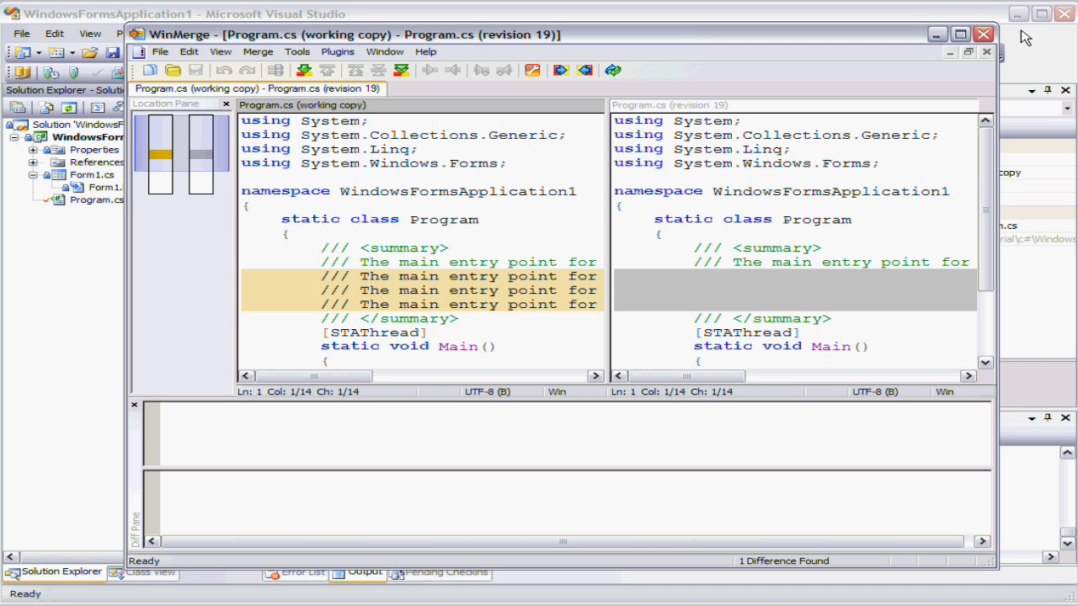
mouse_move(987, 51)
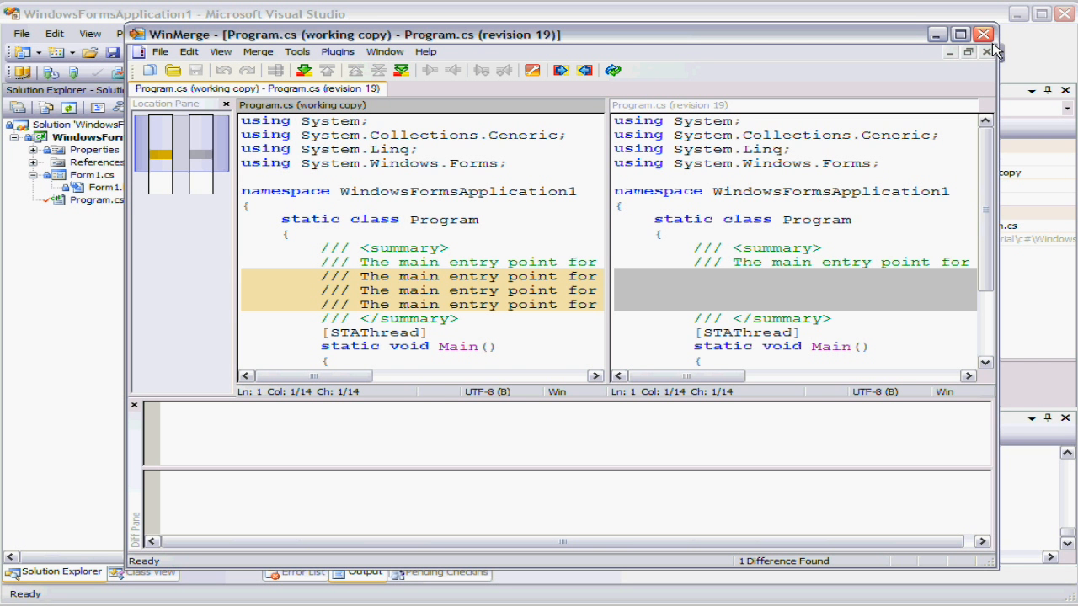
mouse_move(983, 33)
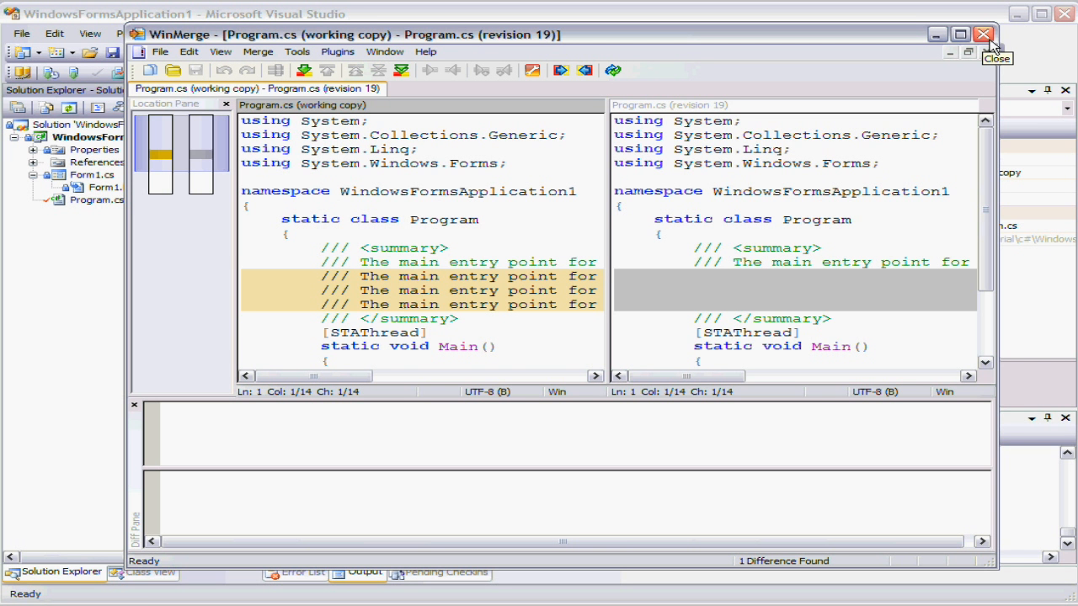
click(982, 33)
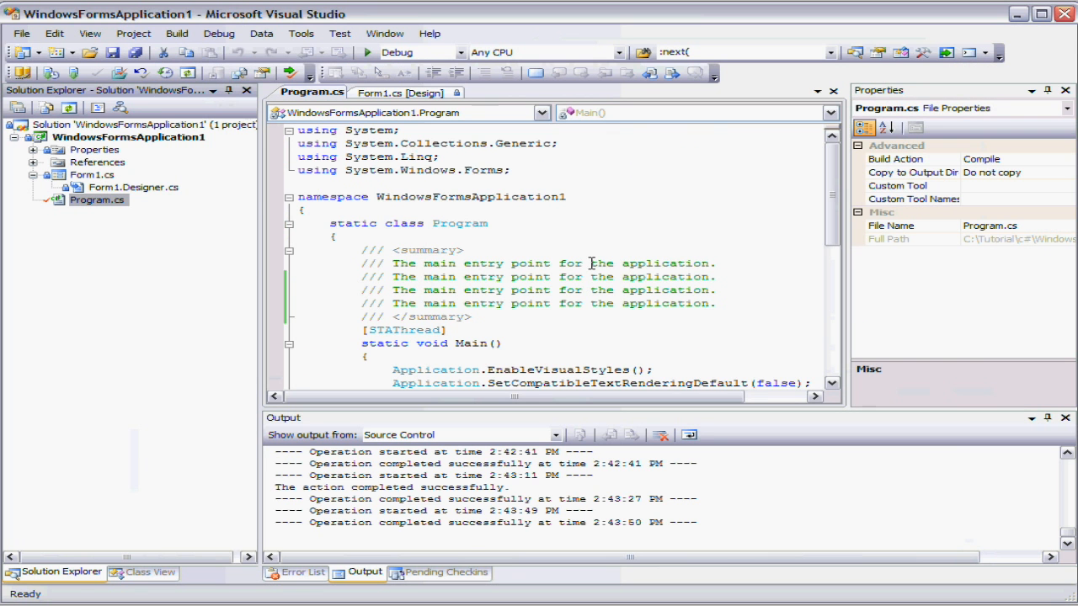
Check in Program.cs with the comment "My first change".
right_click(98, 199)
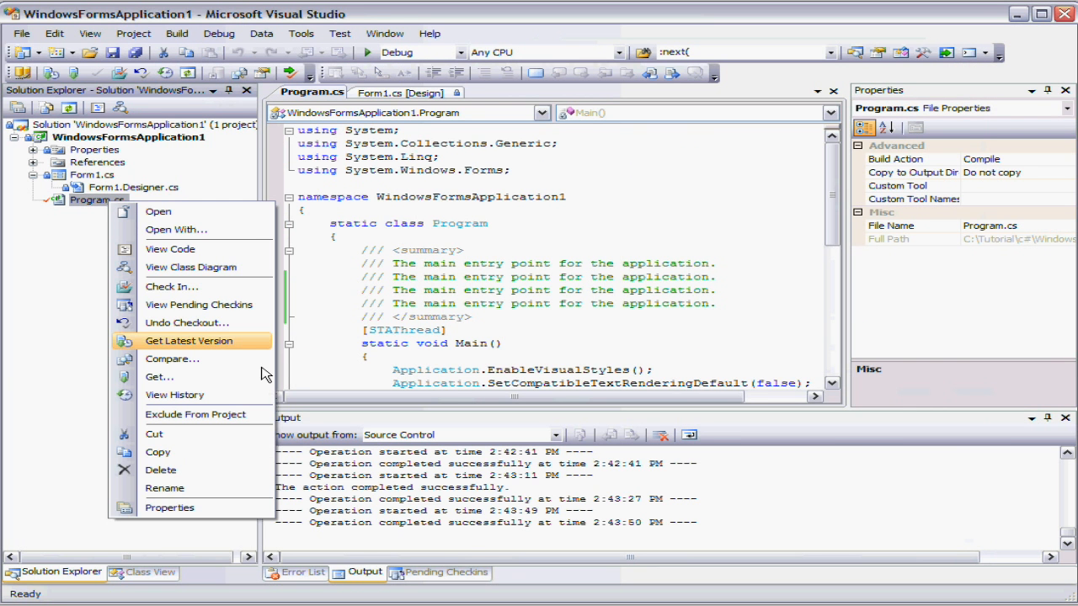
click(171, 286)
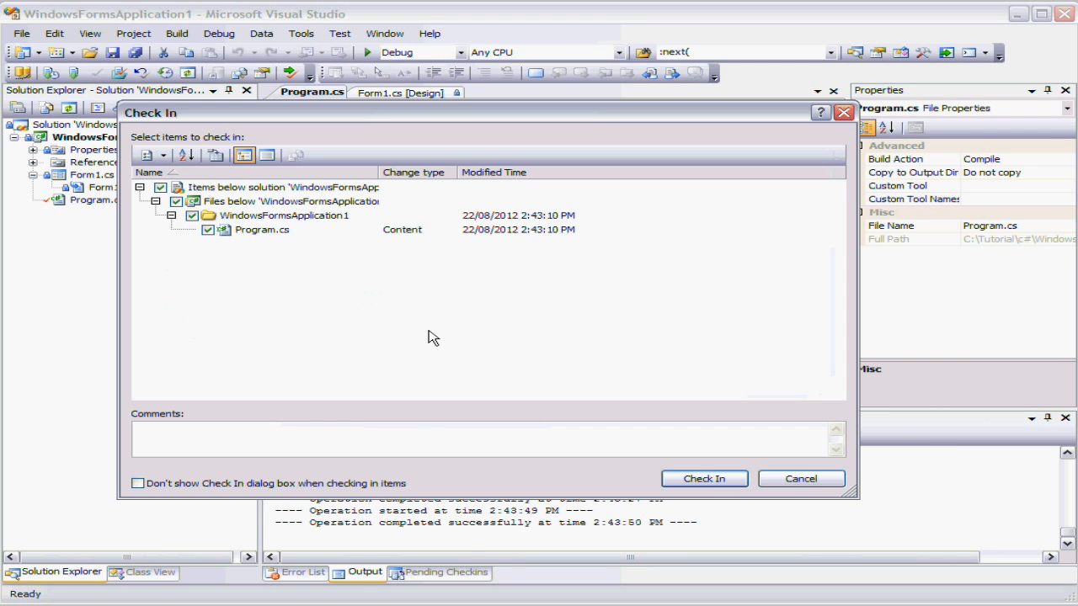
text(My)
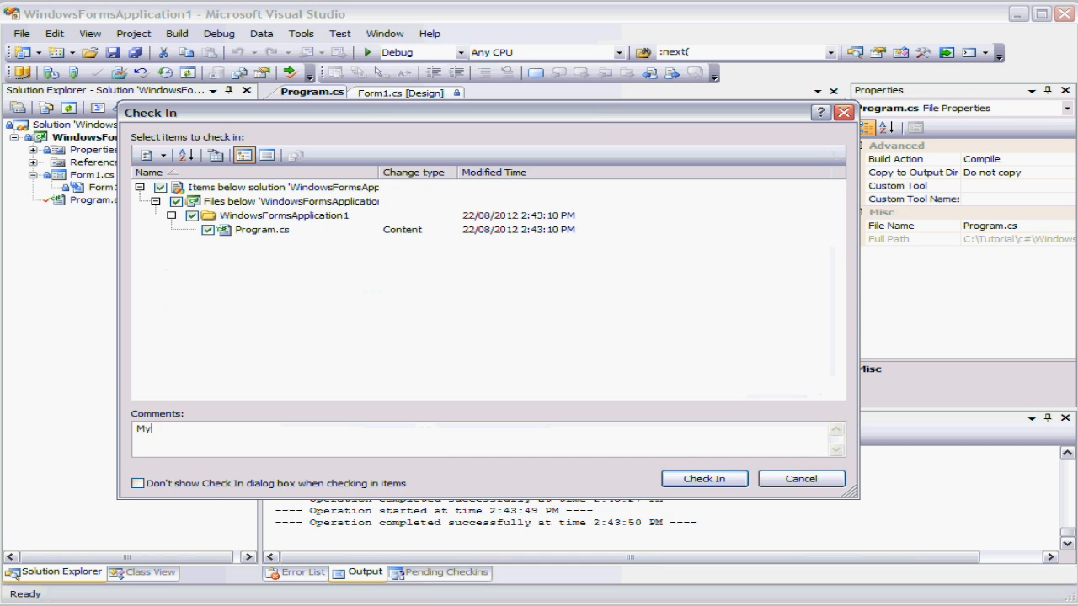
text(fitst ch)
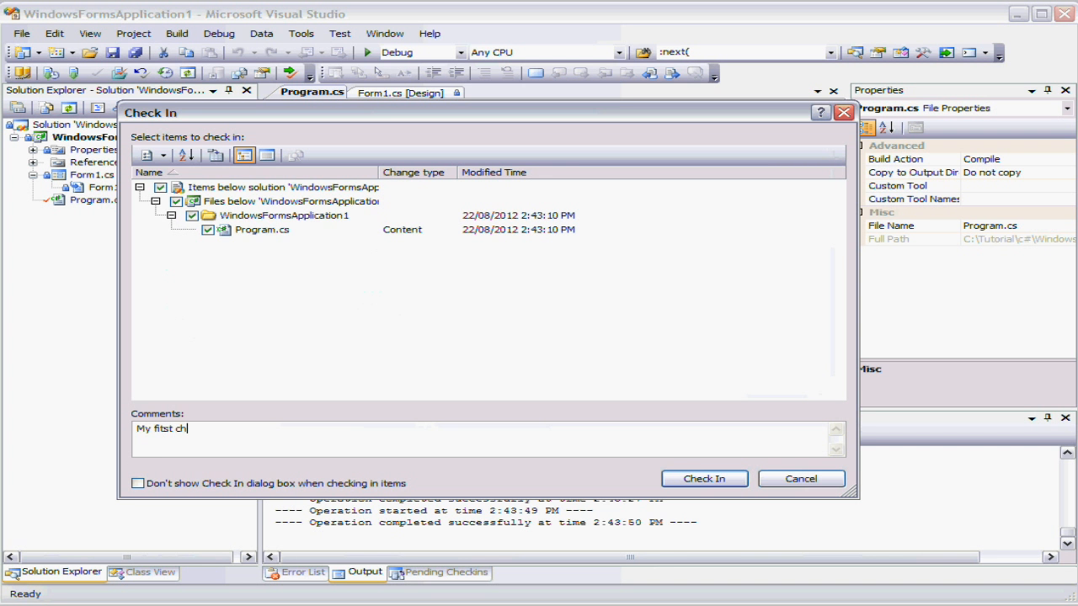
text(ange)
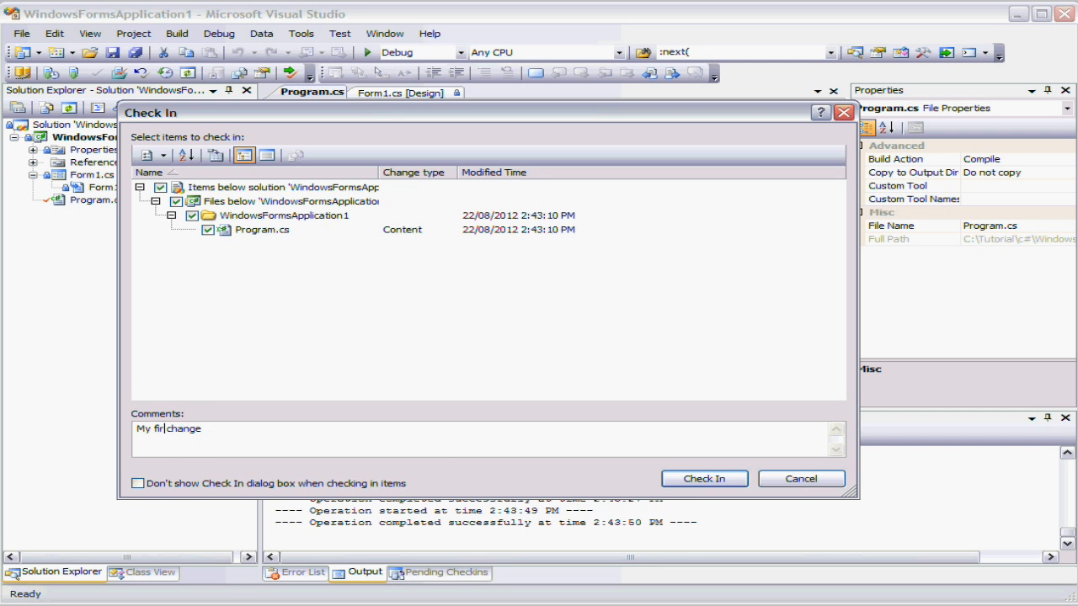
text(st)
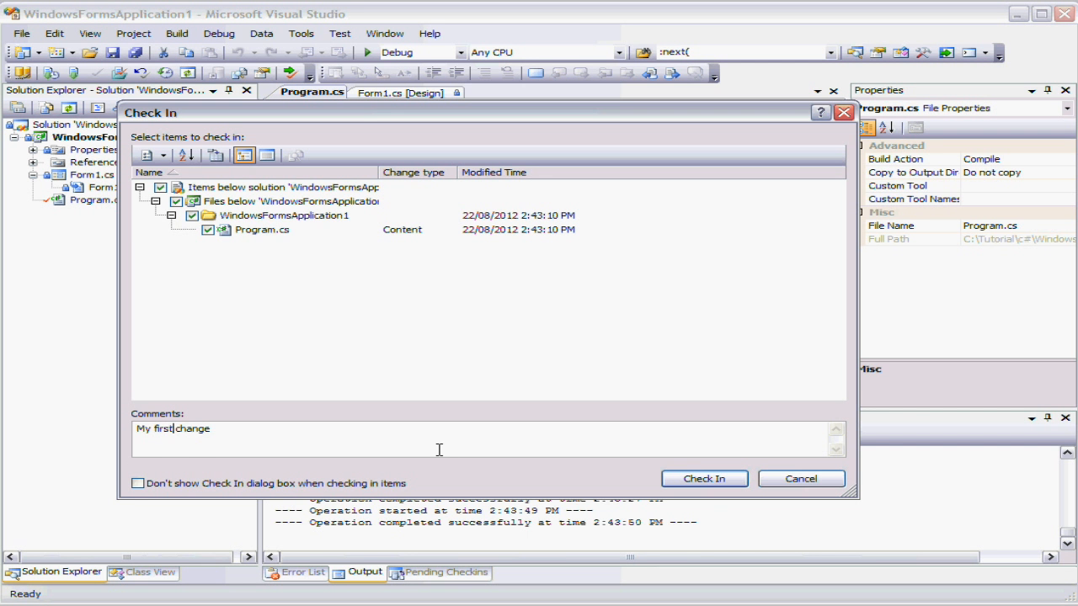
click(704, 479)
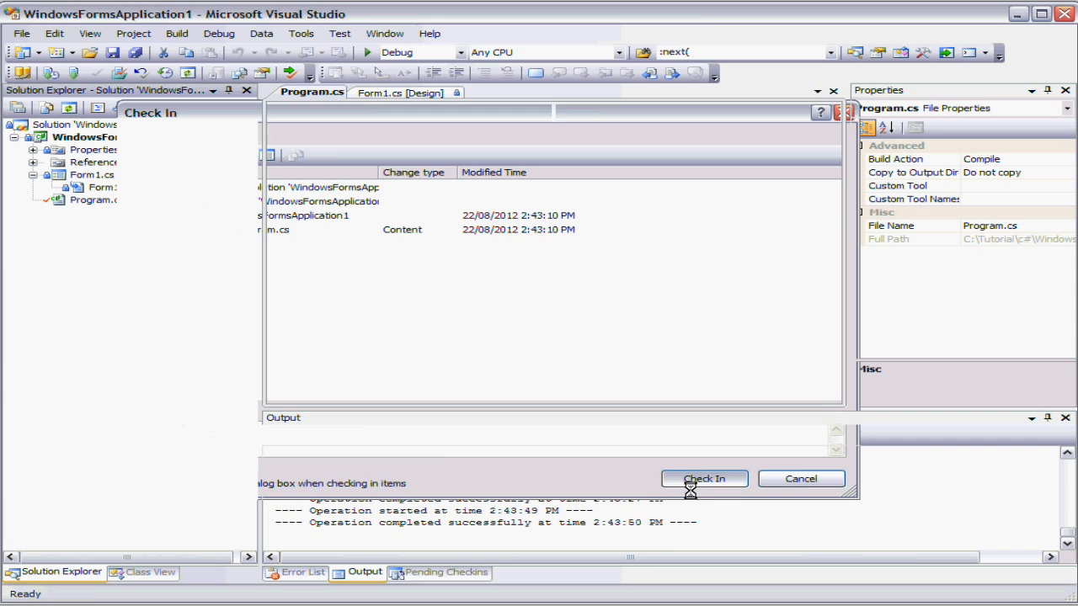
click(704, 479)
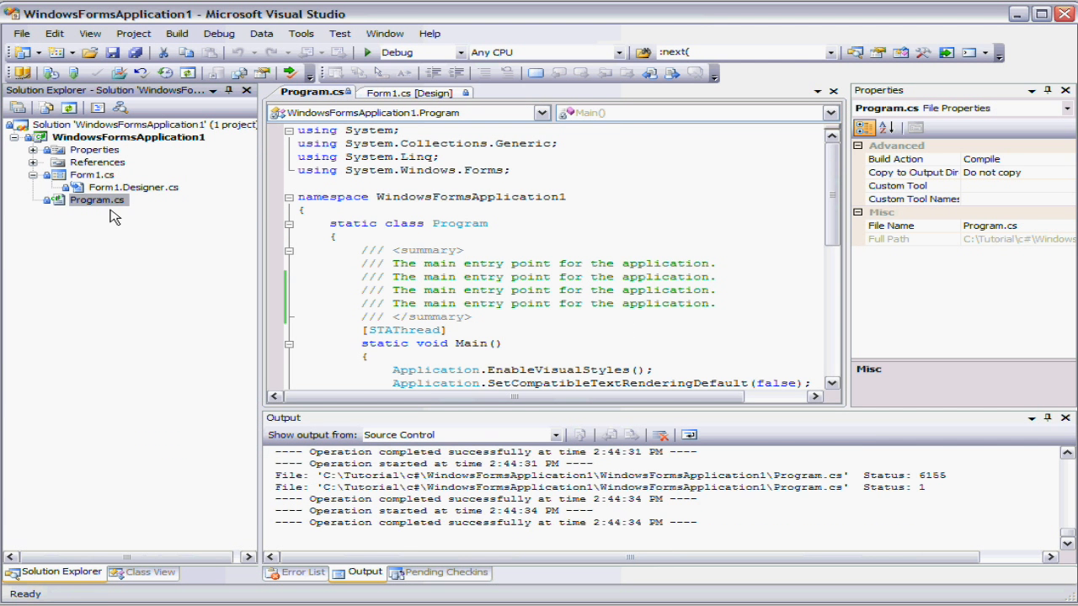
Review Program.cs's revision history showing "My first change", then dismiss it.
right_click(98, 198)
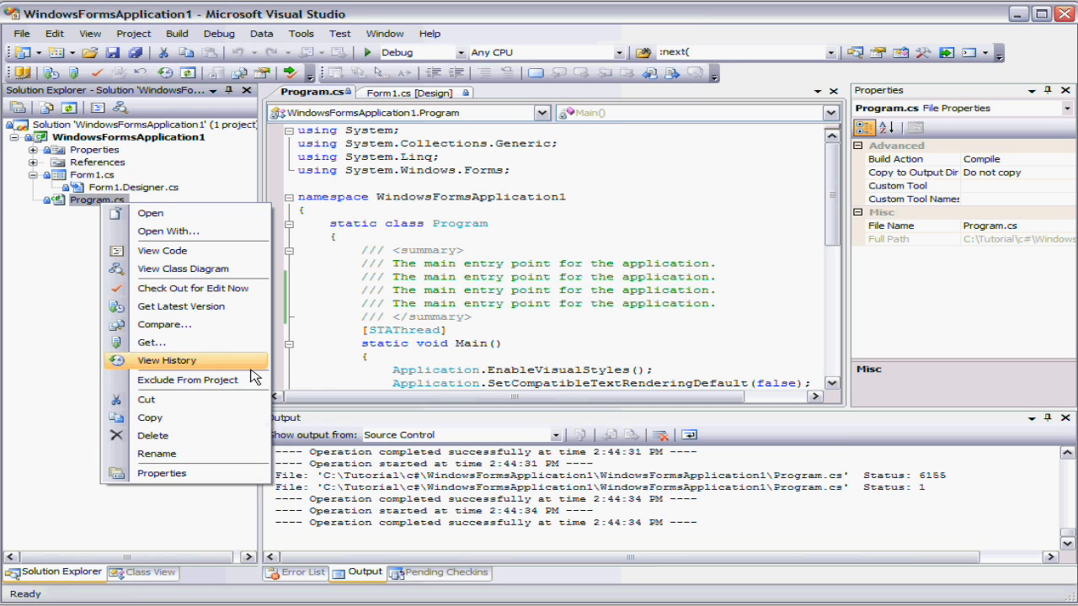
click(166, 360)
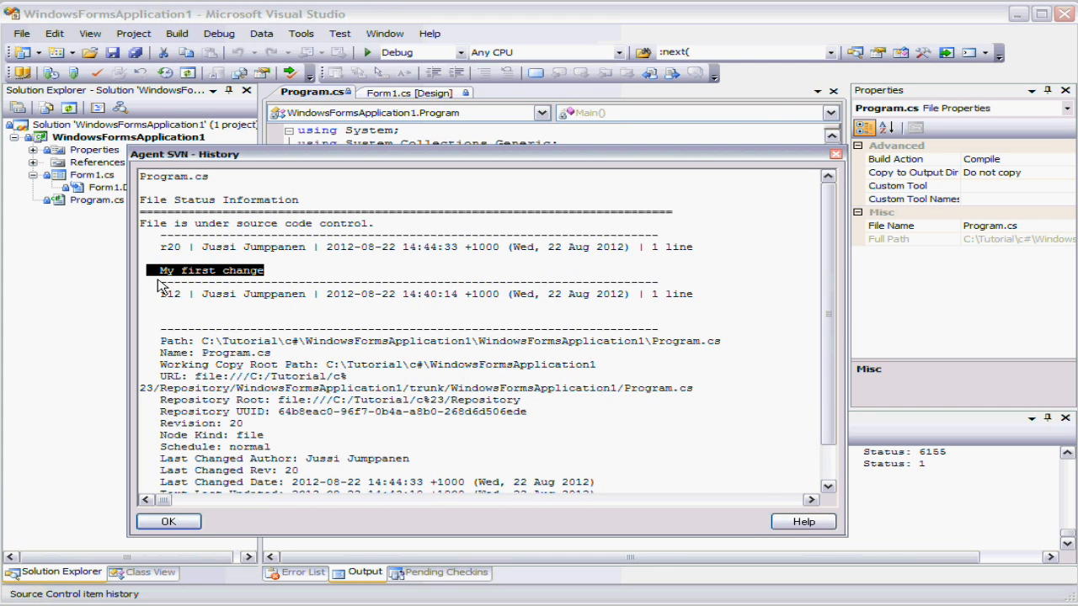
click(336, 293)
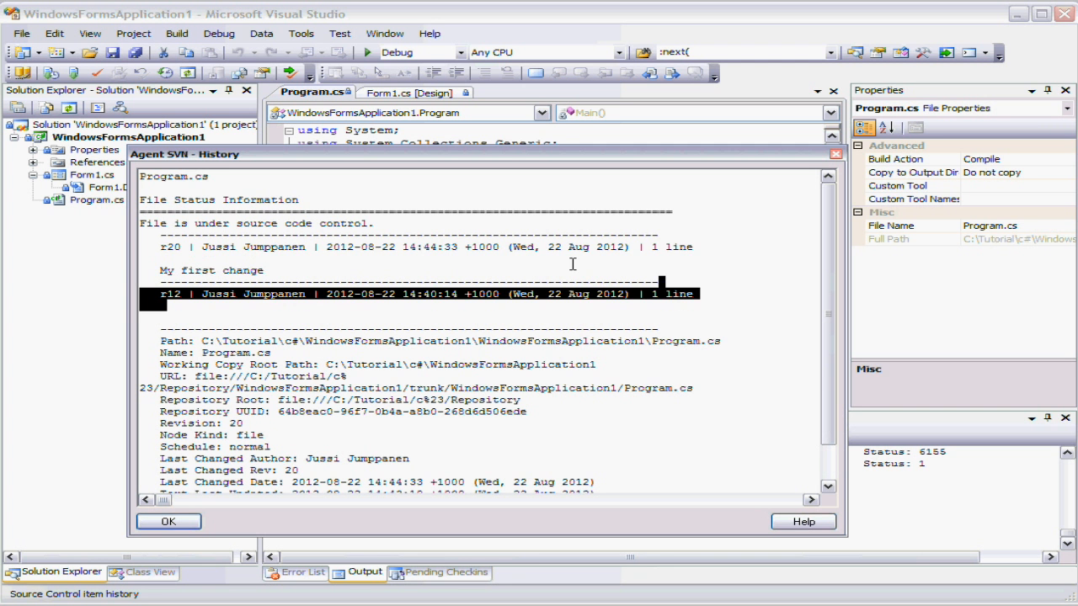
click(337, 246)
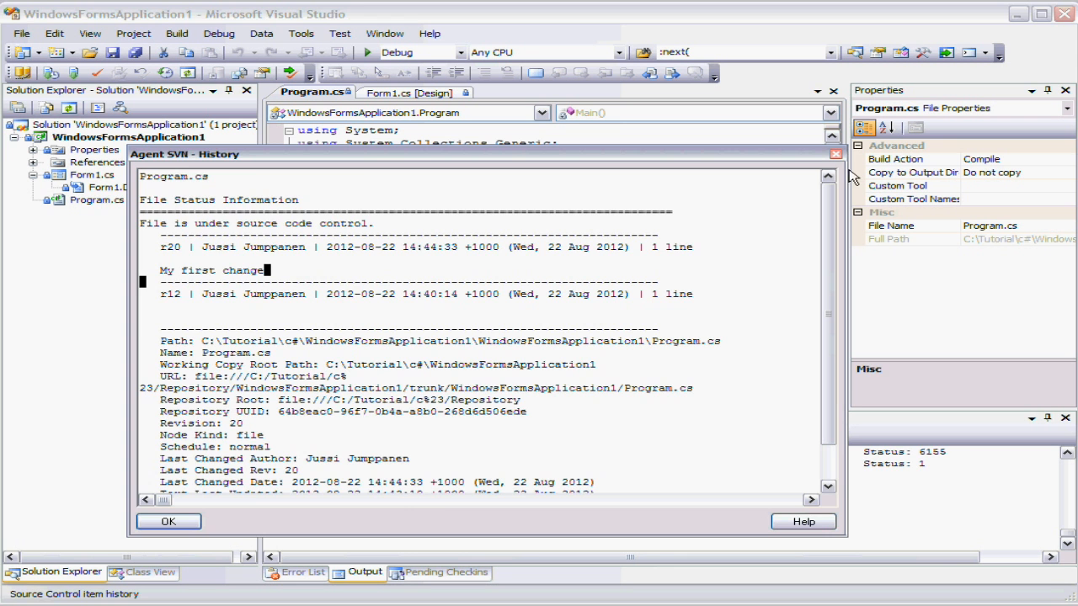
click(169, 522)
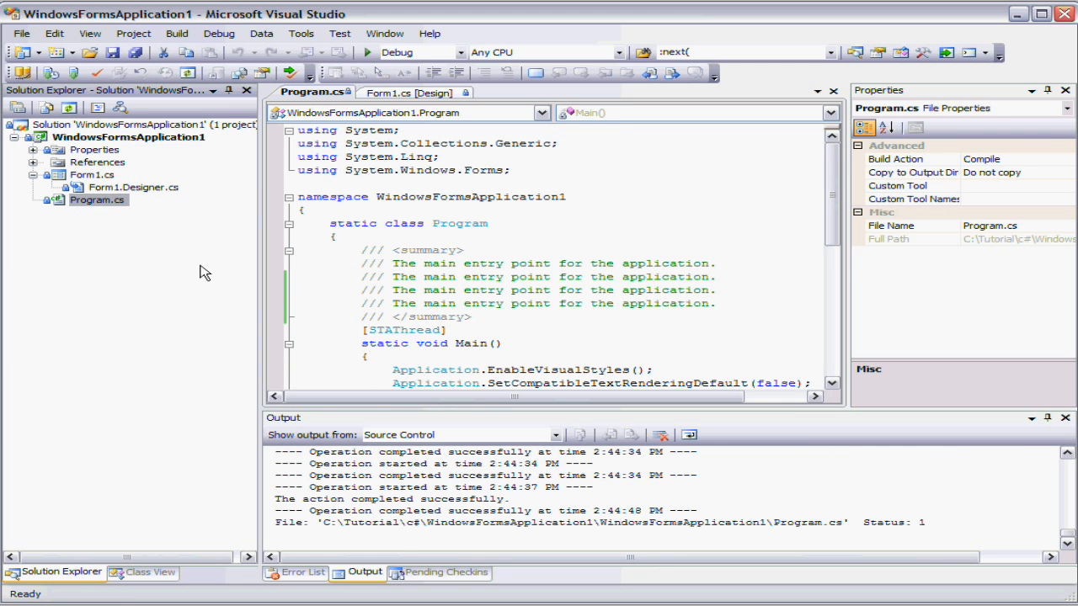
Check Program.cs out for editing again.
right_click(98, 199)
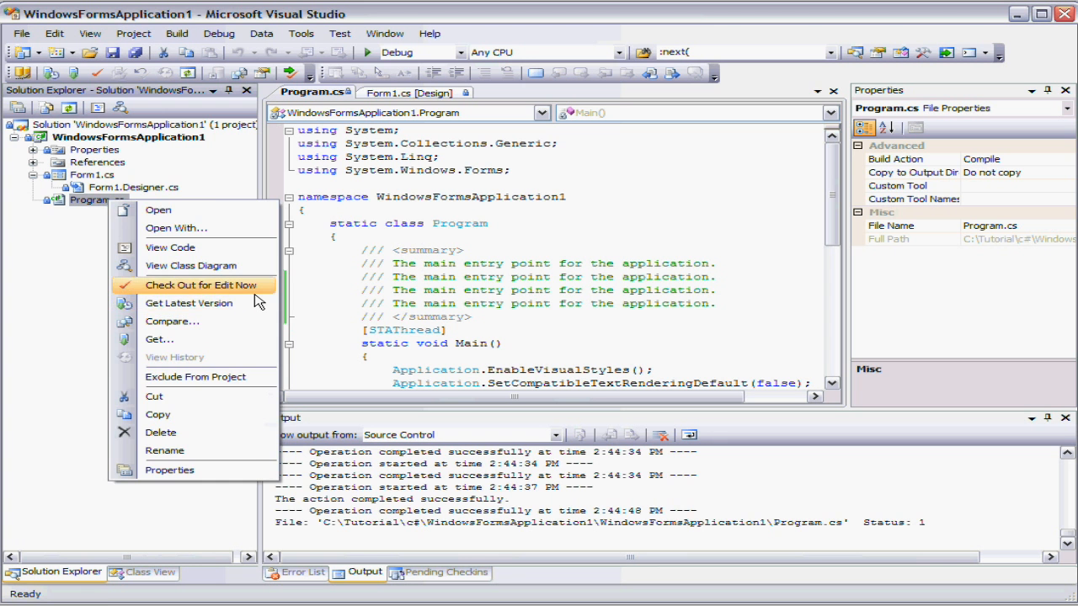
click(203, 285)
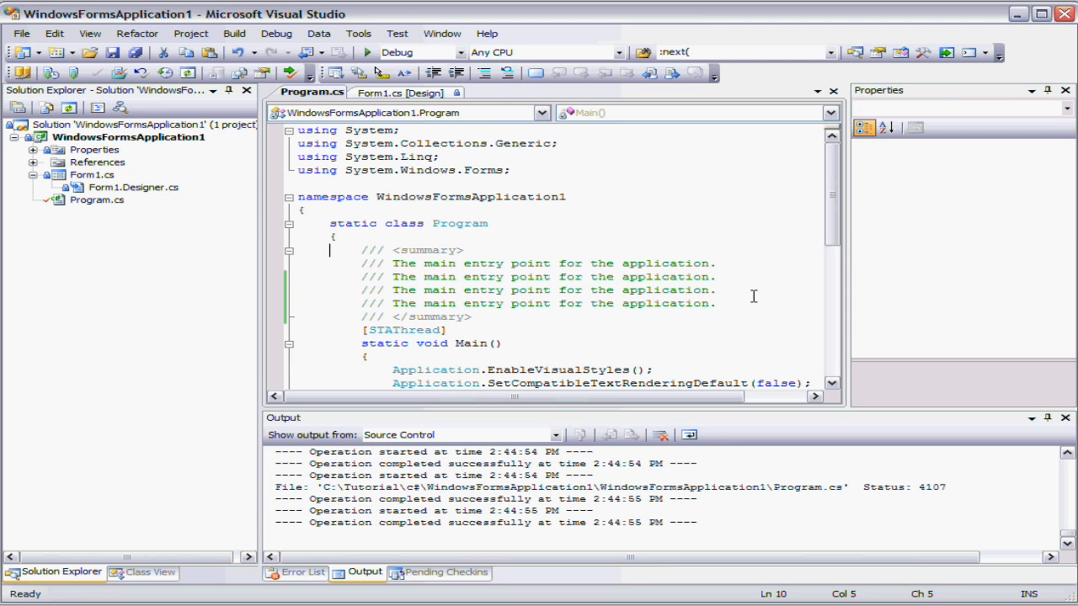
Delete the /// summary comment block above Main in Program.cs and save the file.
click(330, 250)
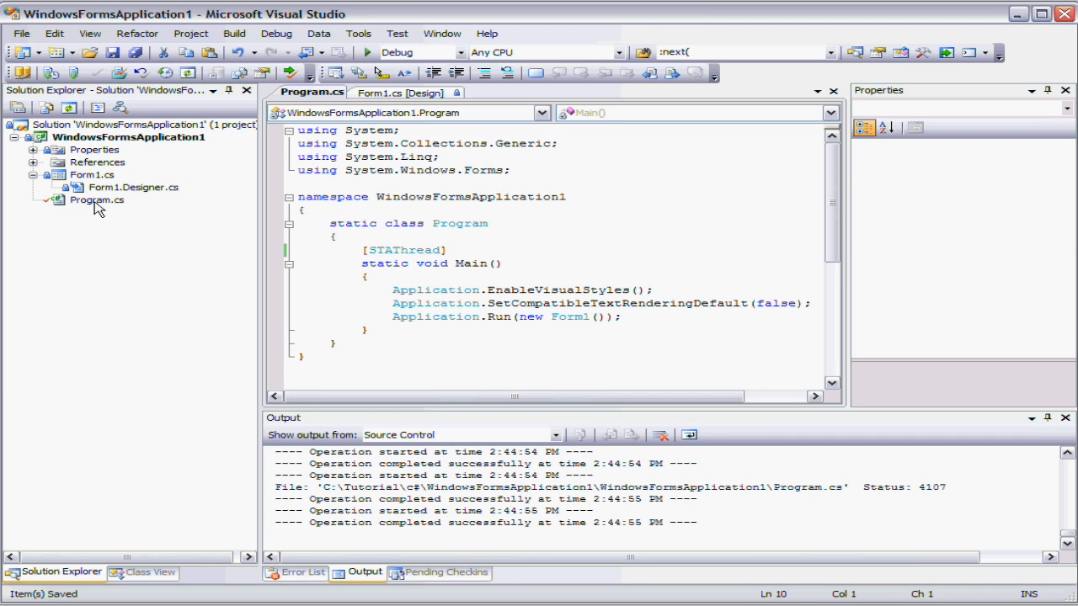
click(96, 198)
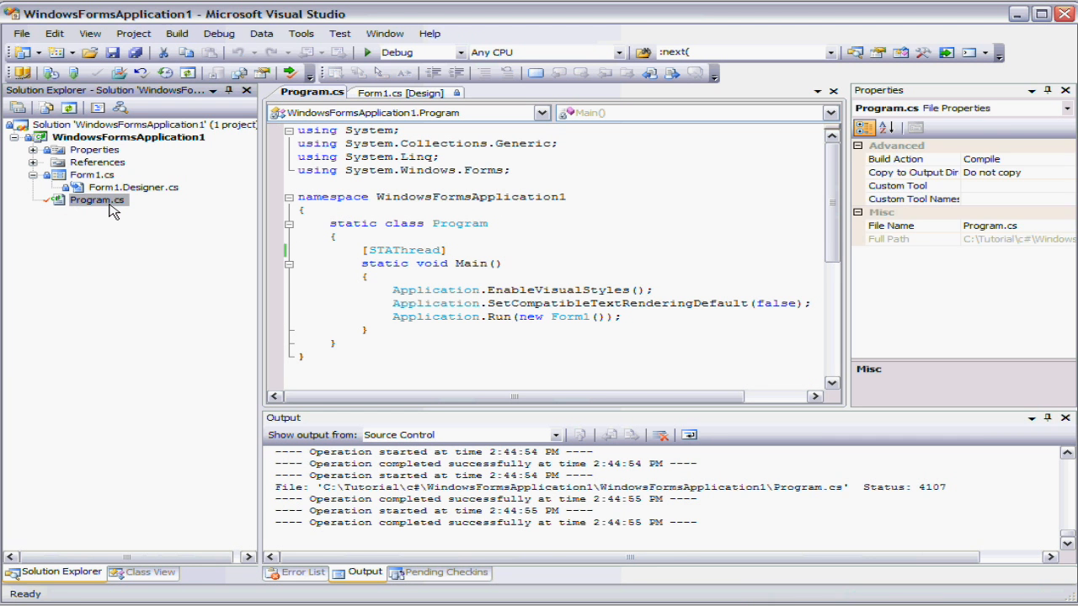
right_click(98, 199)
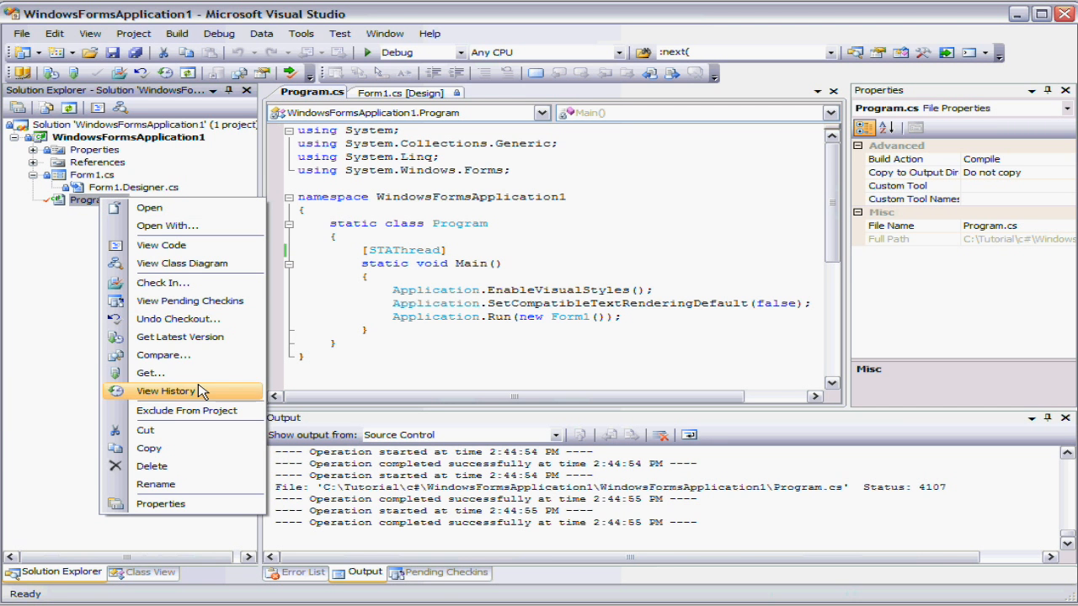
Undo the checkout of Program.cs, discarding local edits so the summary comments return.
click(178, 318)
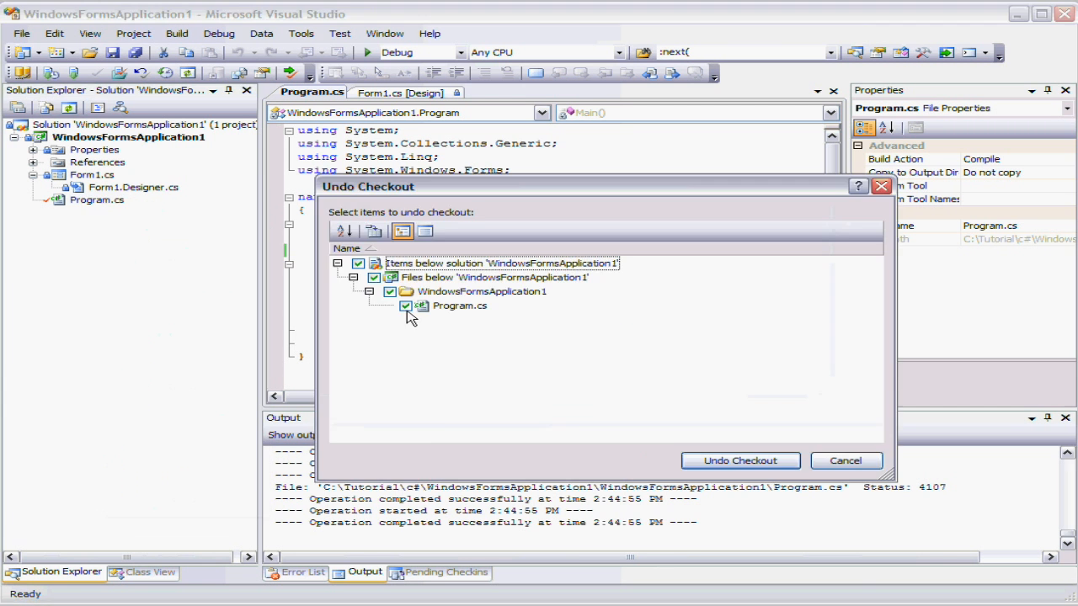
click(740, 462)
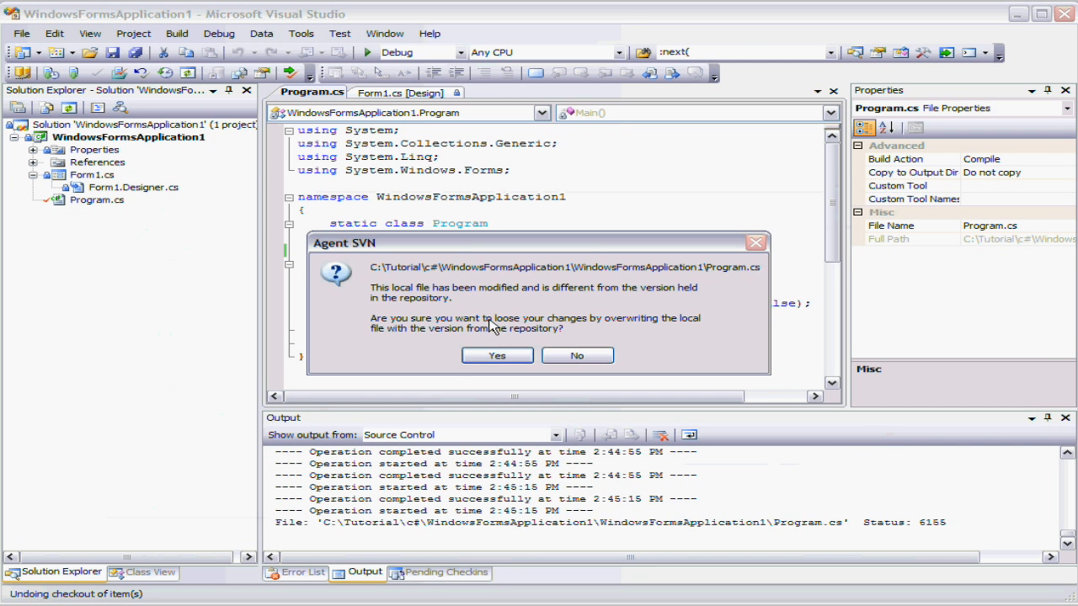
mouse_move(559, 333)
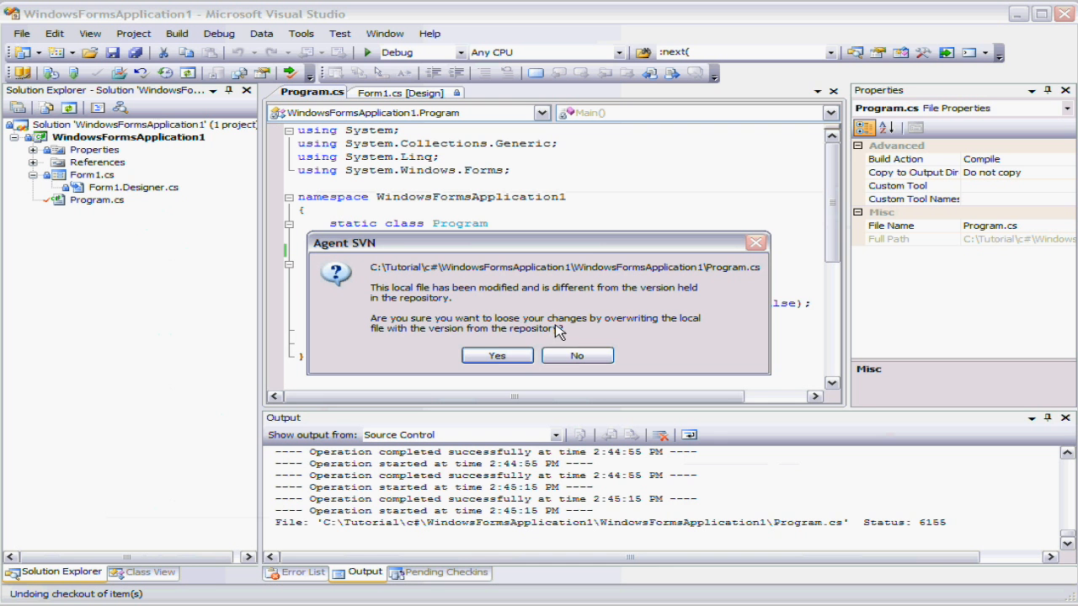
mouse_move(539, 345)
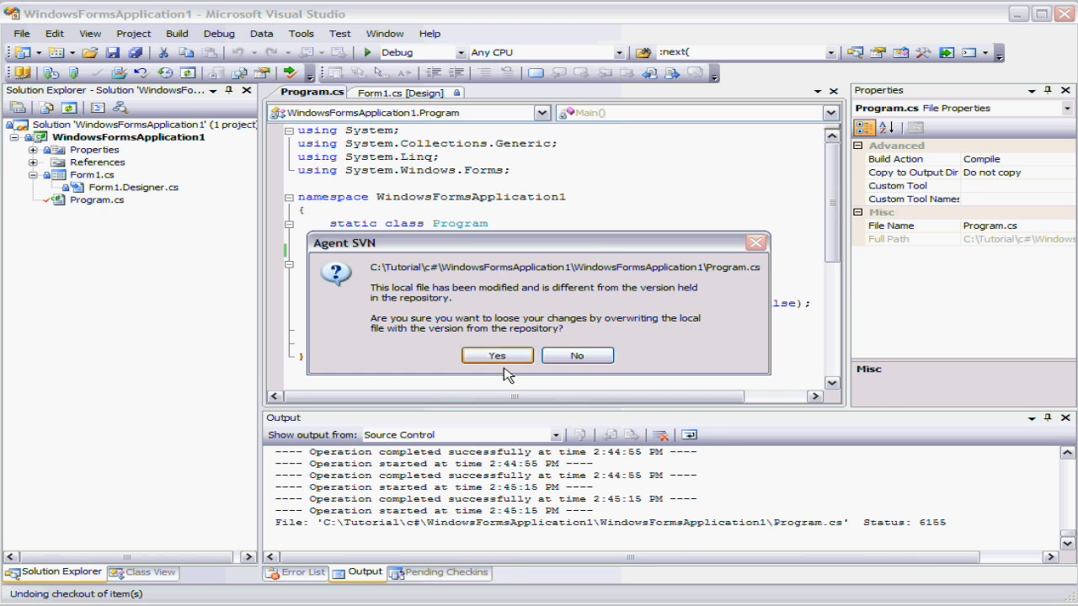
click(496, 354)
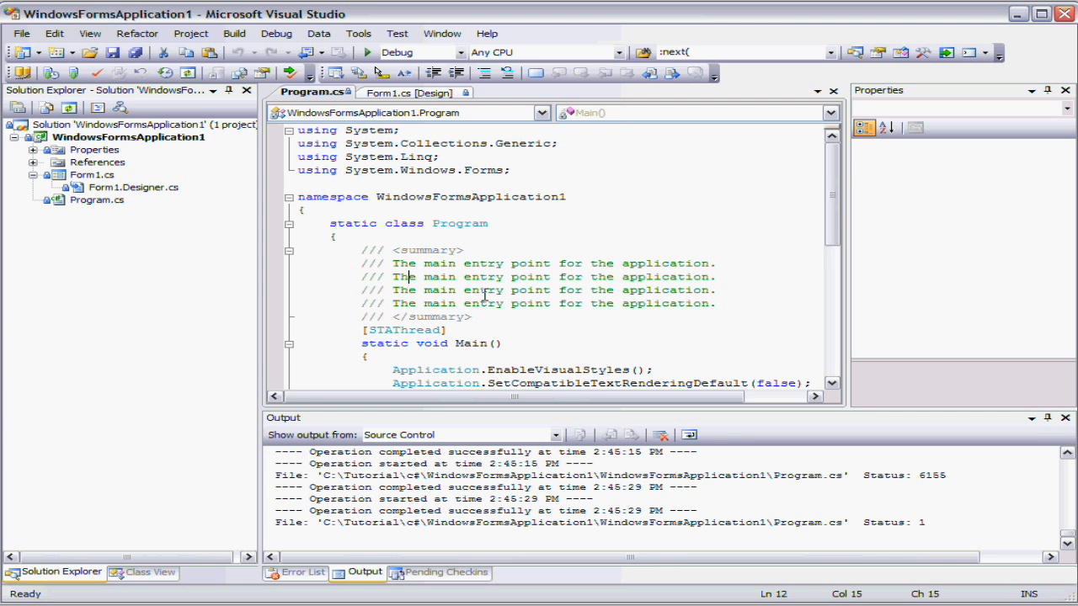
mouse_move(290, 340)
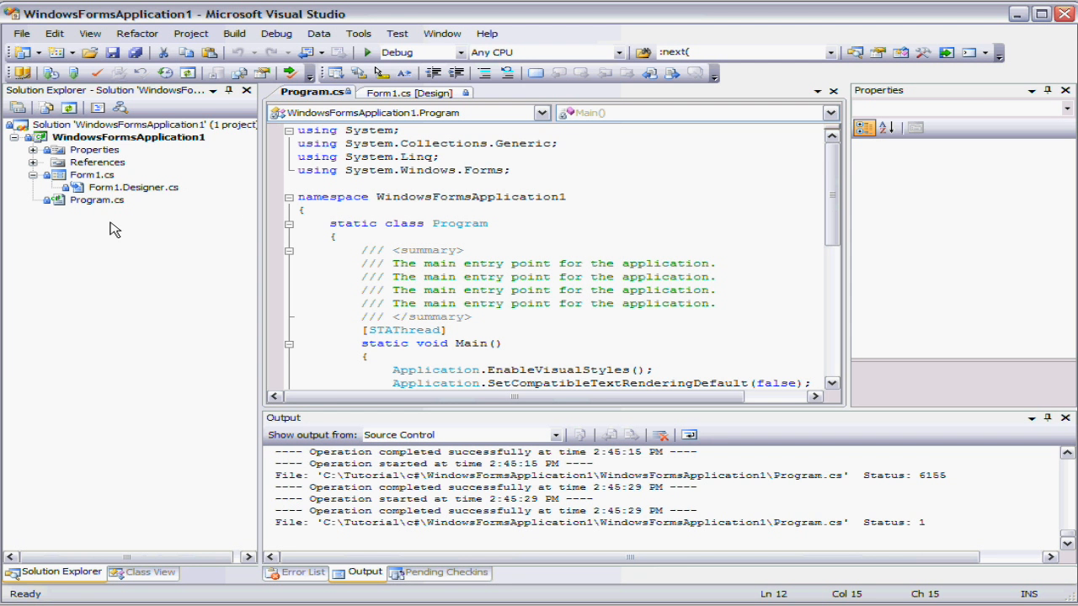
mouse_move(670, 259)
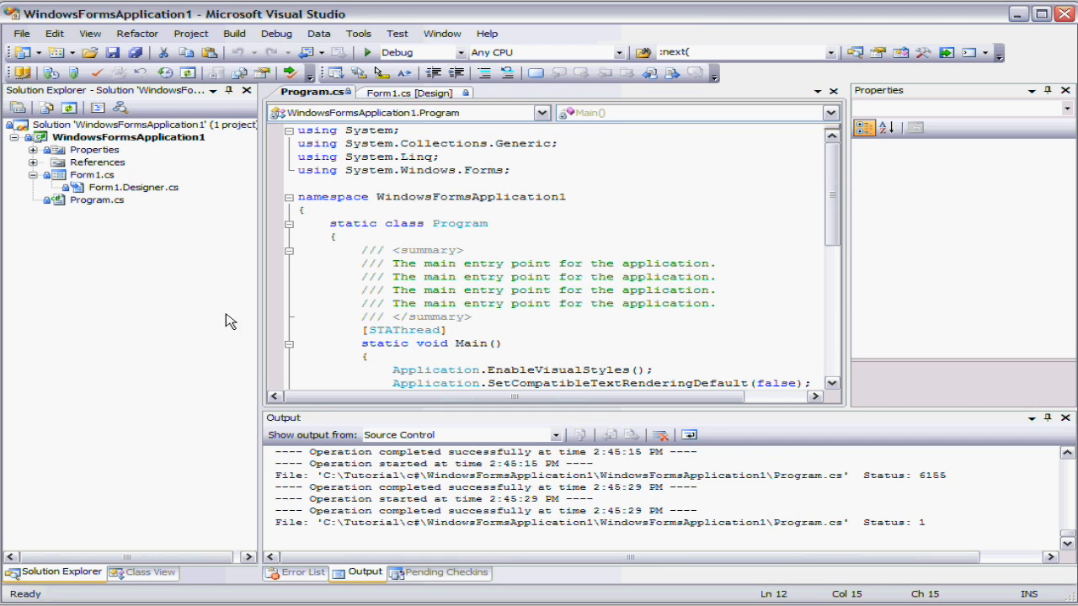
mouse_move(293, 267)
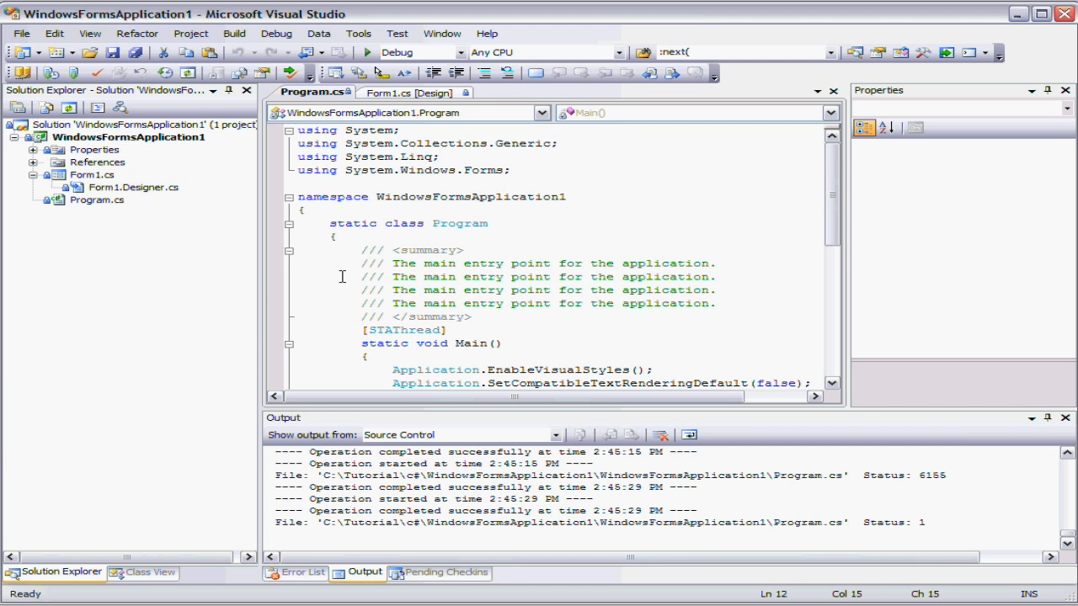
mouse_move(244, 320)
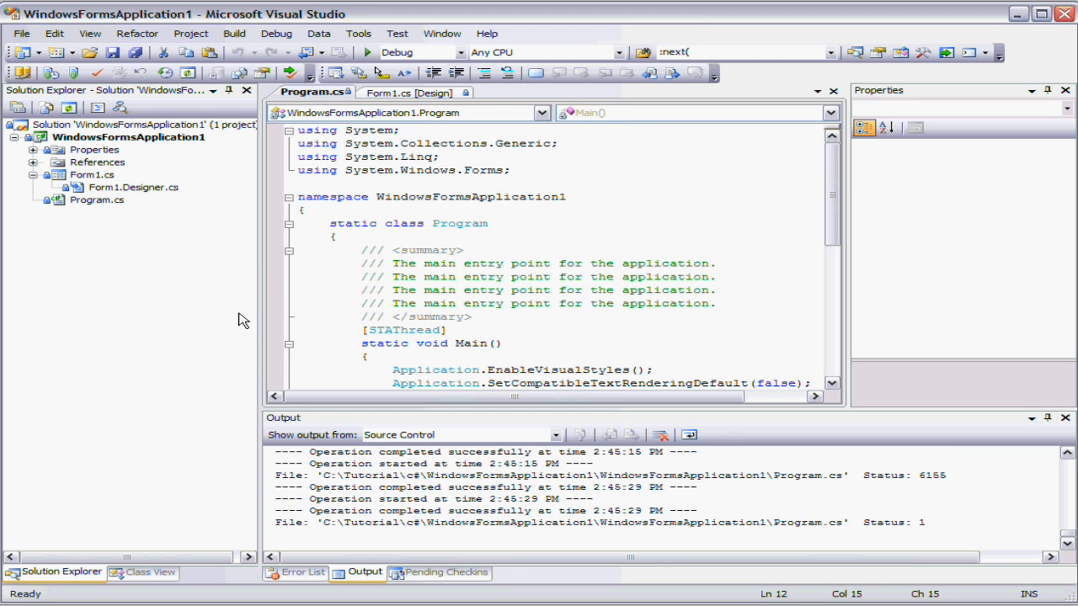
mouse_move(132, 228)
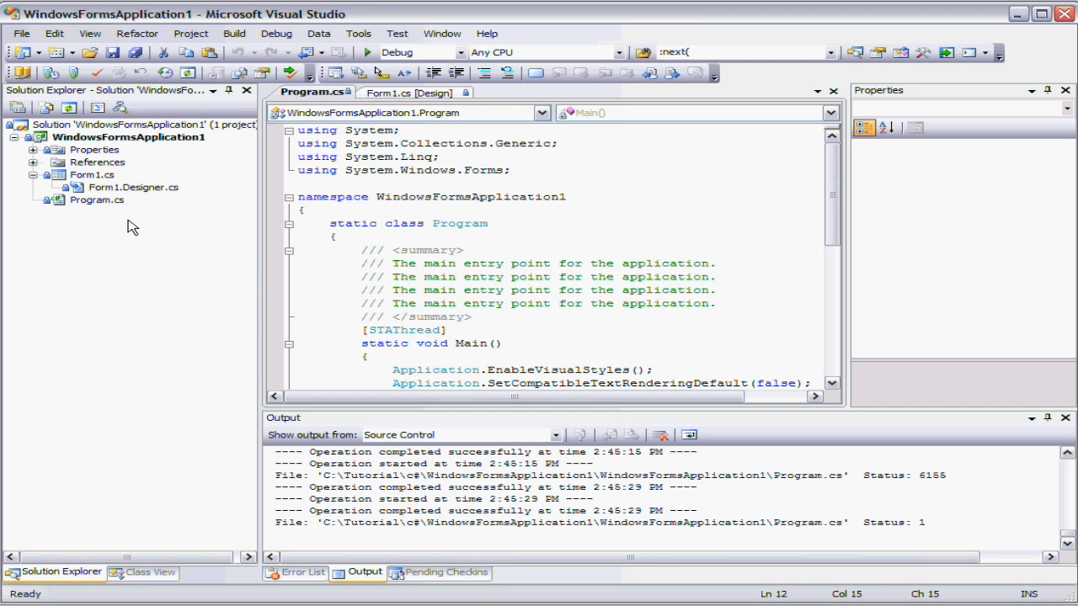
mouse_move(226, 253)
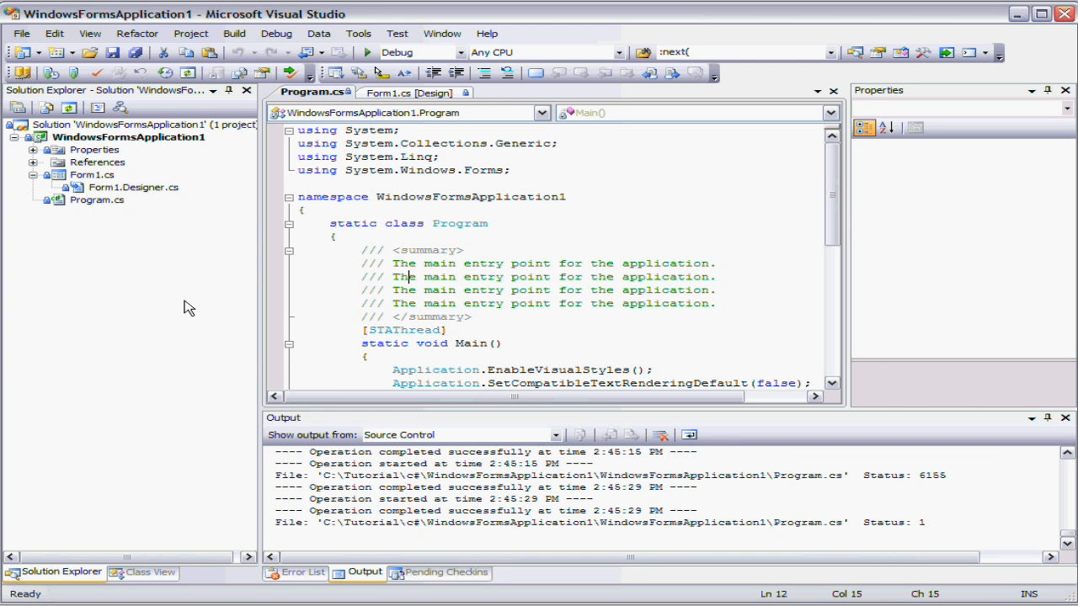
mouse_move(126, 222)
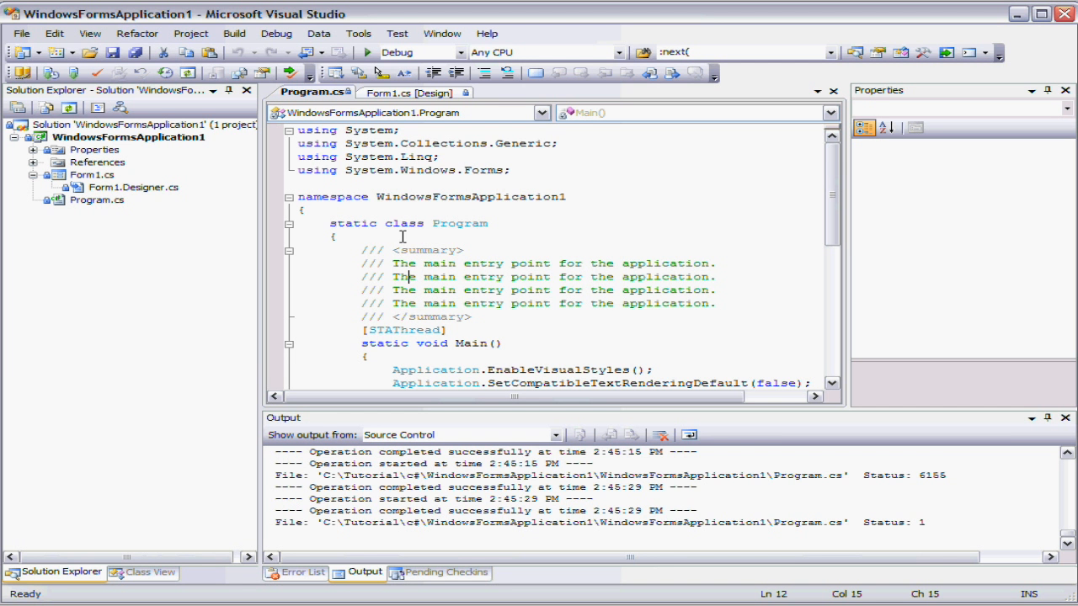
mouse_move(389, 270)
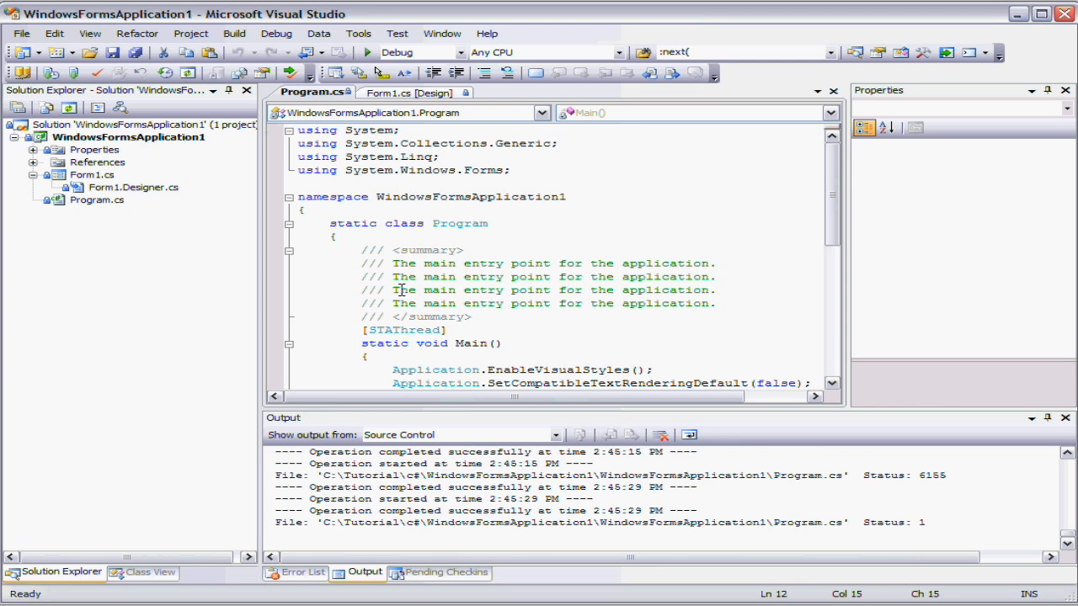
mouse_move(344, 195)
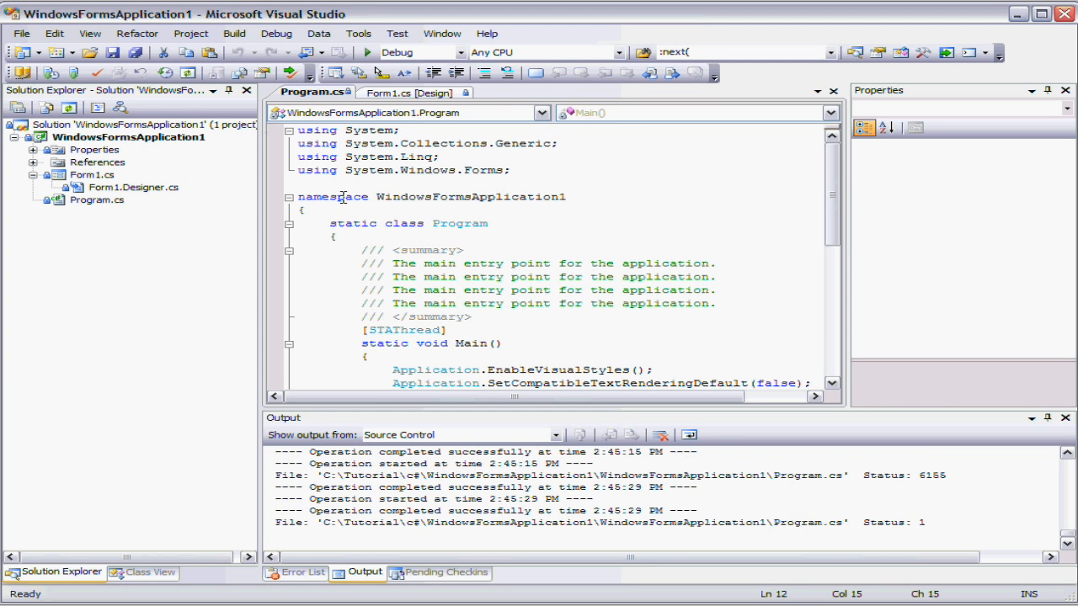
Bind the solution and project to the repository in Change Source Control and confirm.
click(20, 34)
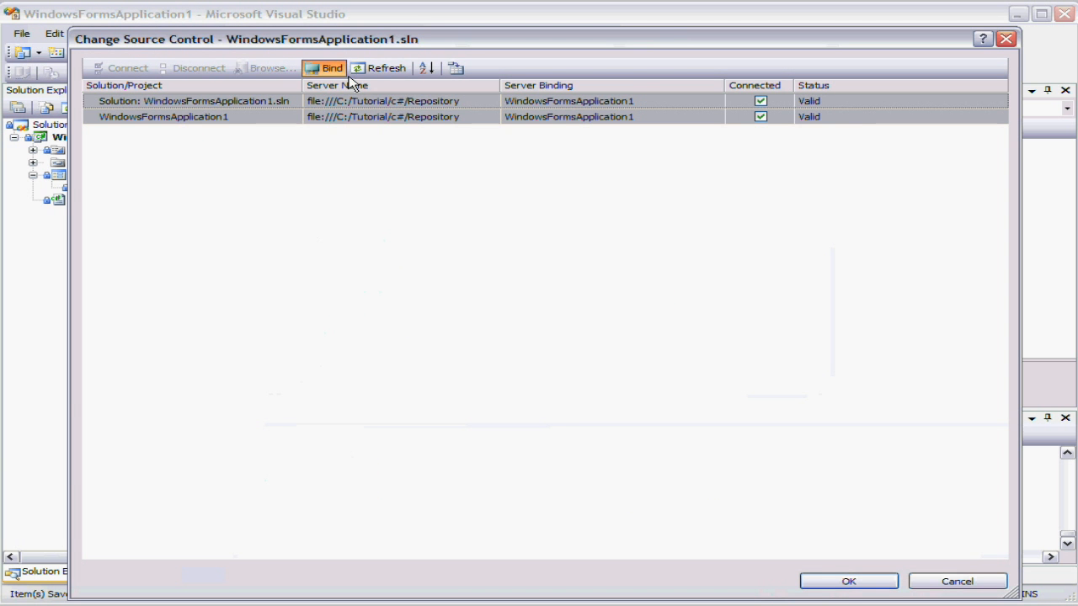
click(849, 581)
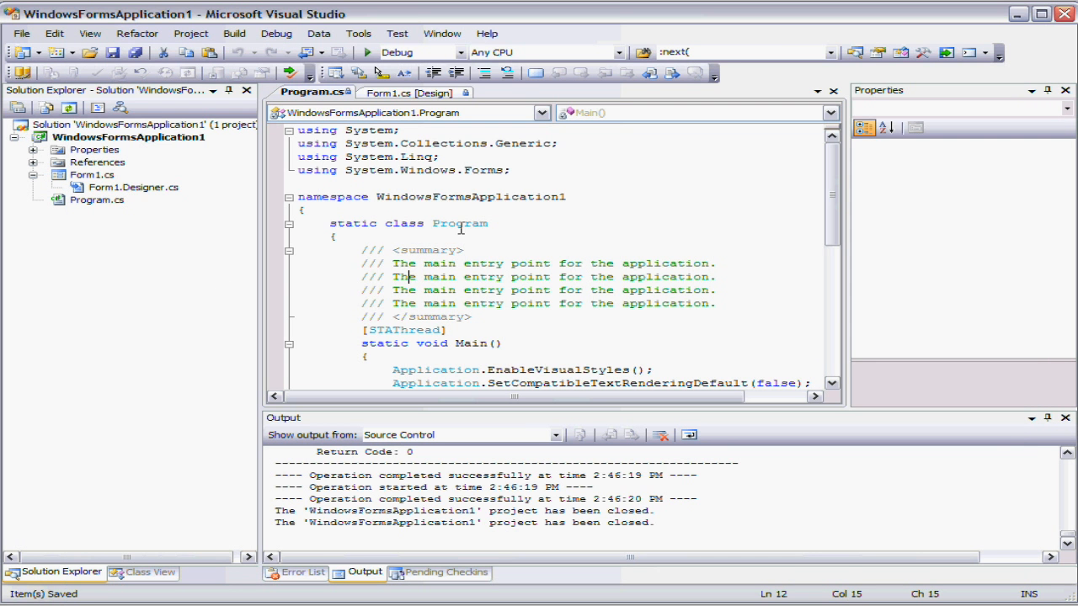
mouse_move(367, 256)
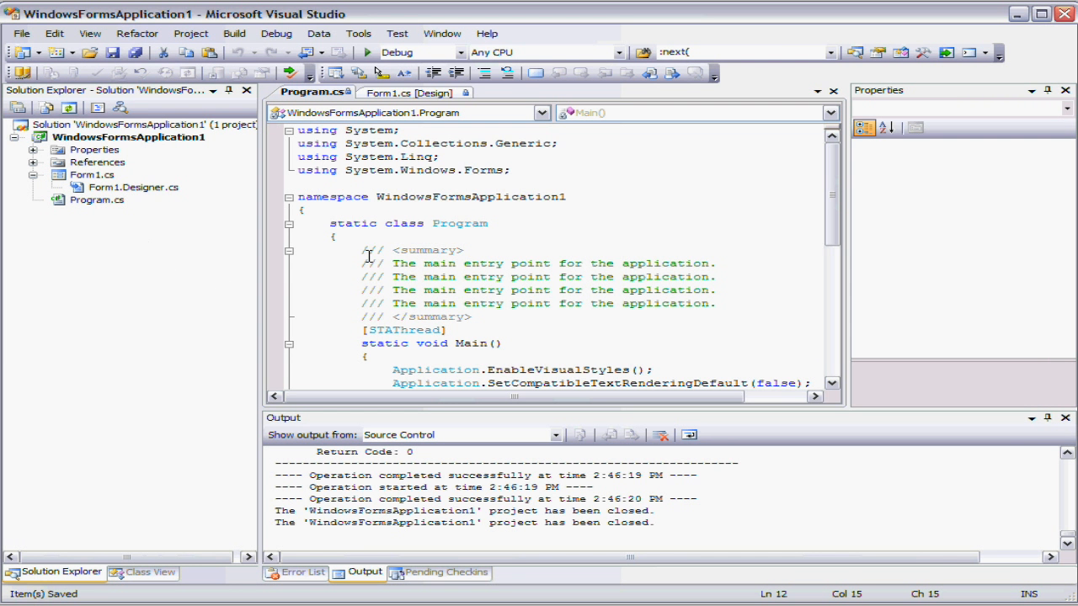
mouse_move(212, 226)
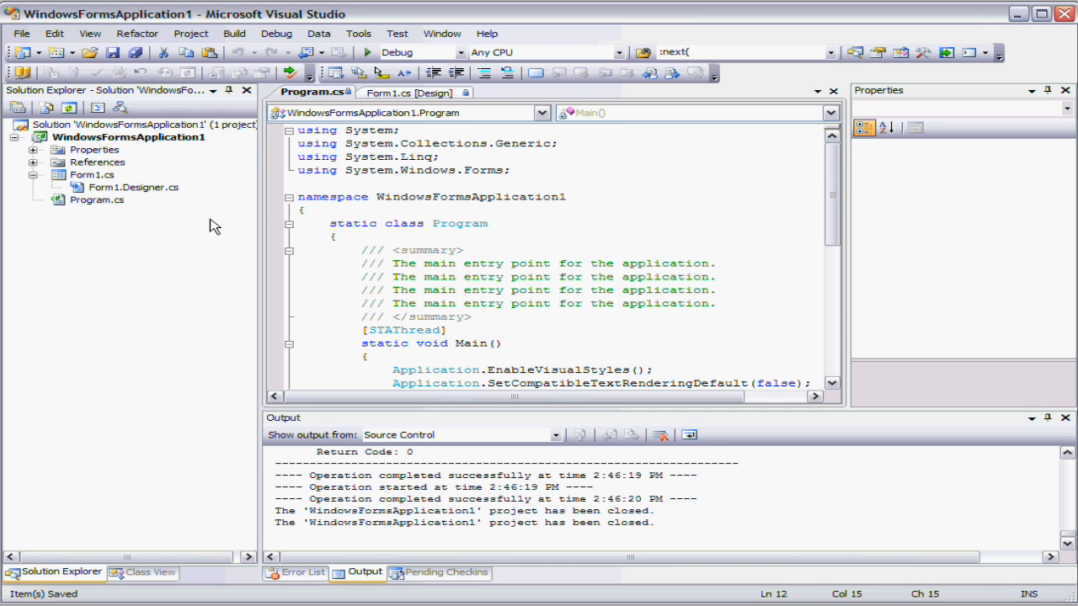
mouse_move(160, 222)
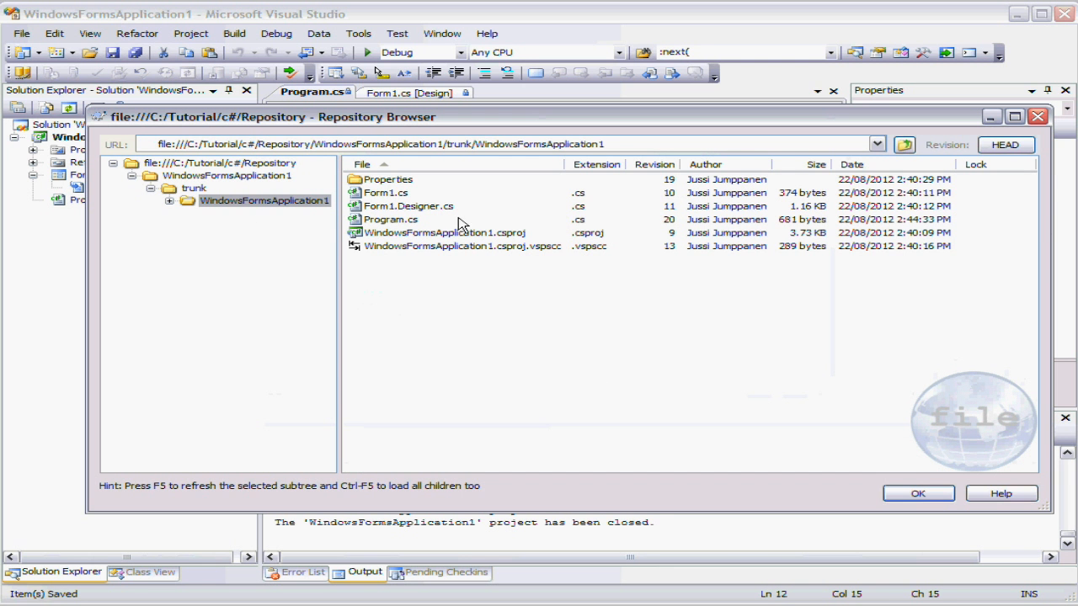
click(169, 200)
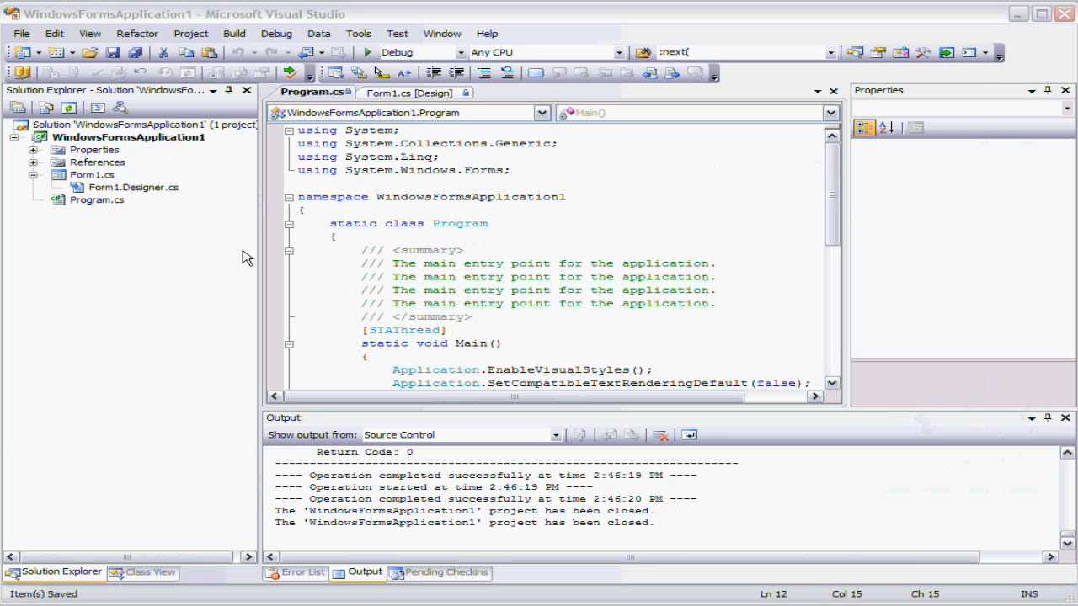
mouse_move(649, 279)
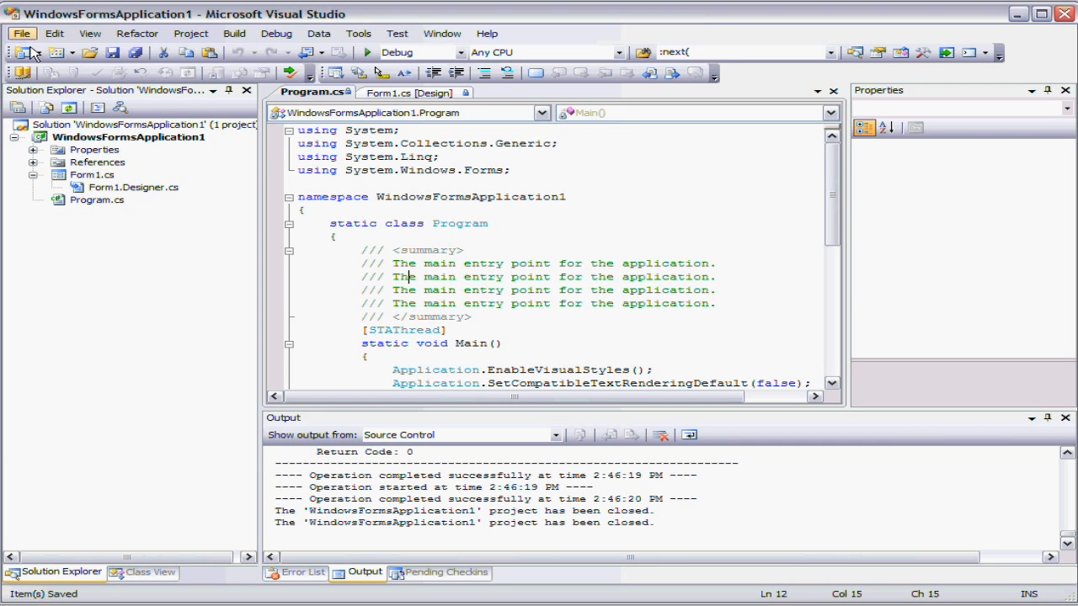
click(22, 34)
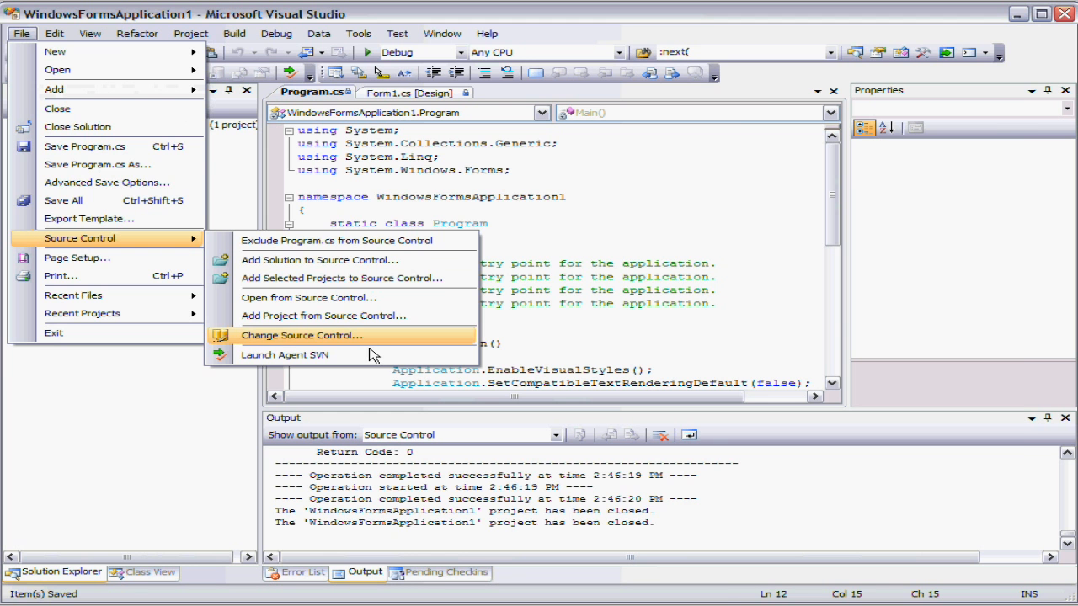
click(301, 336)
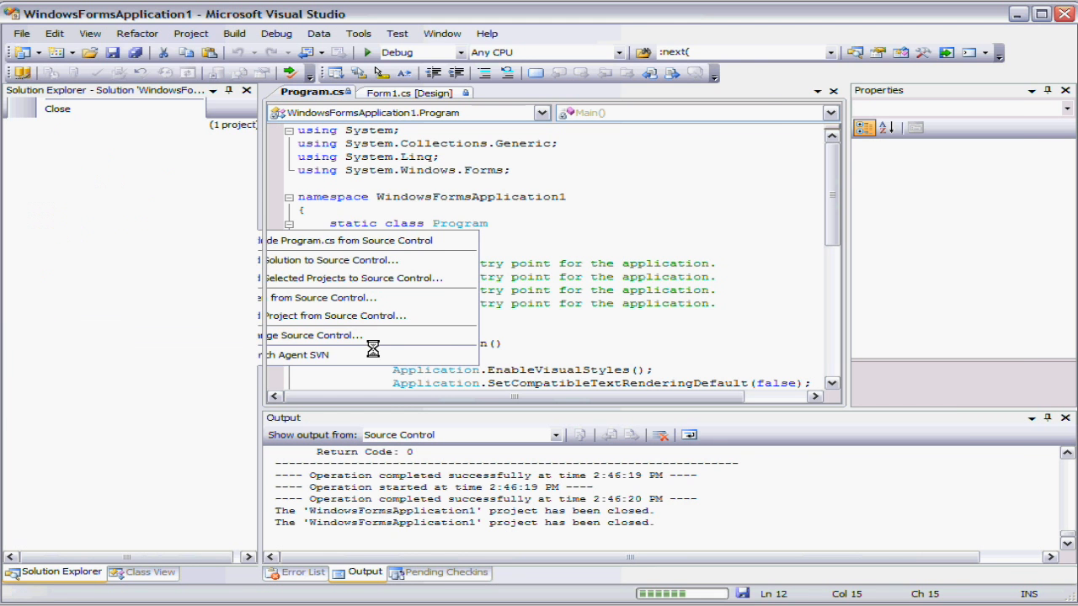
click(313, 335)
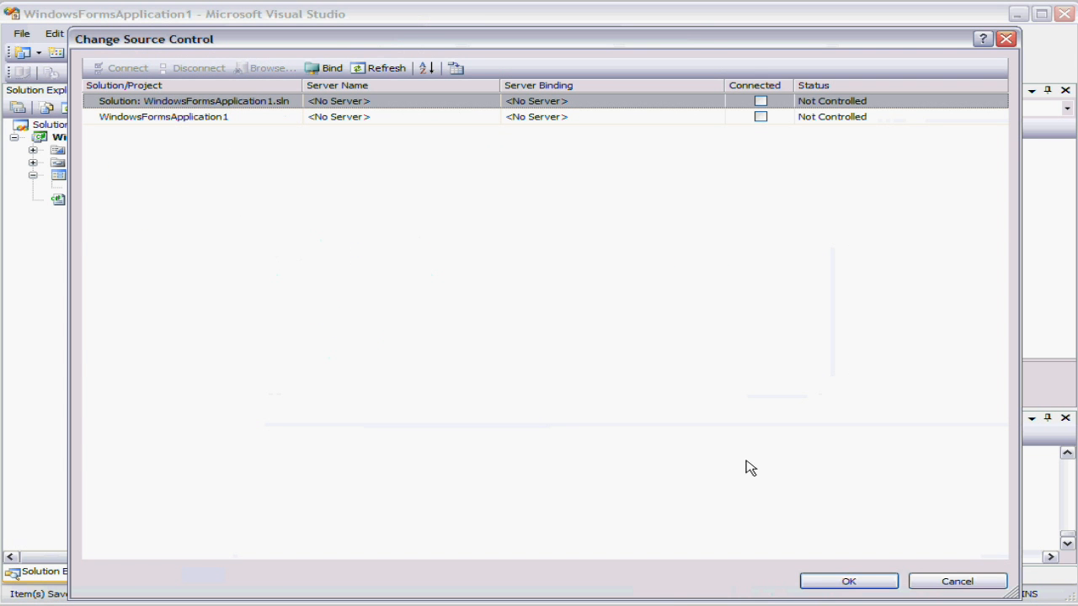
mouse_move(1024, 589)
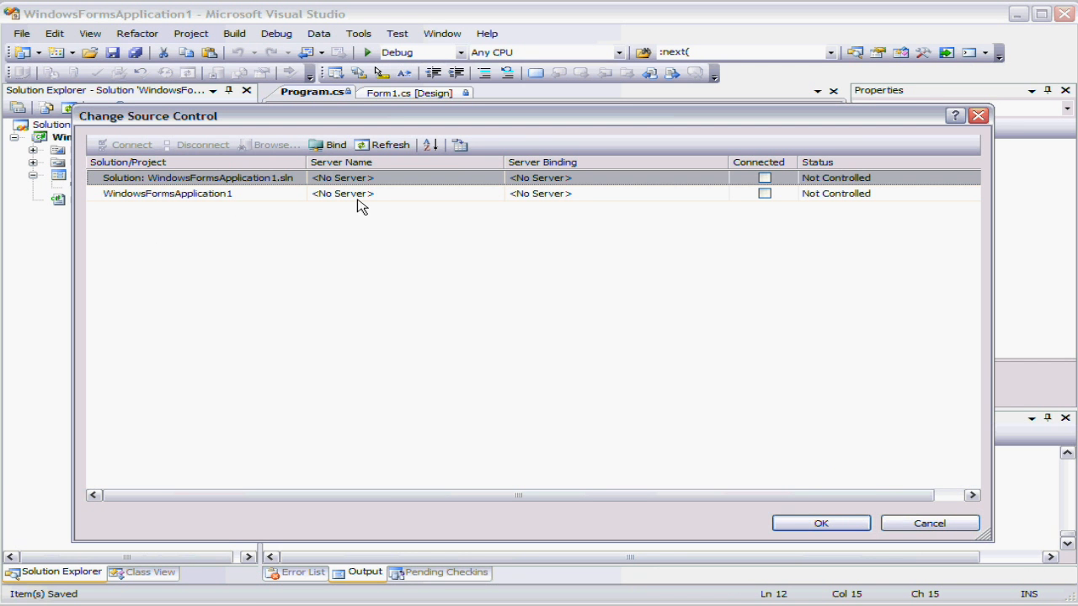
Start binding the solution and clear the Project field in Project Binding Details.
click(328, 145)
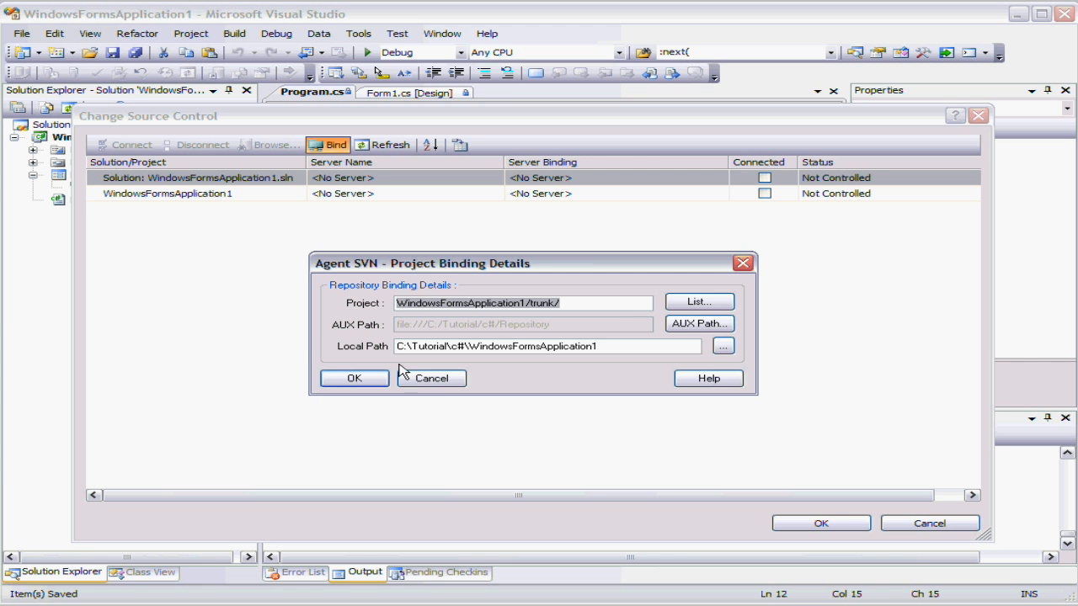
mouse_move(492, 394)
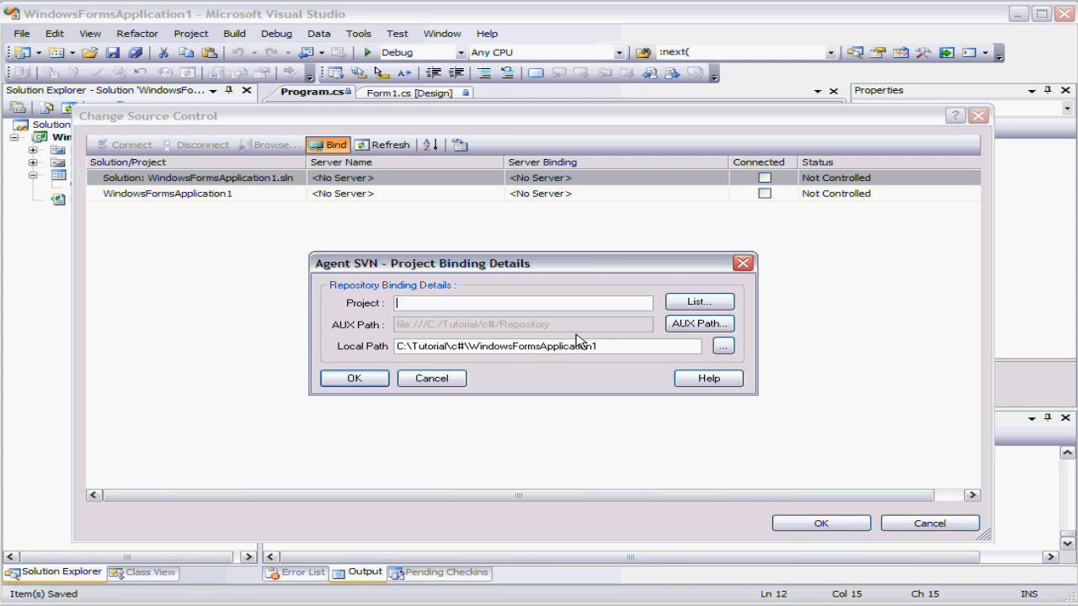
mouse_move(429, 337)
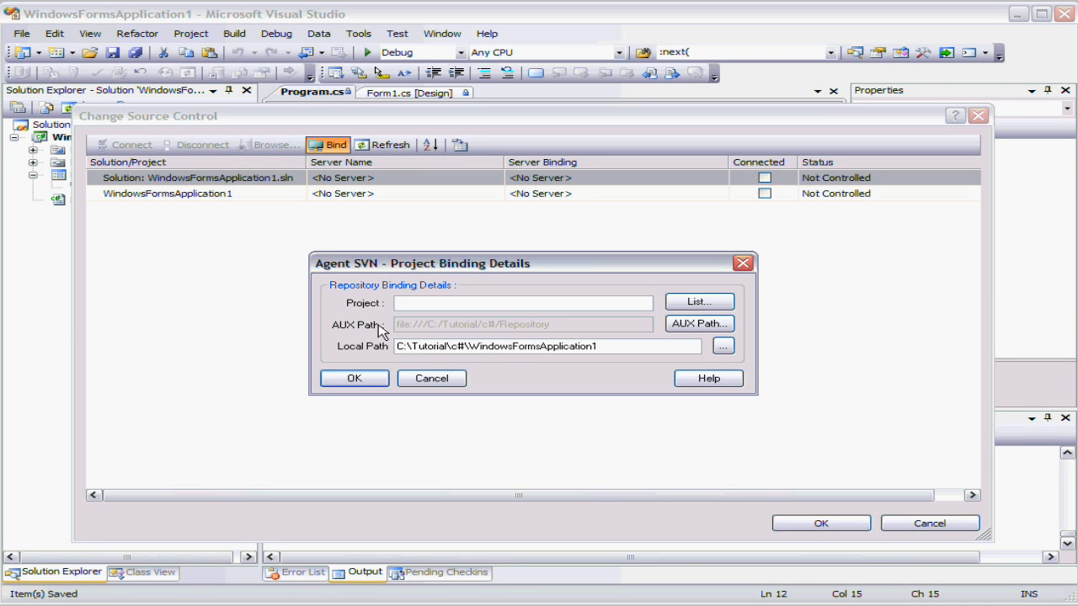
mouse_move(554, 343)
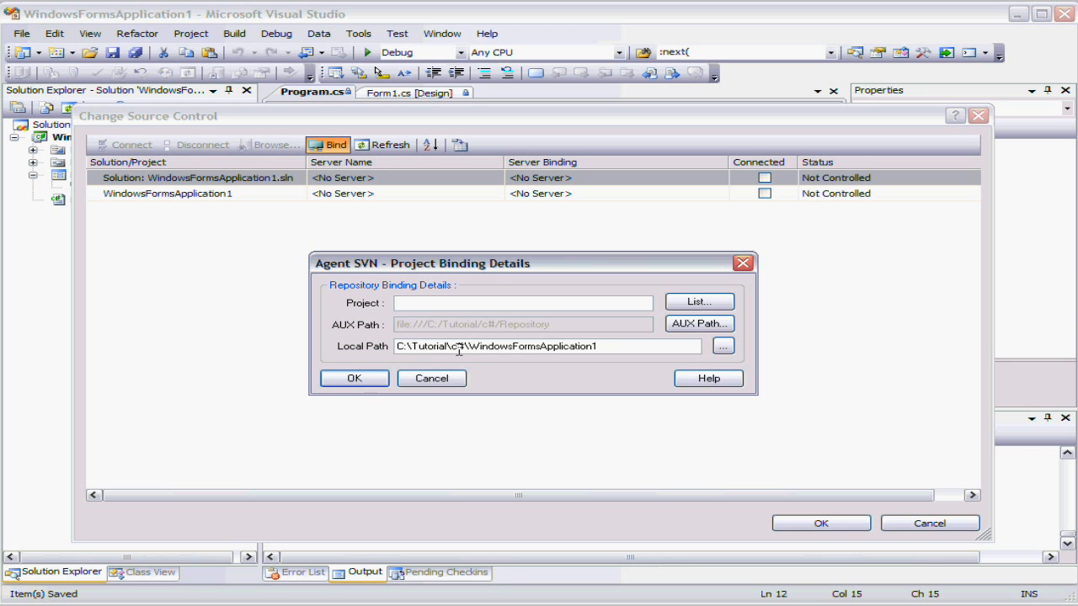
mouse_move(374, 347)
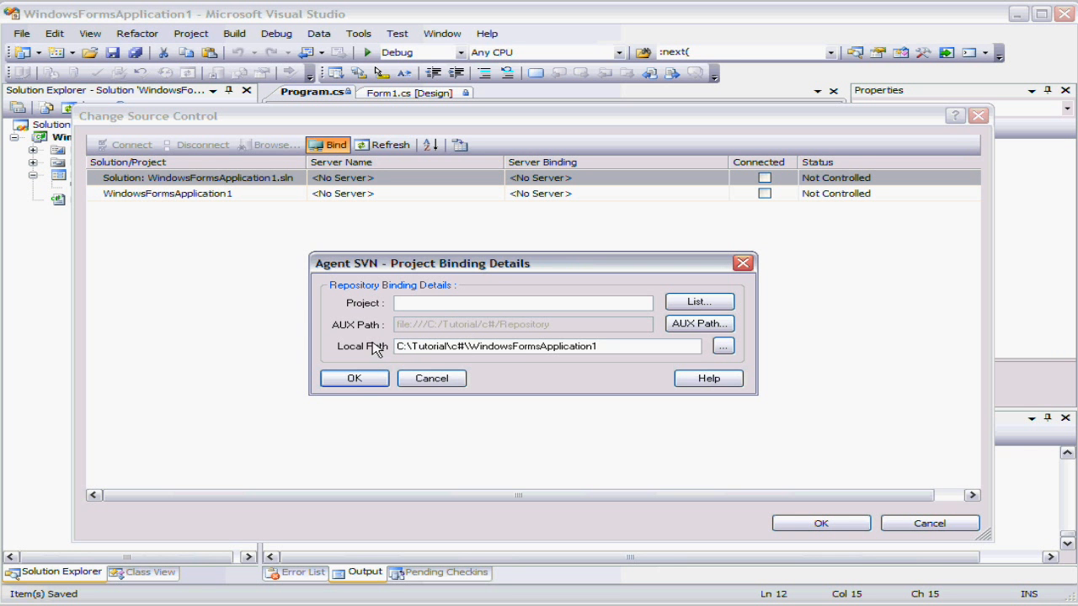
click(522, 304)
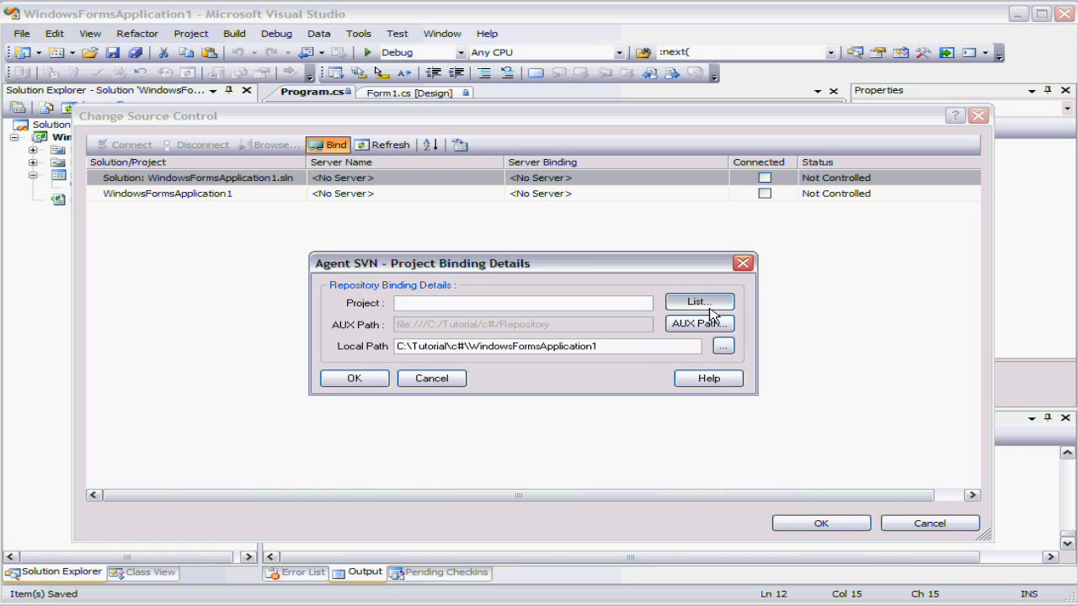
Look up the repository projects and set the solution's Project to WindowsFormsApplication1/trunk/.
click(697, 302)
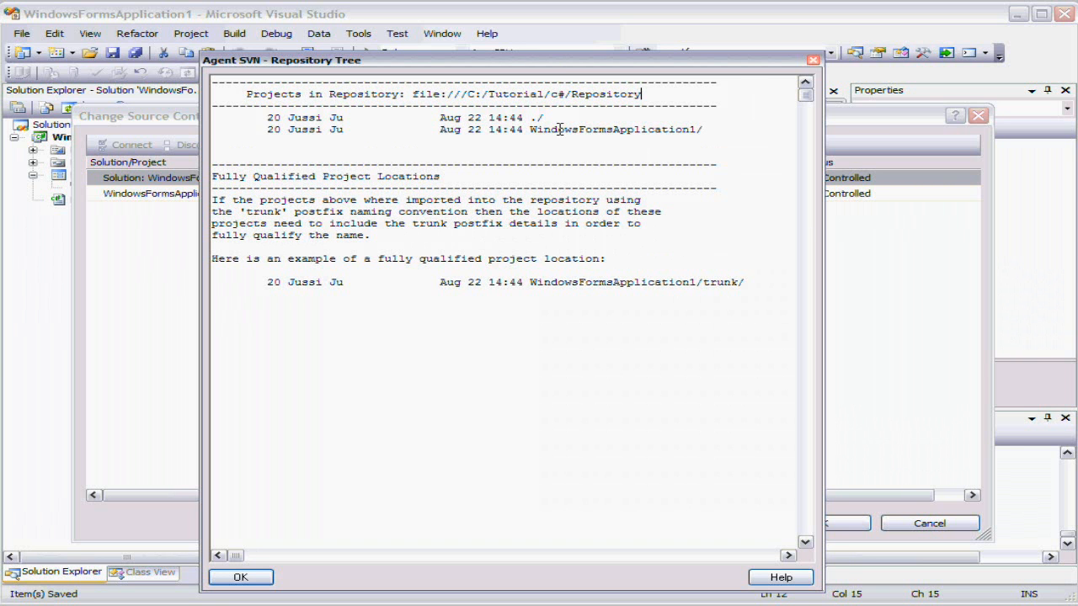
mouse_move(226, 286)
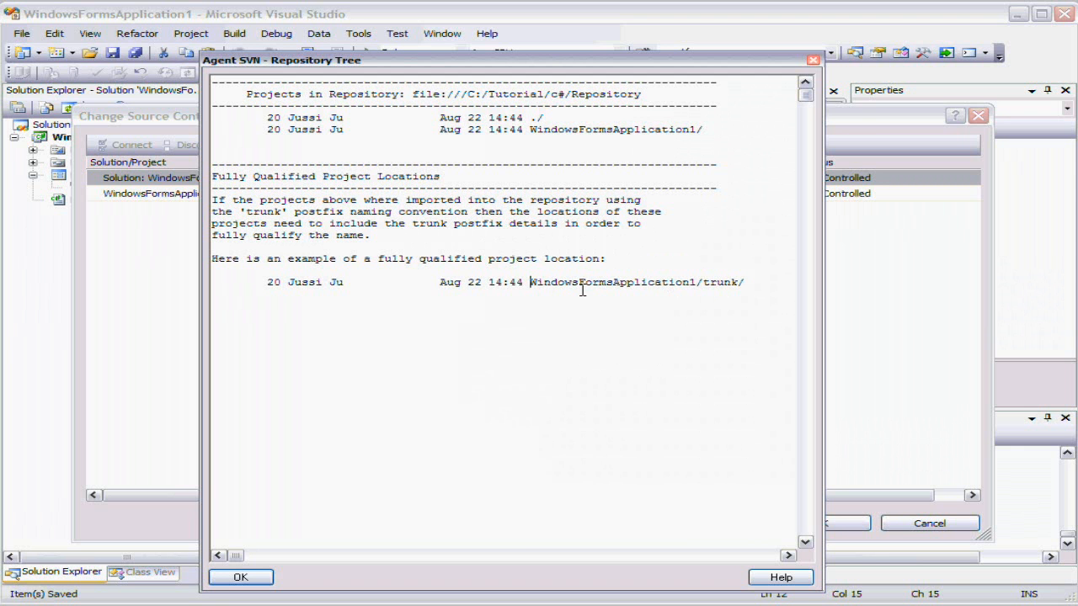
double_click(613, 283)
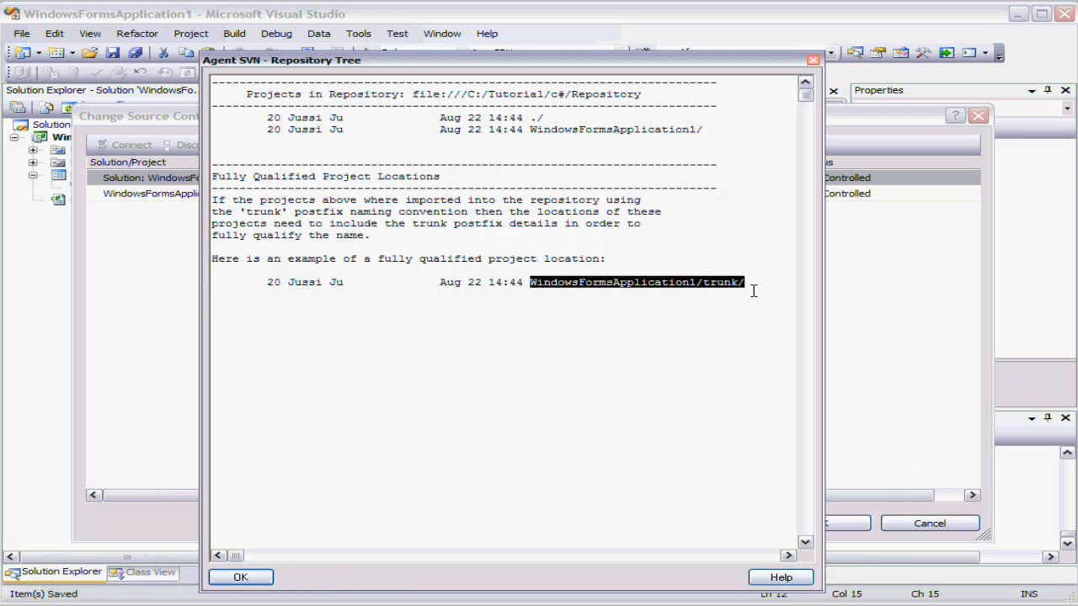
mouse_move(726, 296)
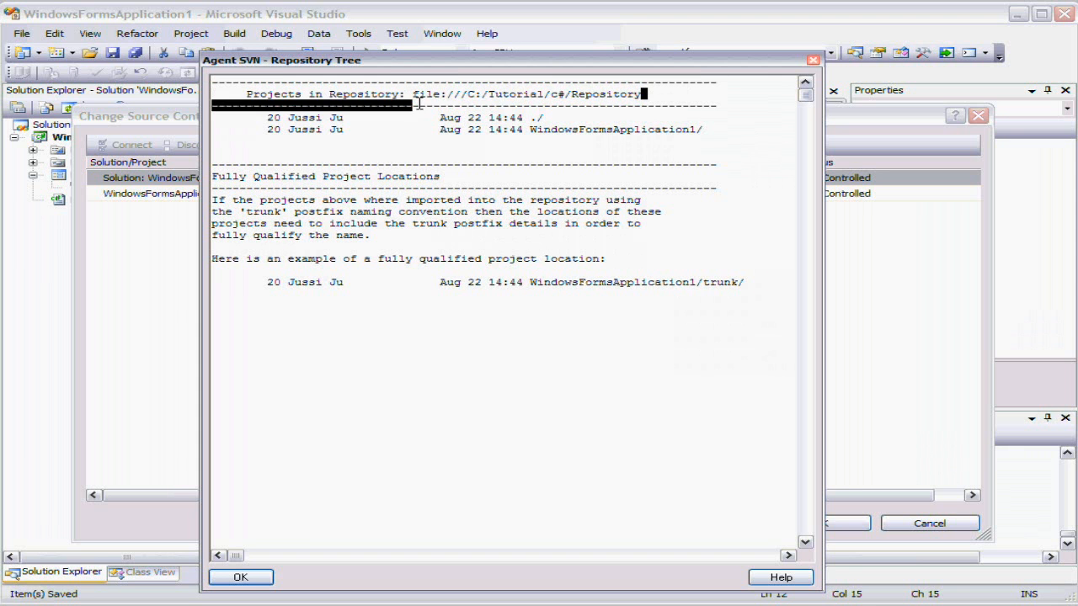
double_click(613, 128)
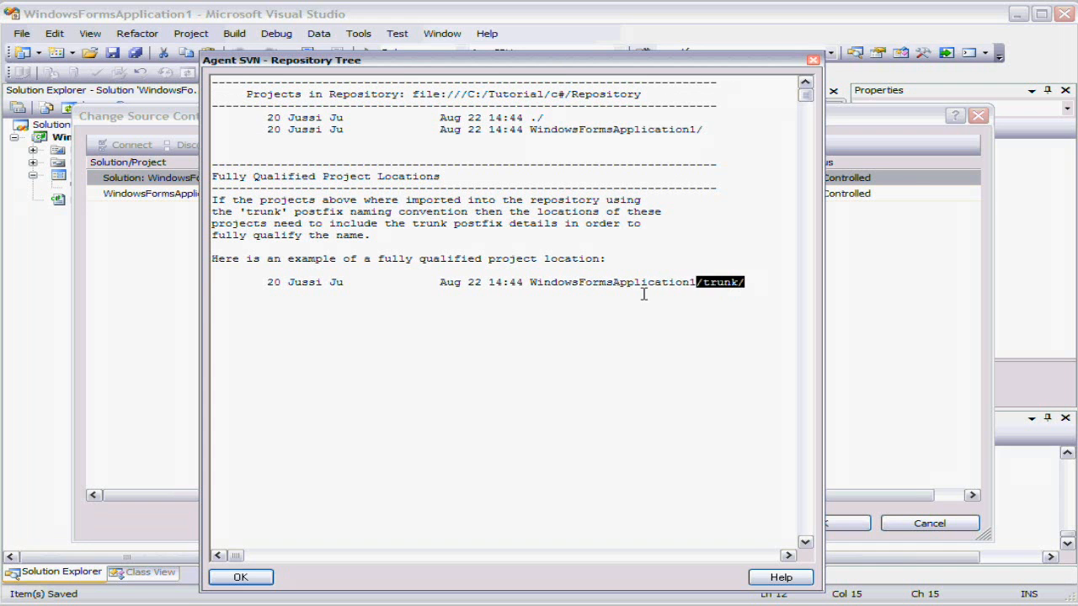
drag(742, 283, 531, 283)
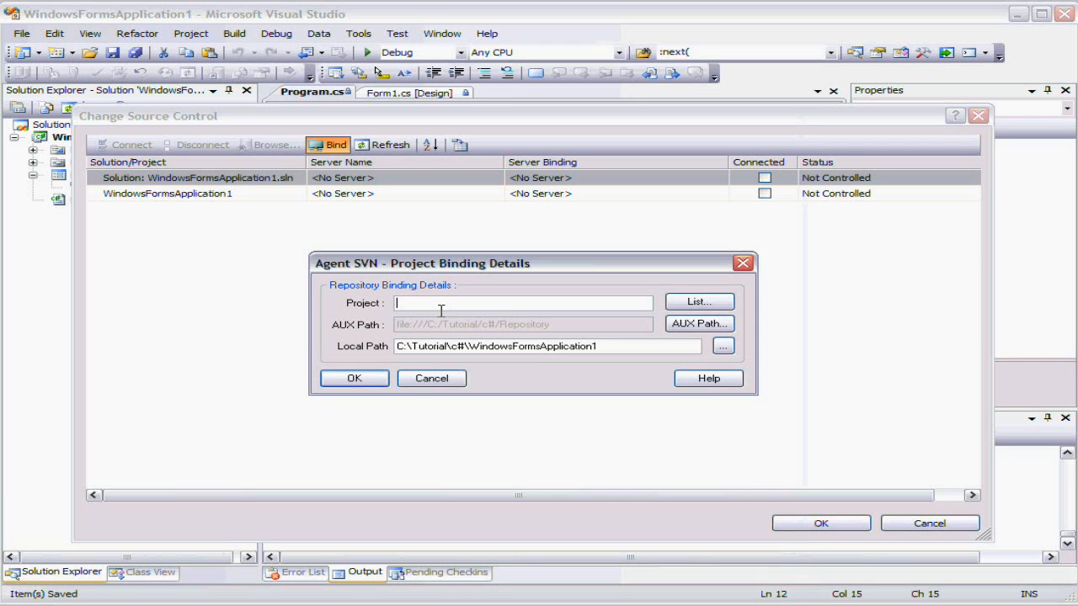
text(WindowsFormsApplication1/trunk/)
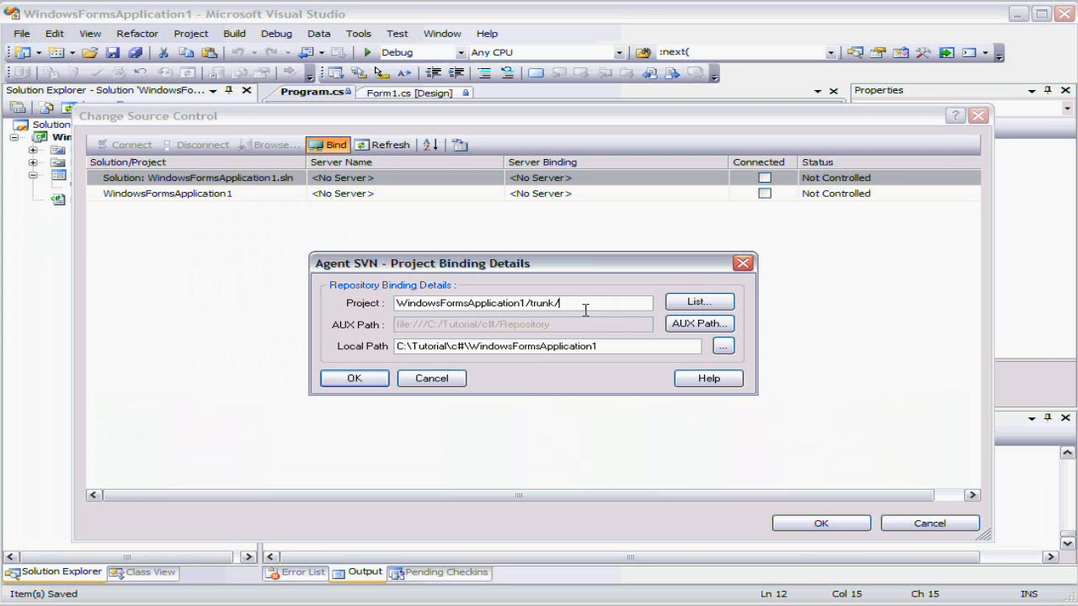
mouse_move(539, 401)
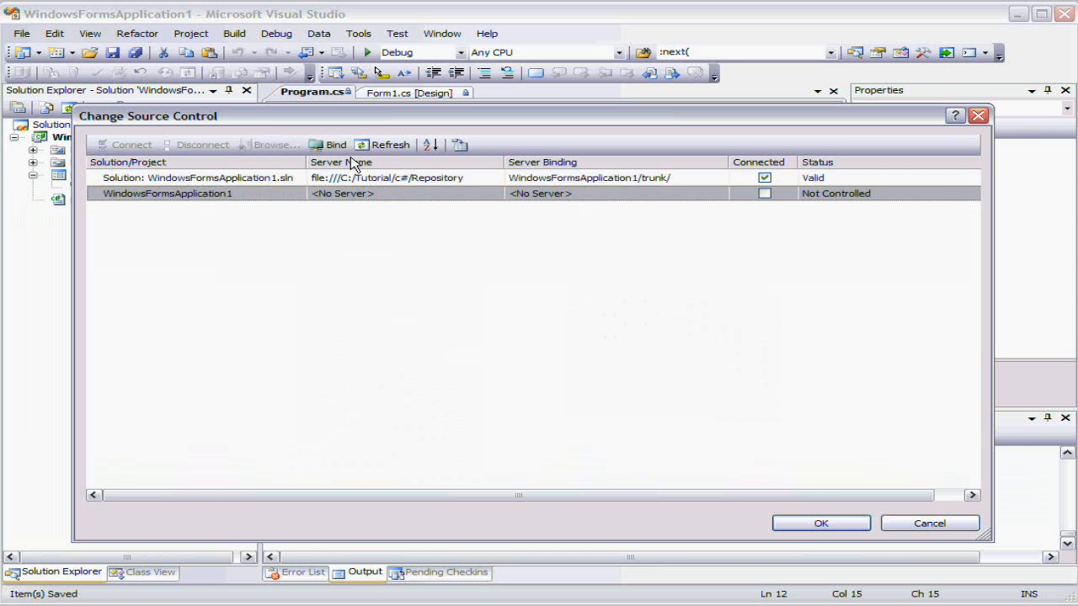
Bind the WindowsFormsApplication1 project to the same trunk location and confirm.
click(330, 144)
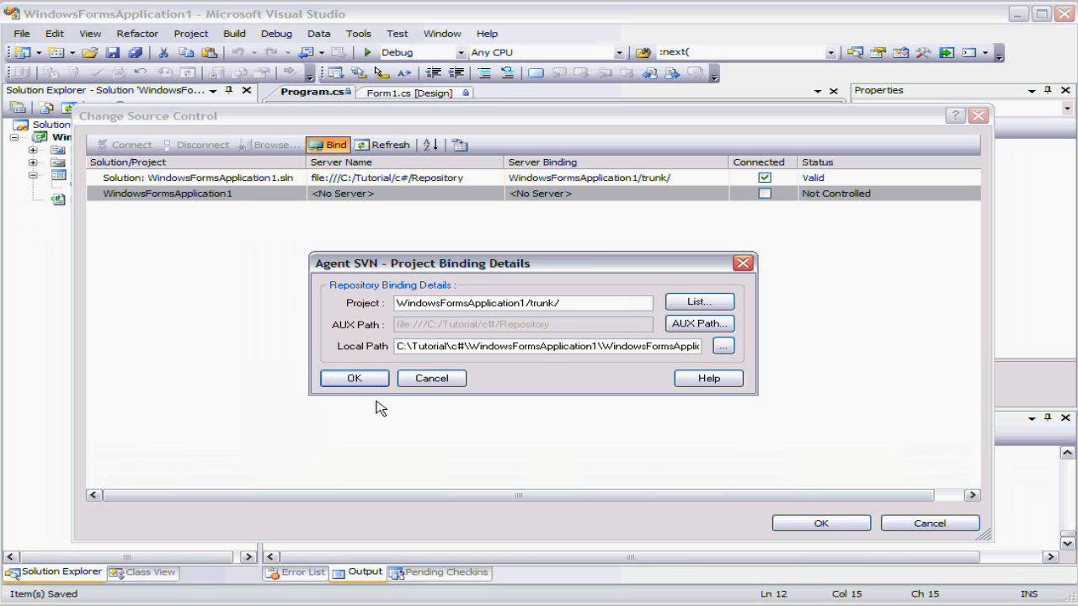
click(353, 377)
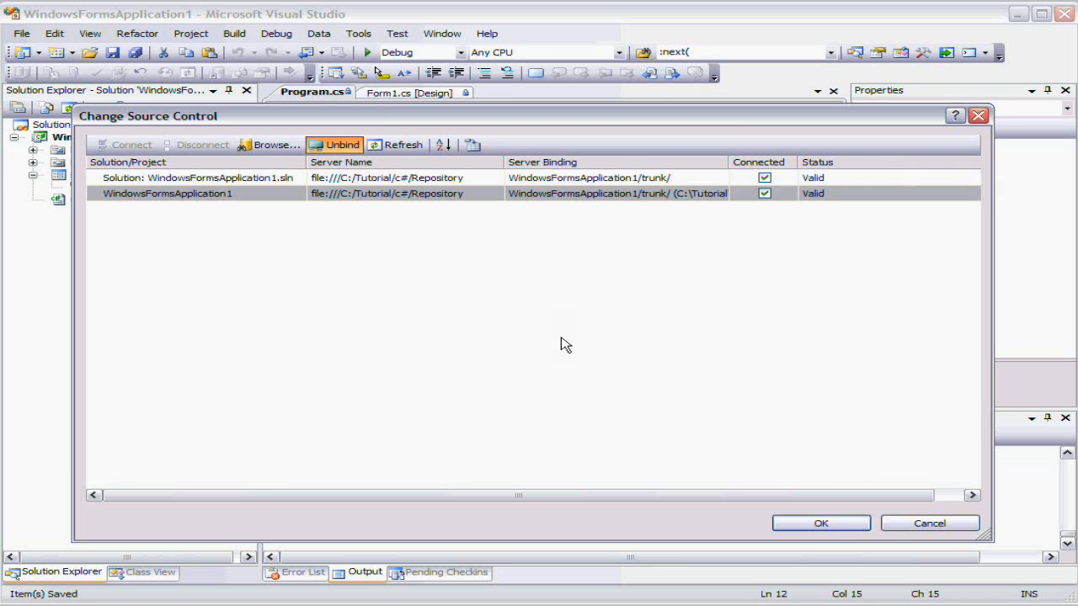
mouse_move(822, 522)
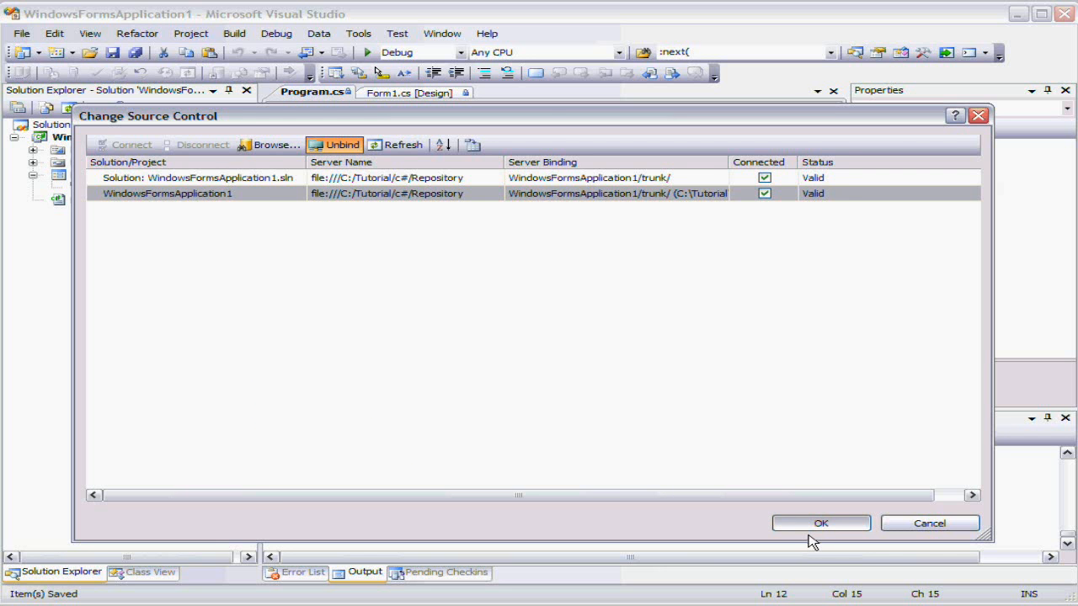
Apply the new source control bindings, bringing up the local-file handling prompt.
click(820, 522)
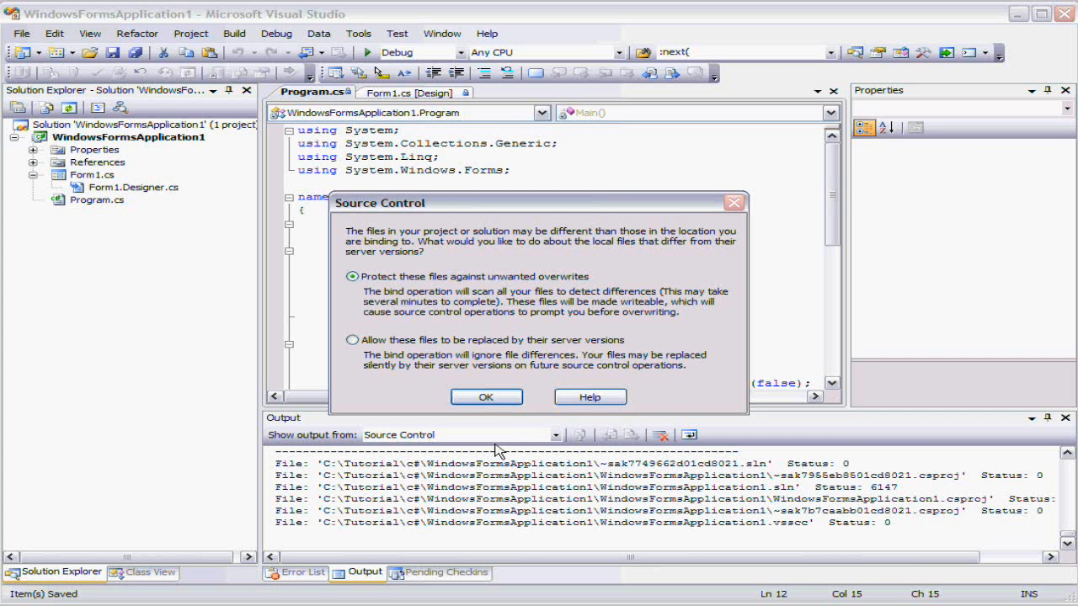
mouse_move(445, 286)
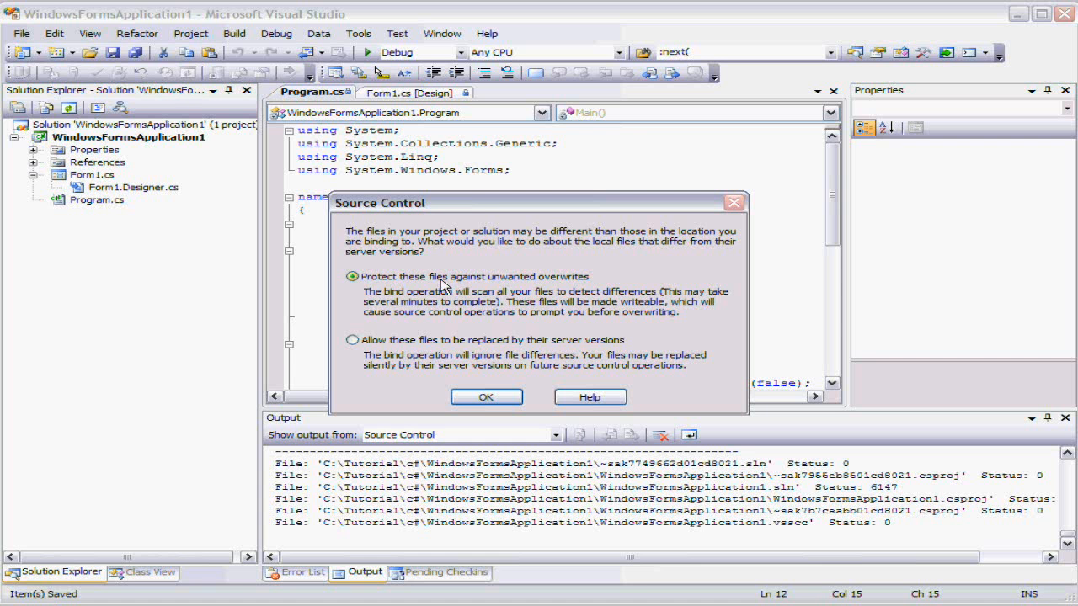
mouse_move(480, 321)
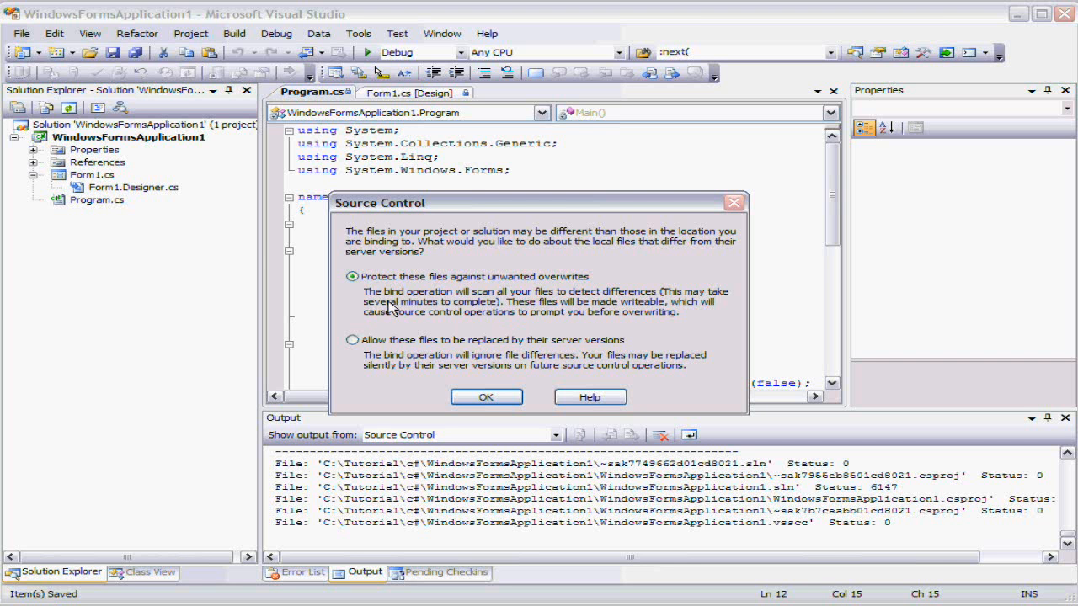
mouse_move(537, 306)
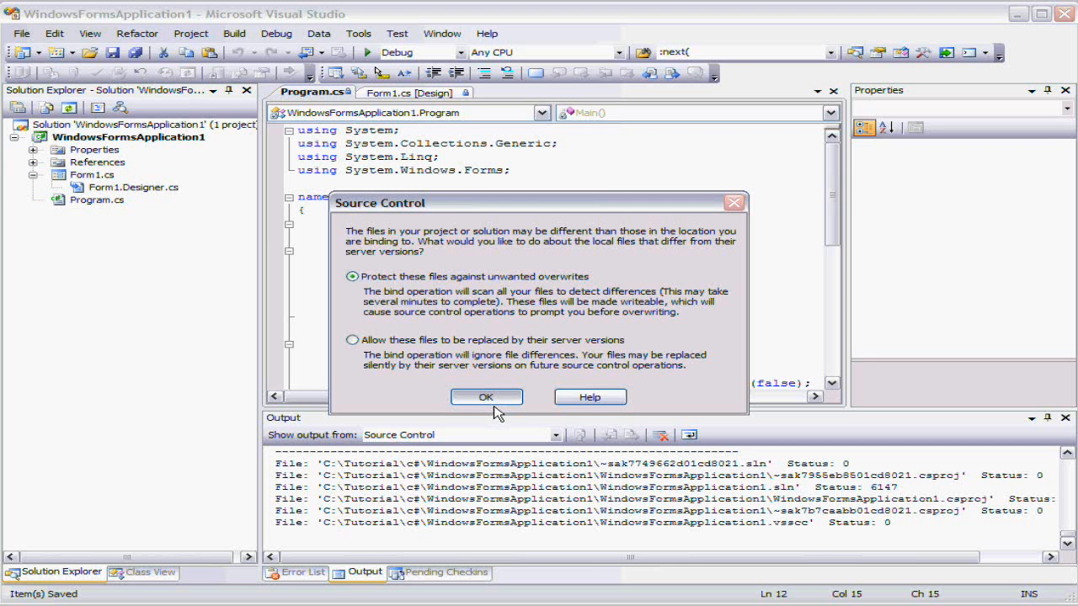
mouse_move(491, 416)
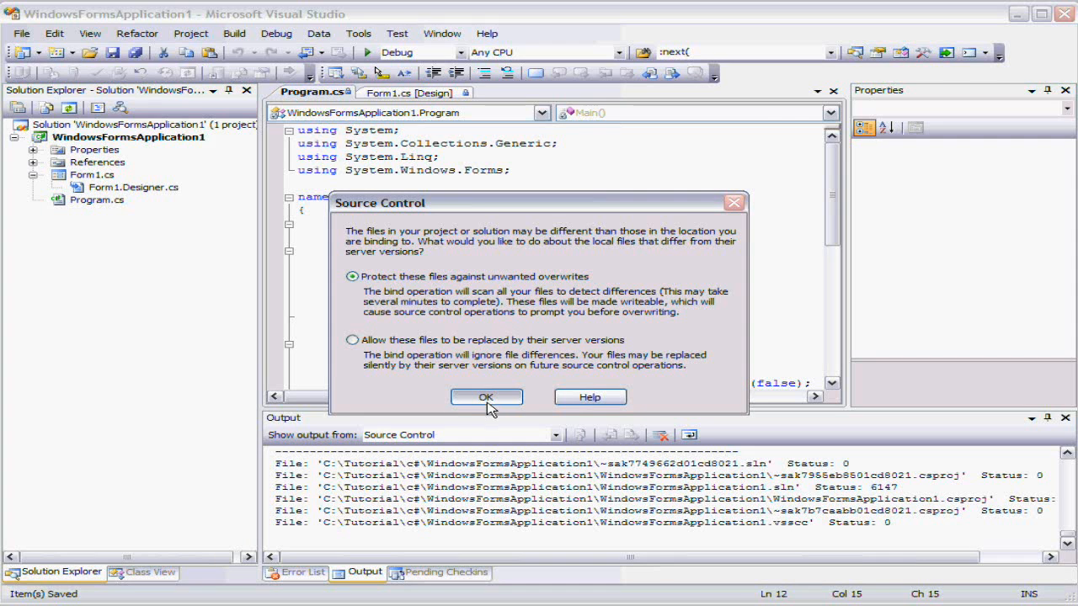
Keep 'Protect these files against unwanted overwrites', finish binding, and refresh Solution Explorer.
click(485, 397)
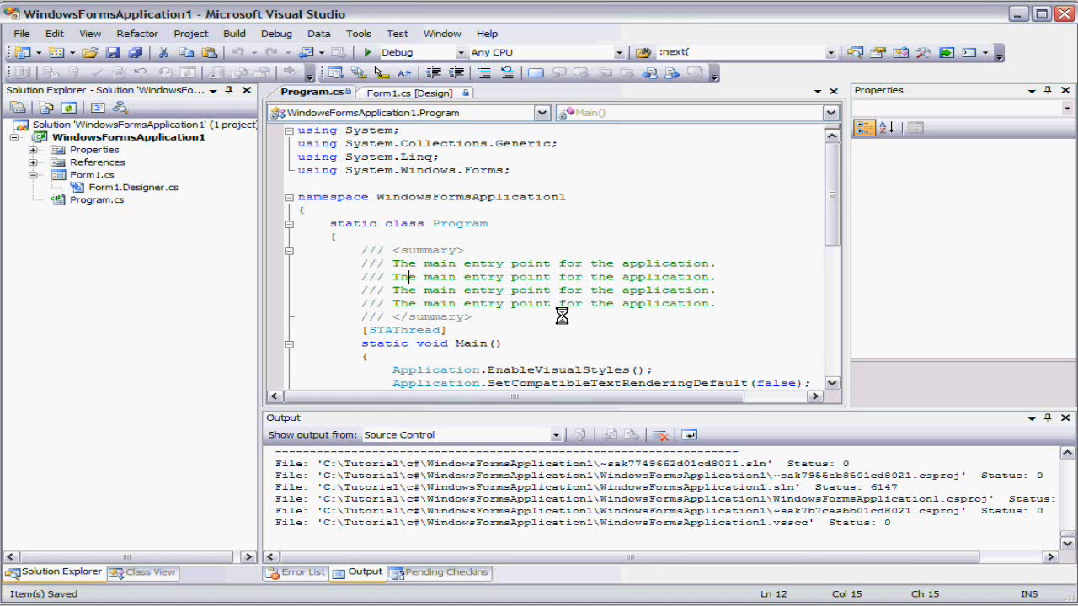
mouse_move(559, 312)
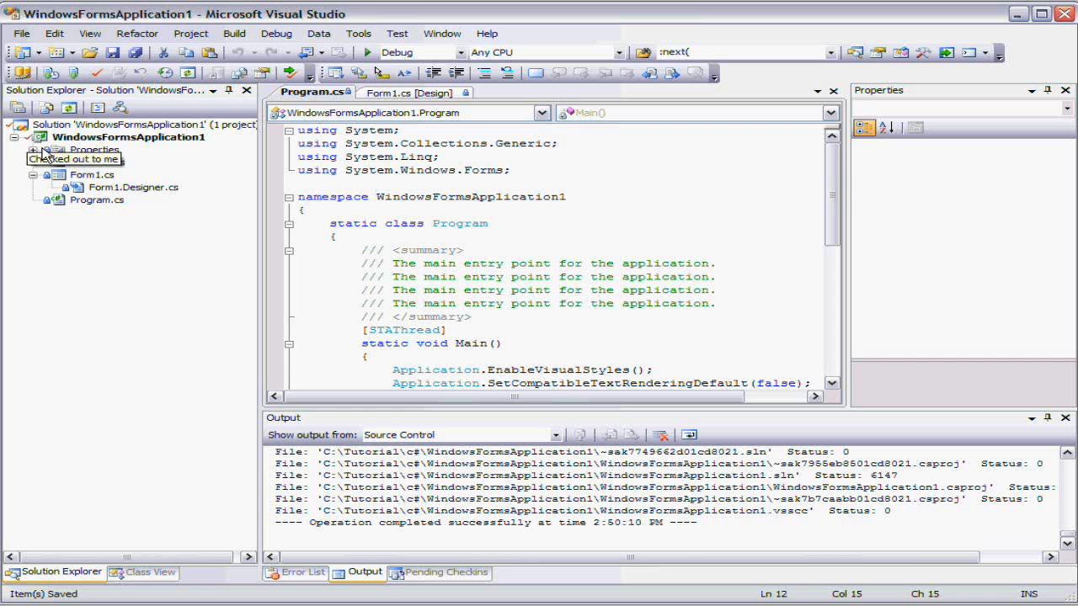
mouse_move(52, 151)
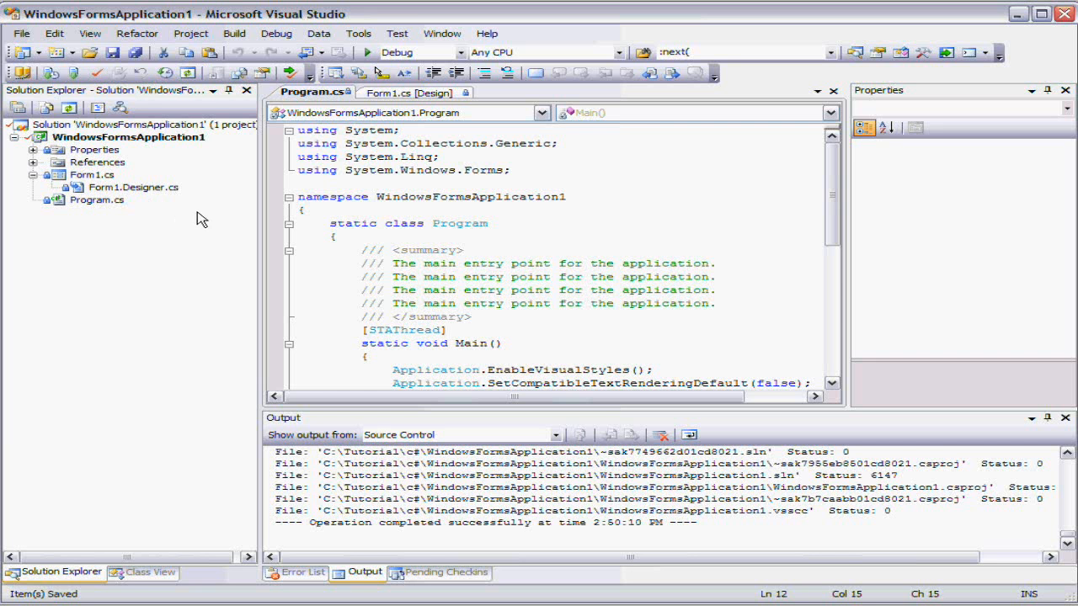
mouse_move(141, 165)
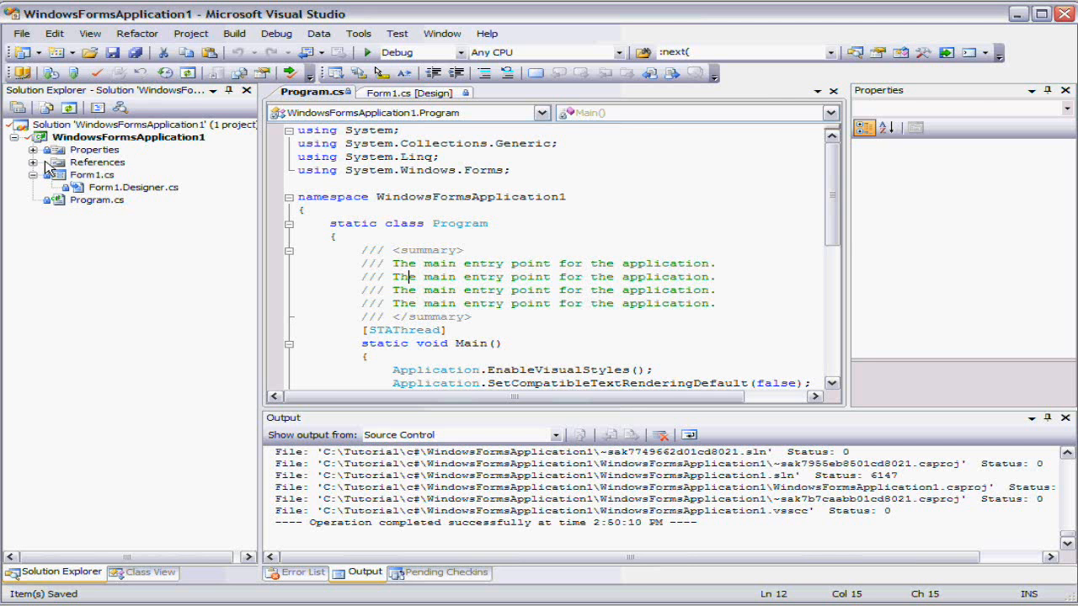
click(34, 148)
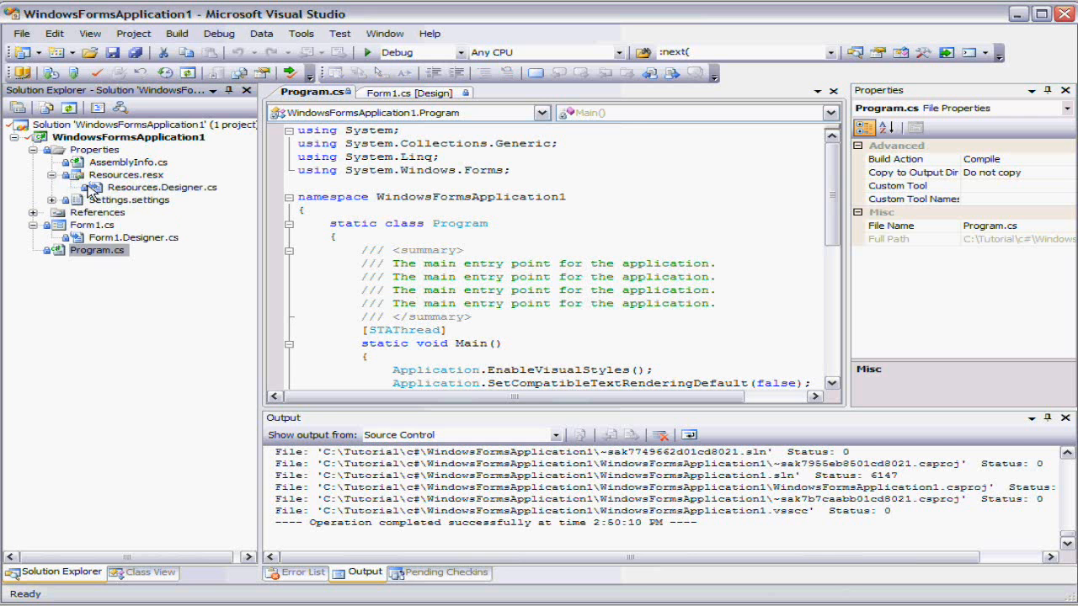
mouse_move(108, 202)
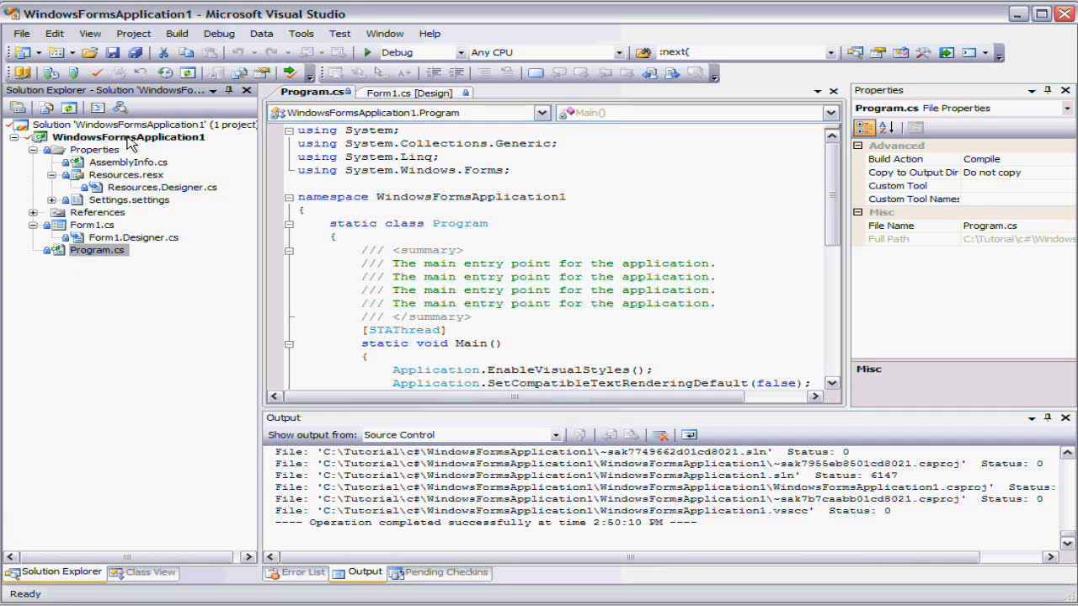
Check in the solution and project files with the comment "Added bindings to solution".
right_click(126, 138)
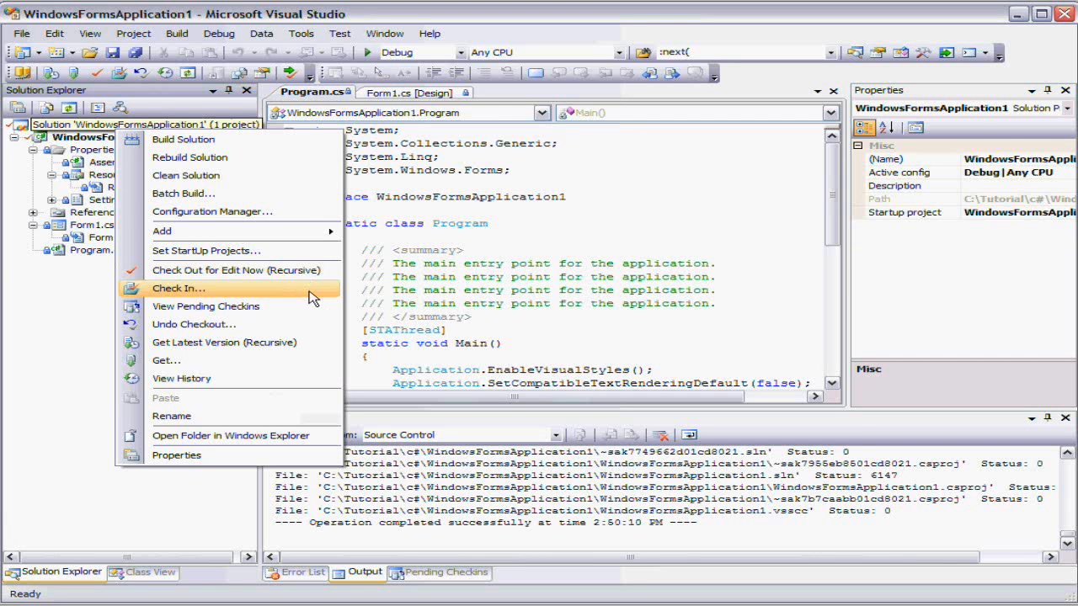
click(178, 288)
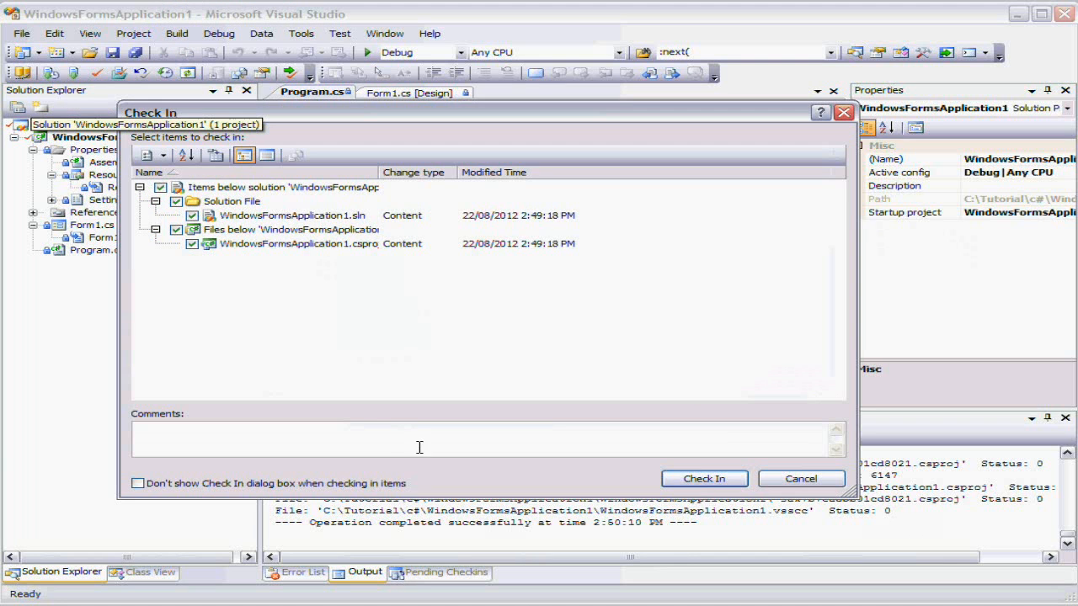
text(Added)
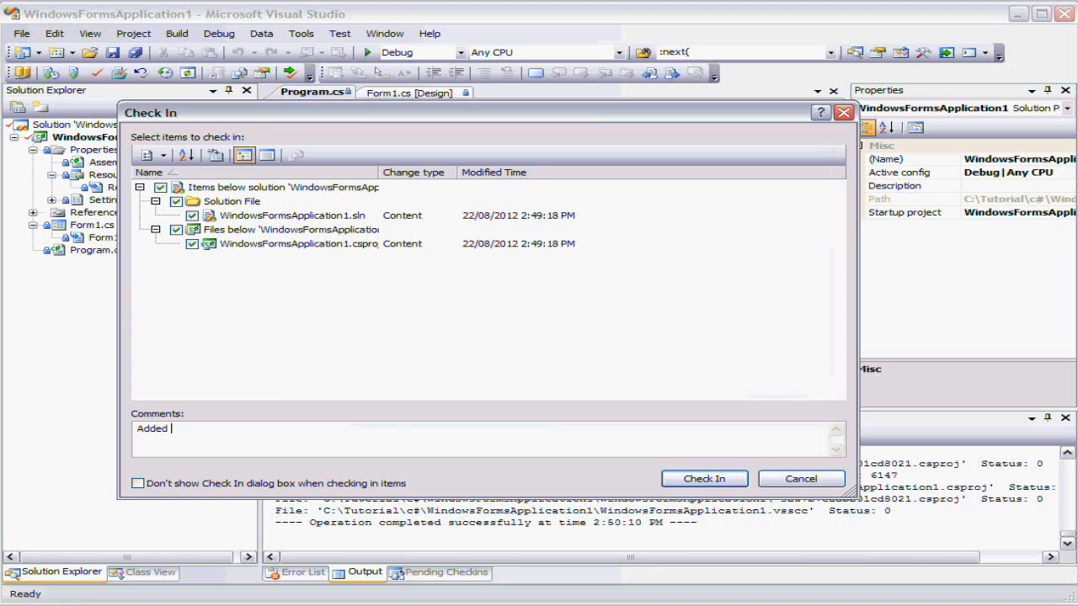
text(bindings to s)
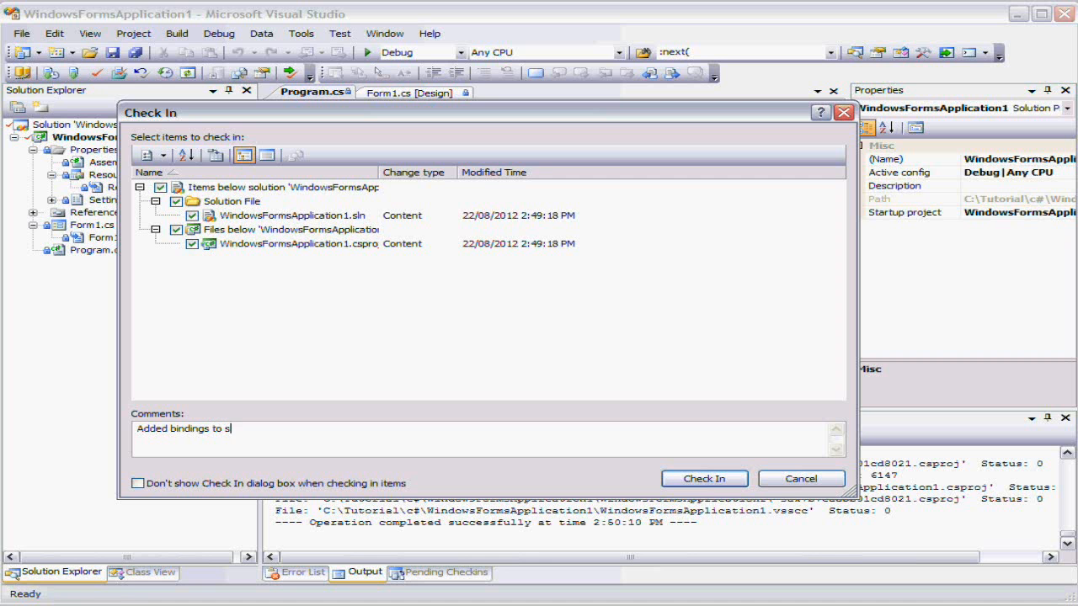
text(olution)
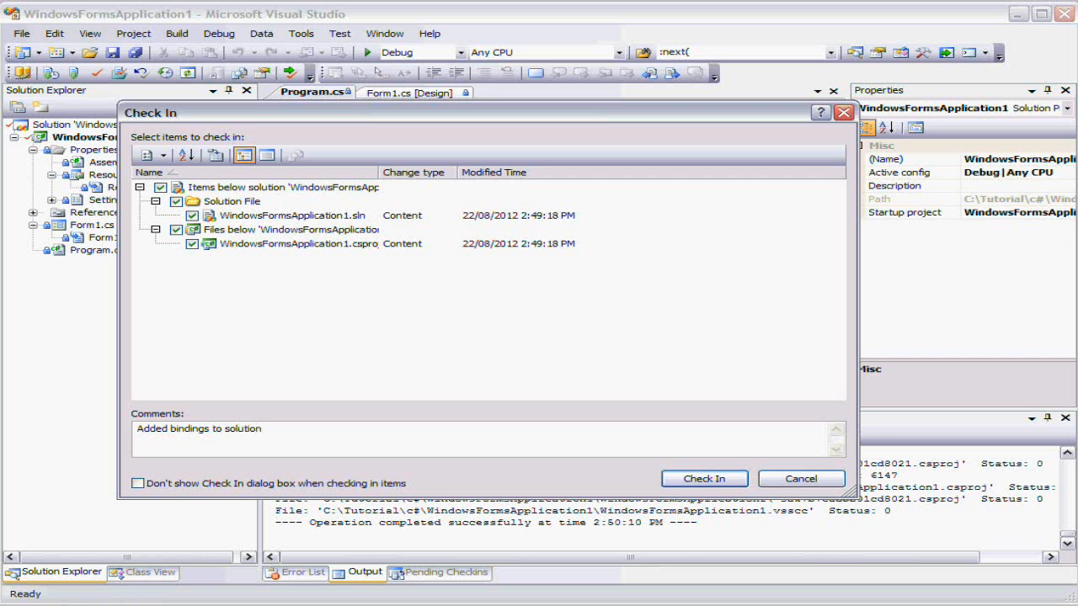
click(704, 478)
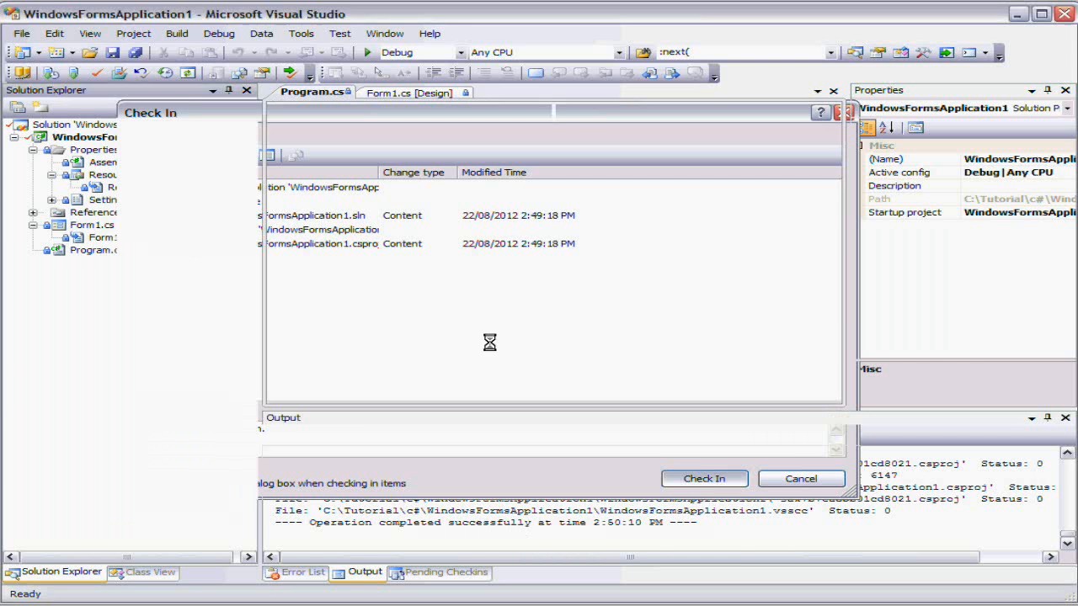
click(704, 479)
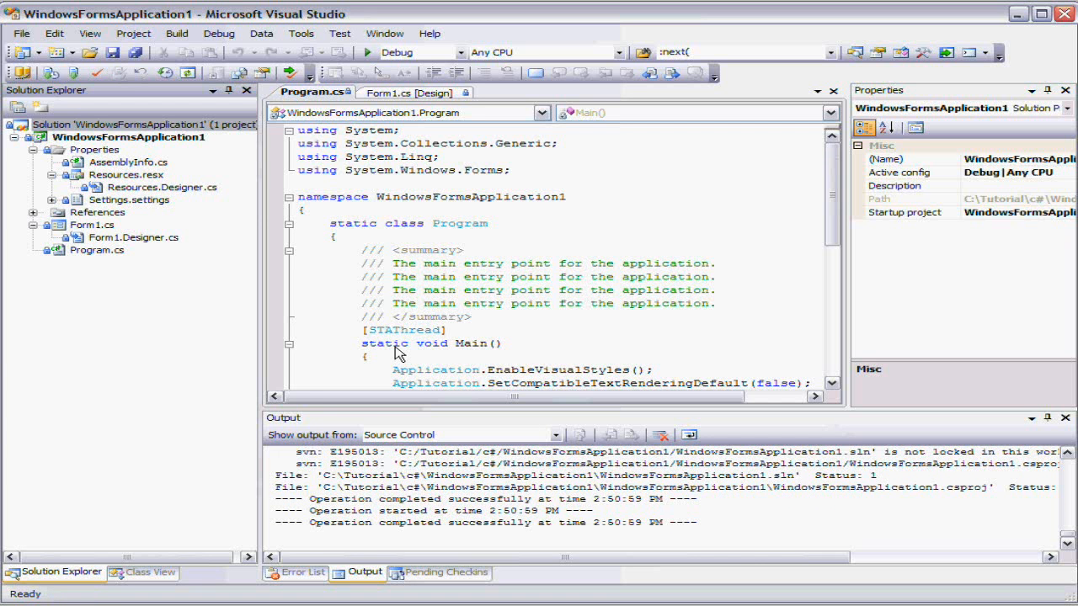
mouse_move(283, 300)
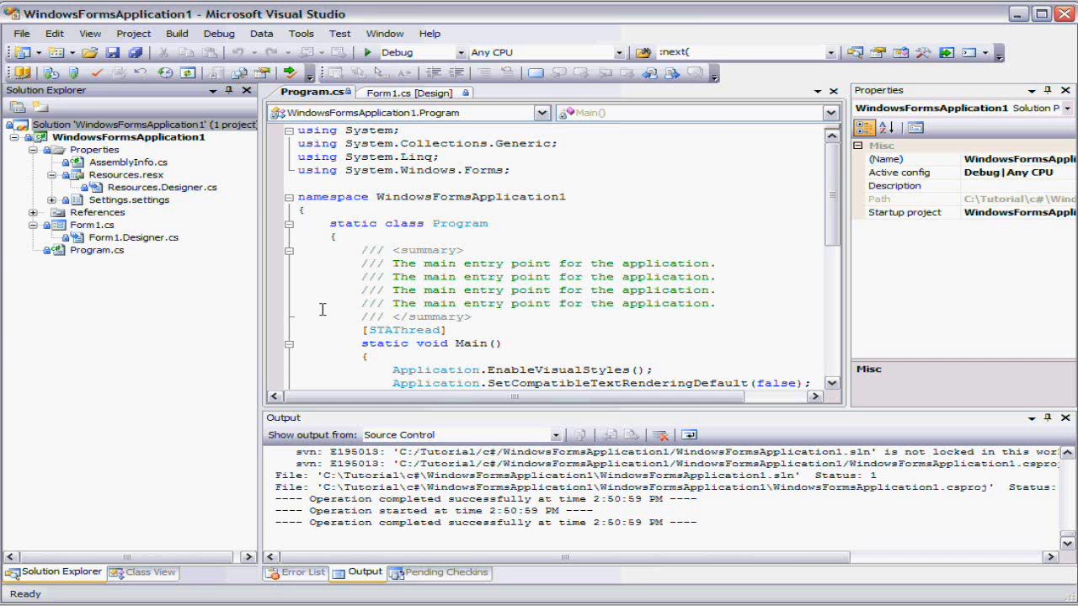
mouse_move(340, 327)
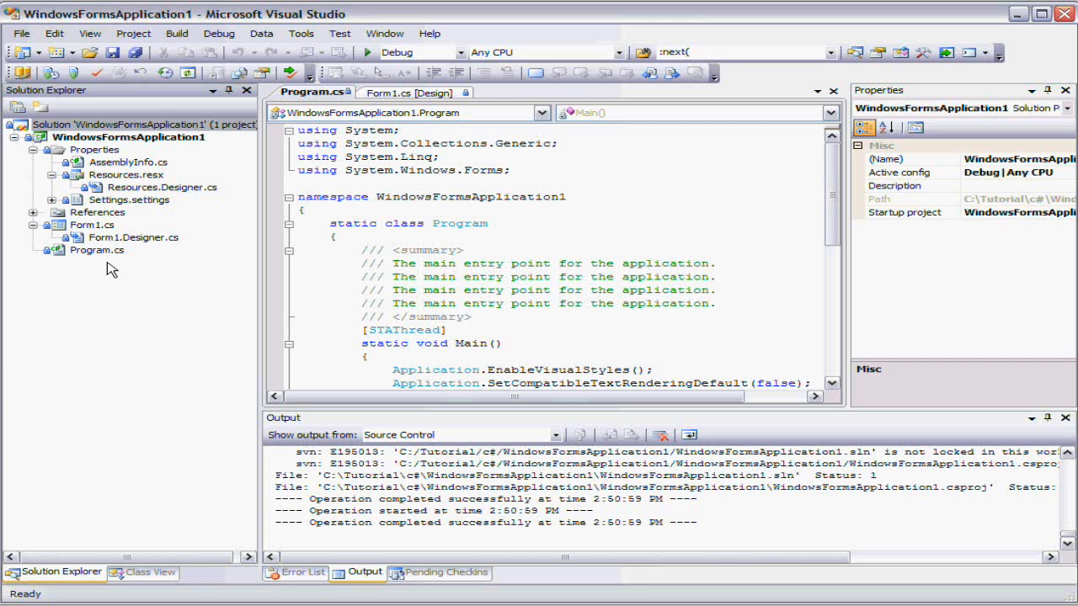
Check out Program.cs for edit, picking it in the Repository Browser.
click(98, 249)
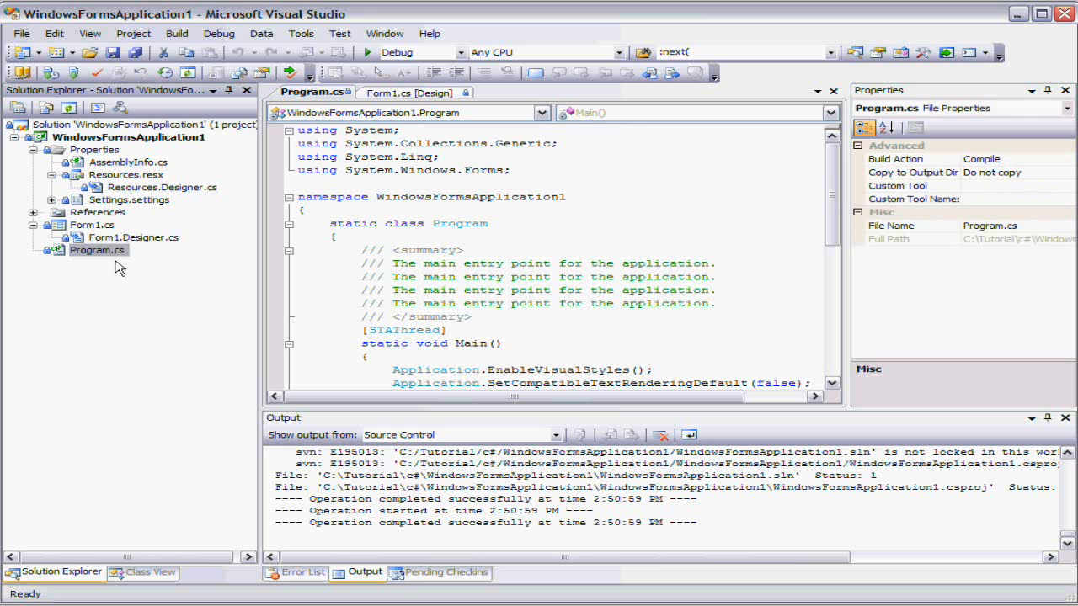
right_click(98, 249)
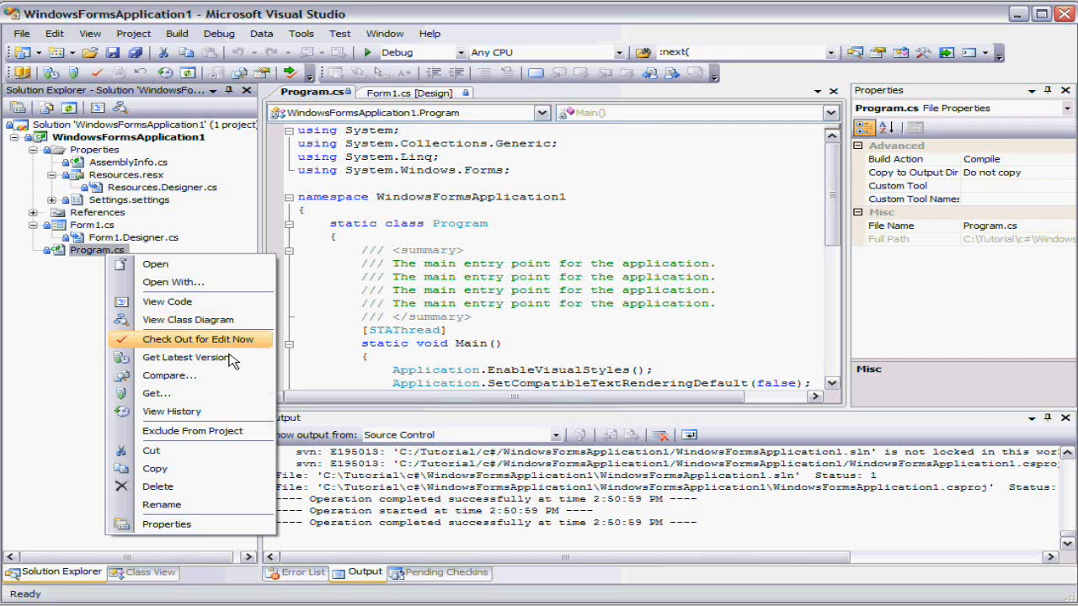
click(199, 338)
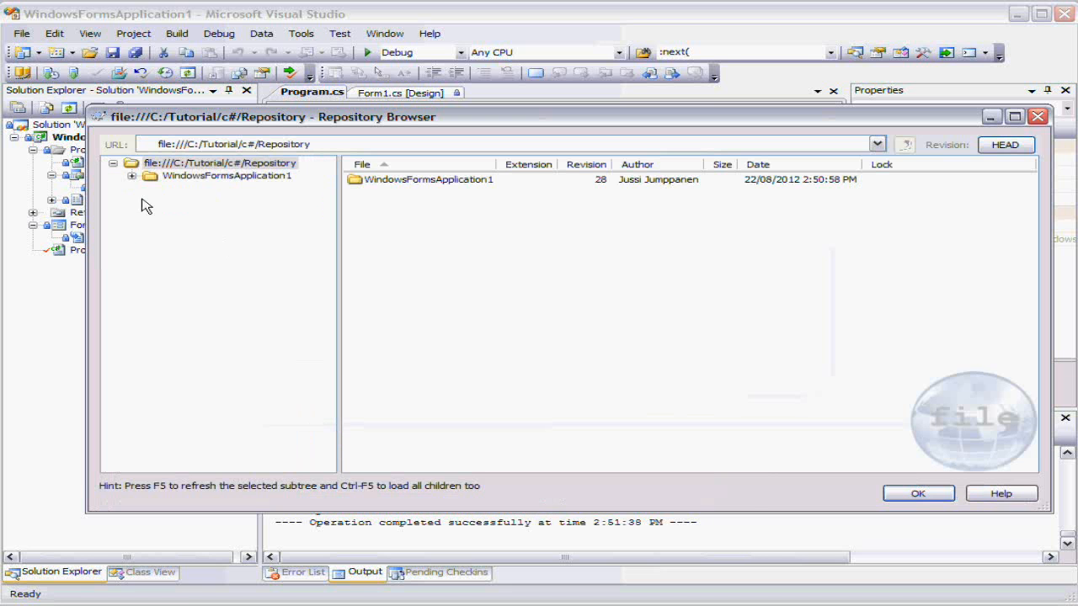
click(131, 175)
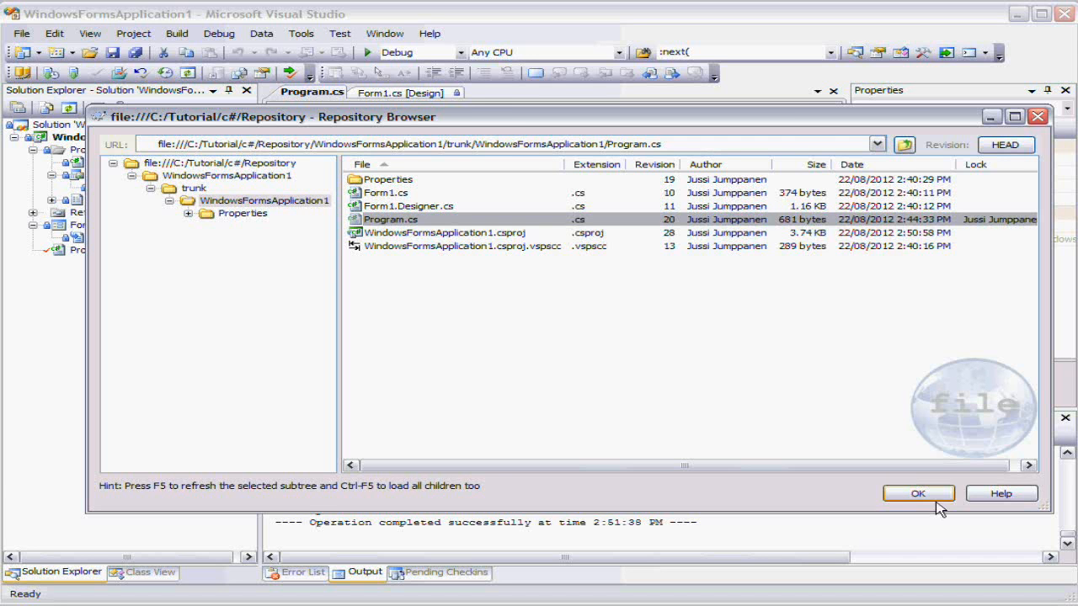
click(918, 493)
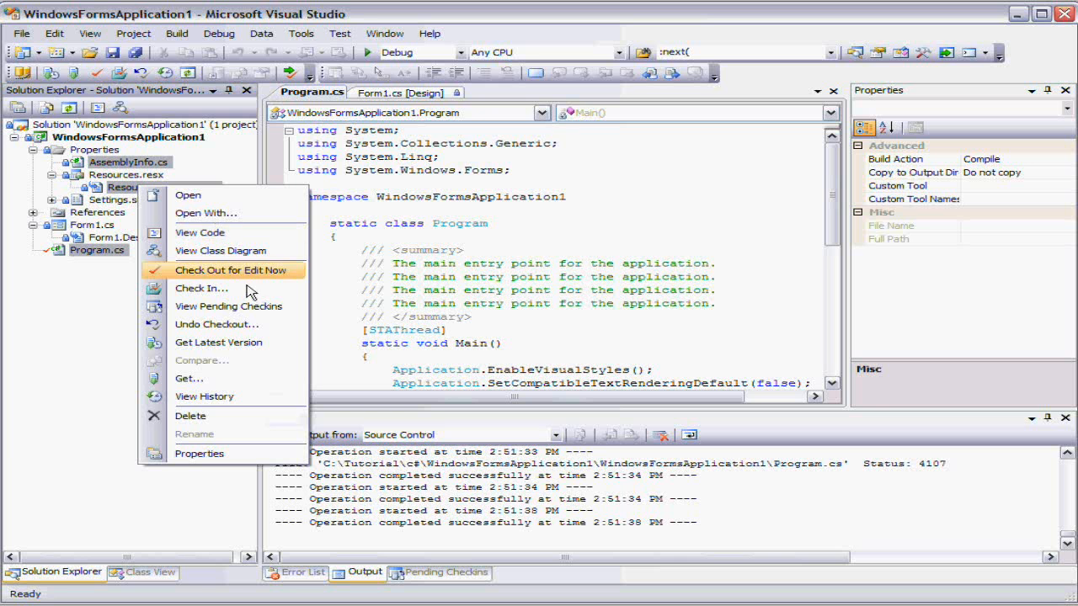
Check out AssemblyInfo.cs for editing as well.
click(229, 269)
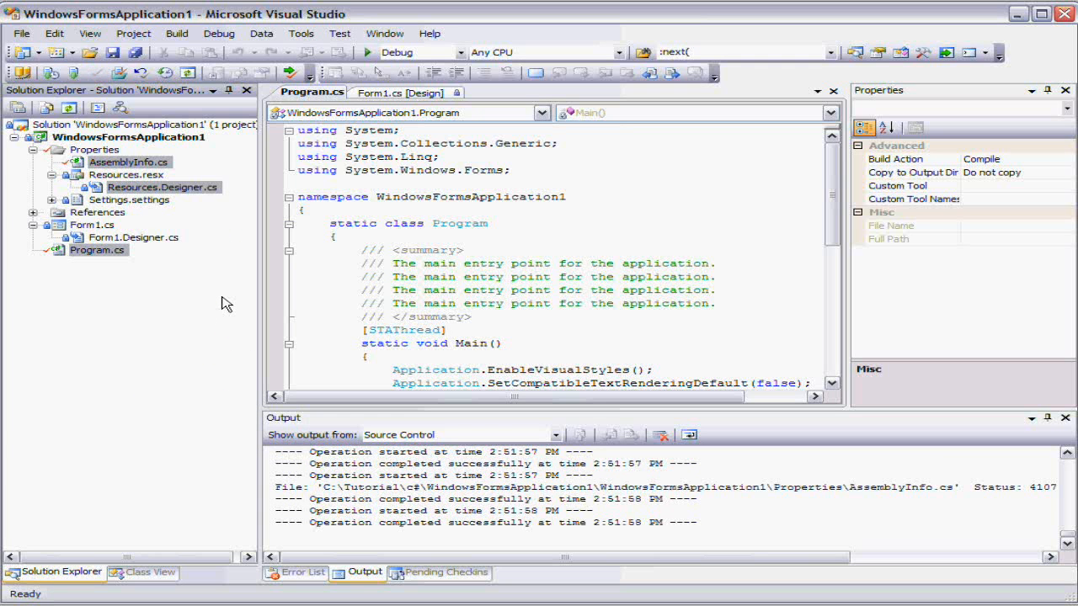
mouse_move(217, 298)
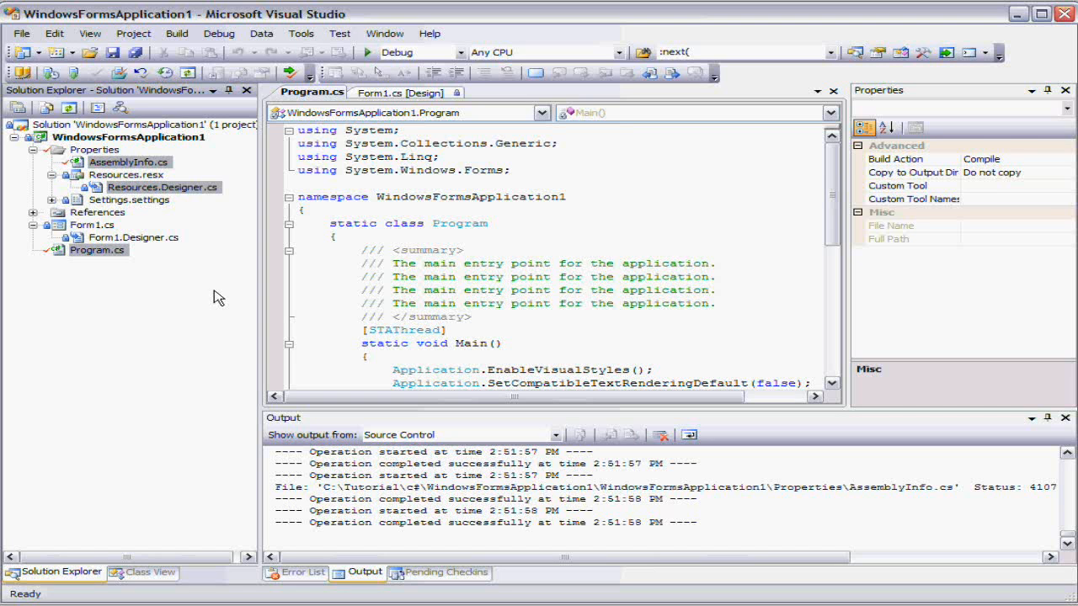
mouse_move(208, 300)
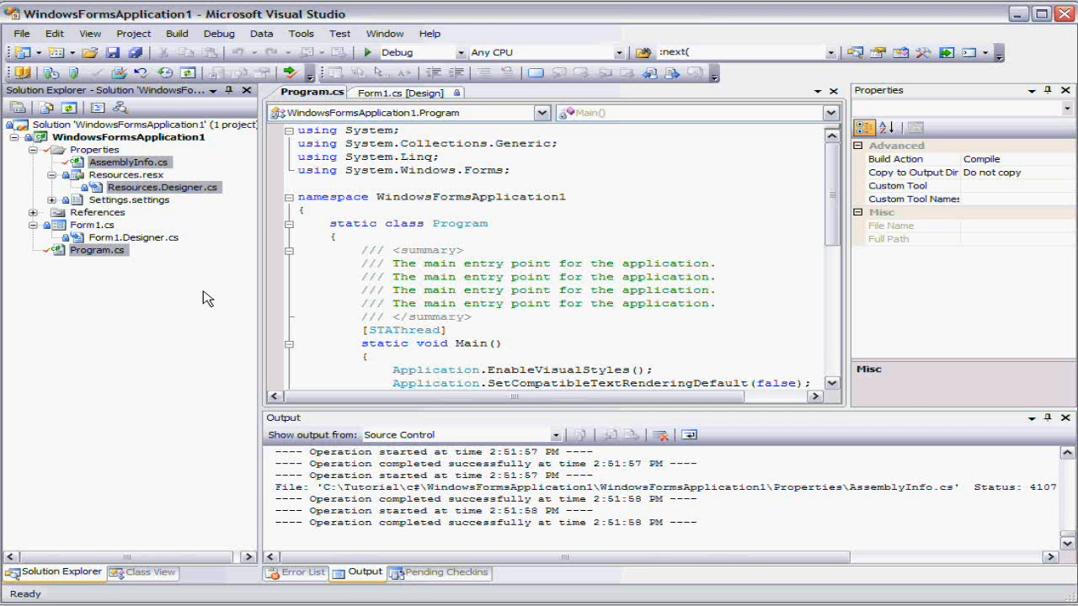
mouse_move(196, 306)
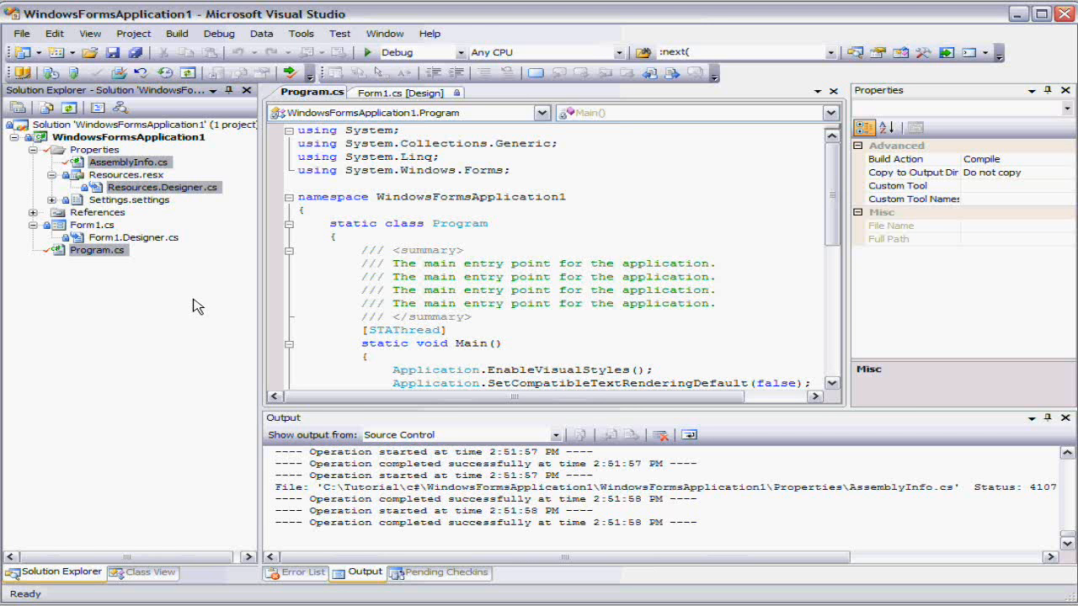
mouse_move(176, 304)
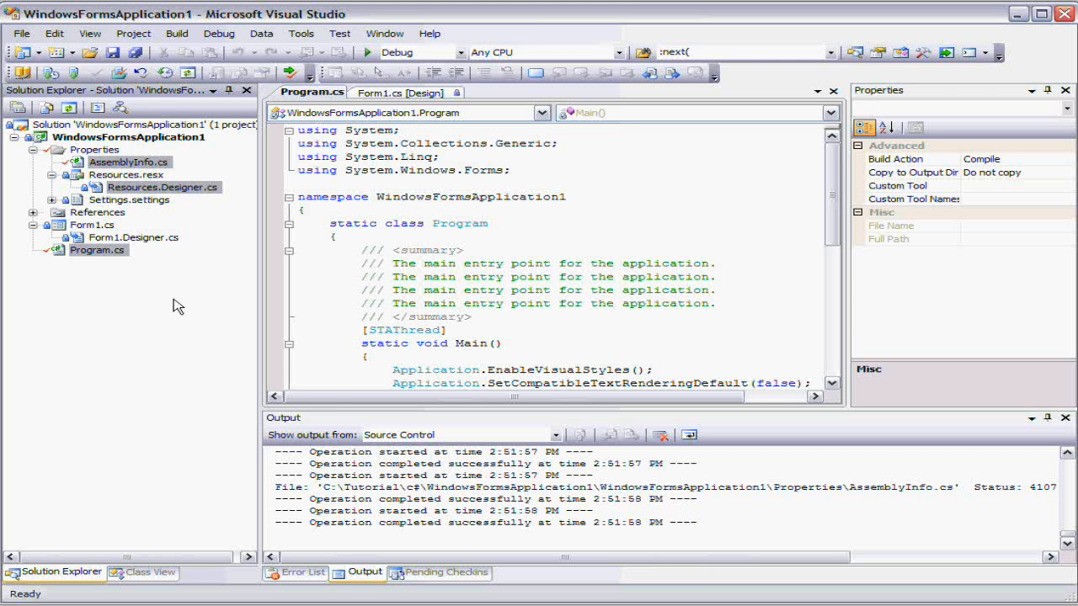
Check in the edited Program.cs and AssemblyInfo.cs from the WindowsFormsApplication1 project.
click(128, 137)
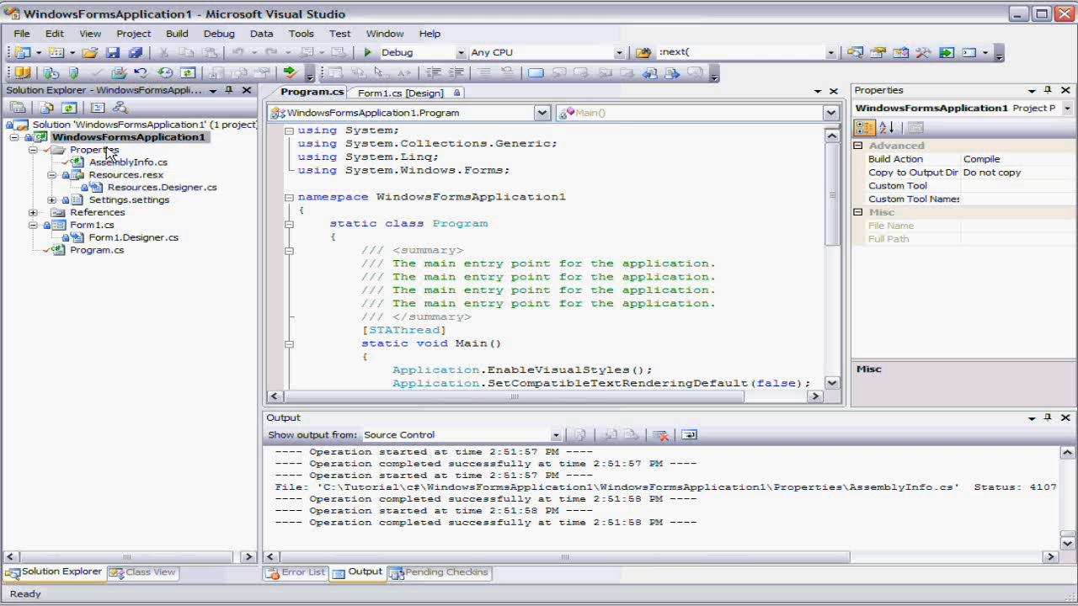
right_click(128, 136)
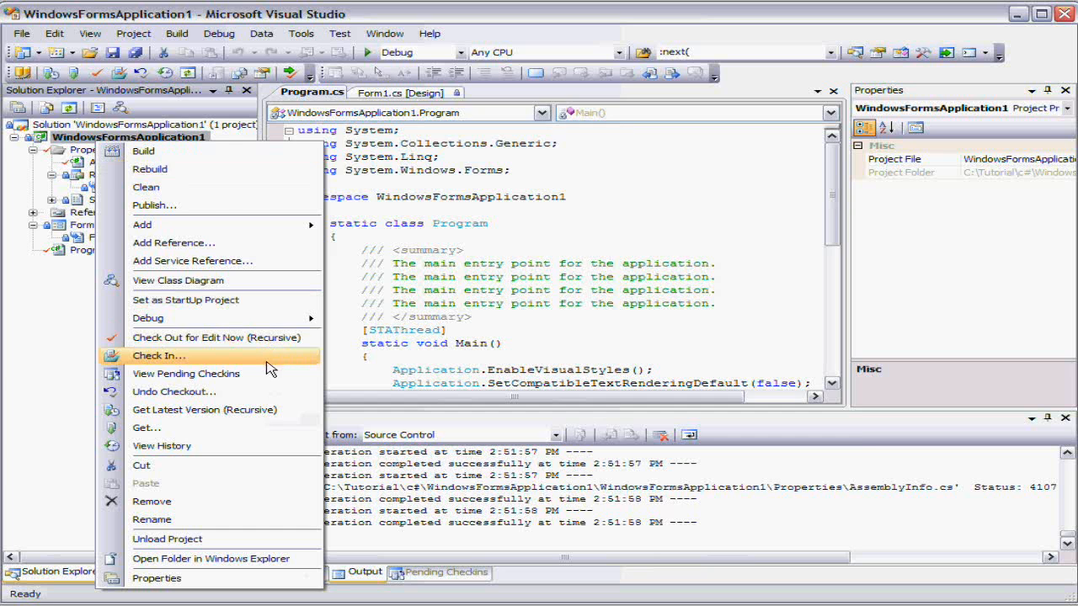
click(160, 355)
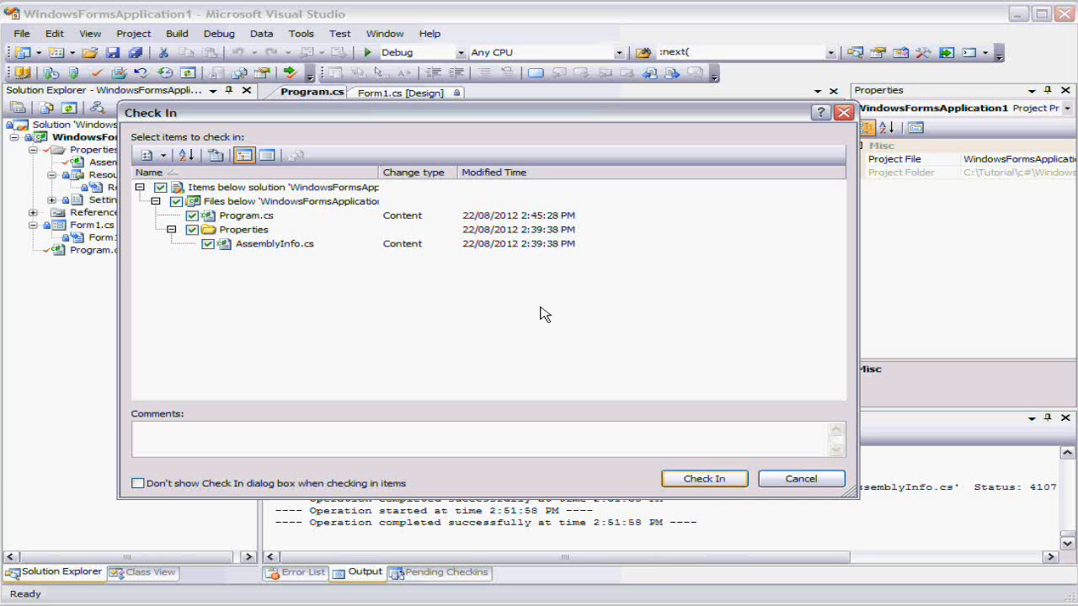
mouse_move(335, 291)
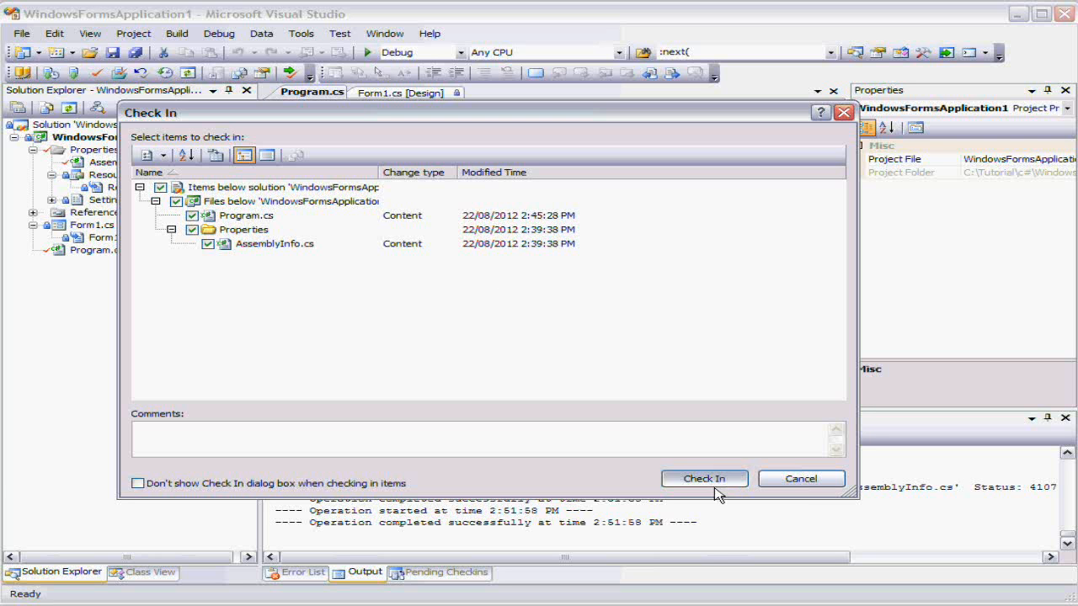
click(704, 478)
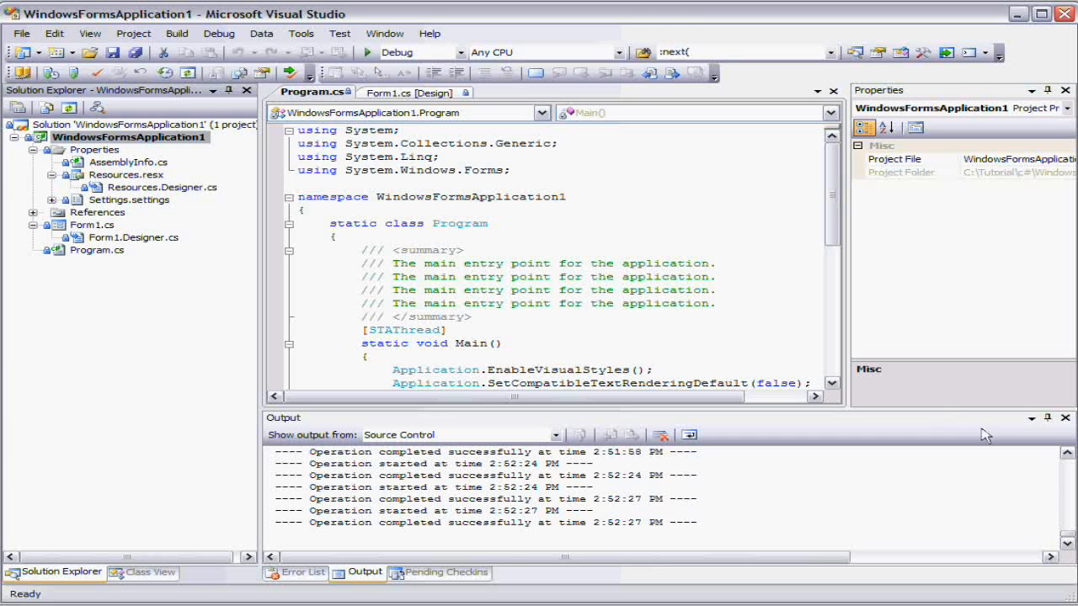
mouse_move(957, 290)
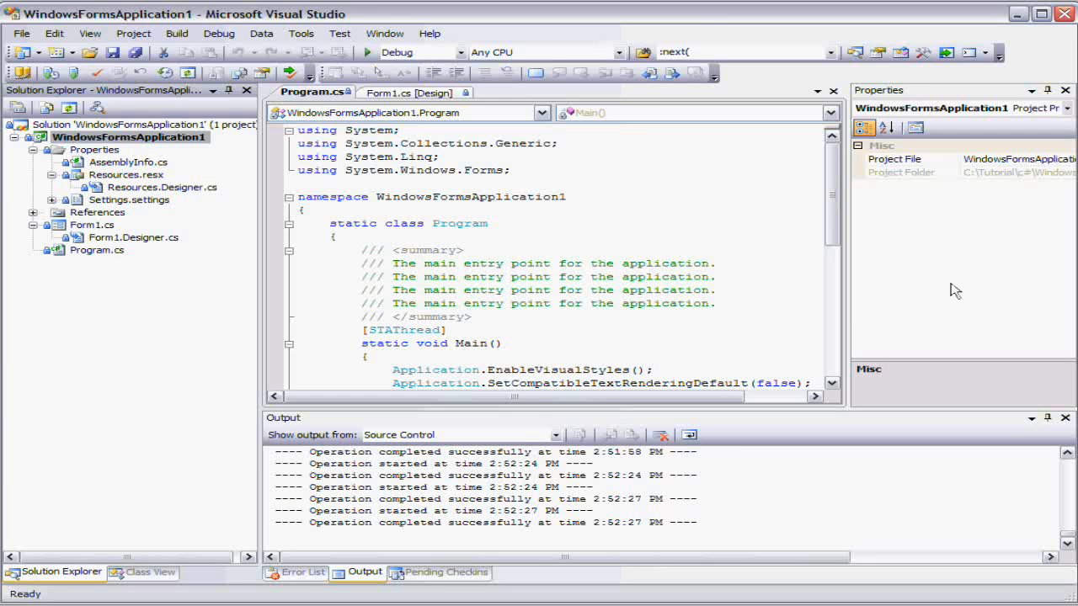